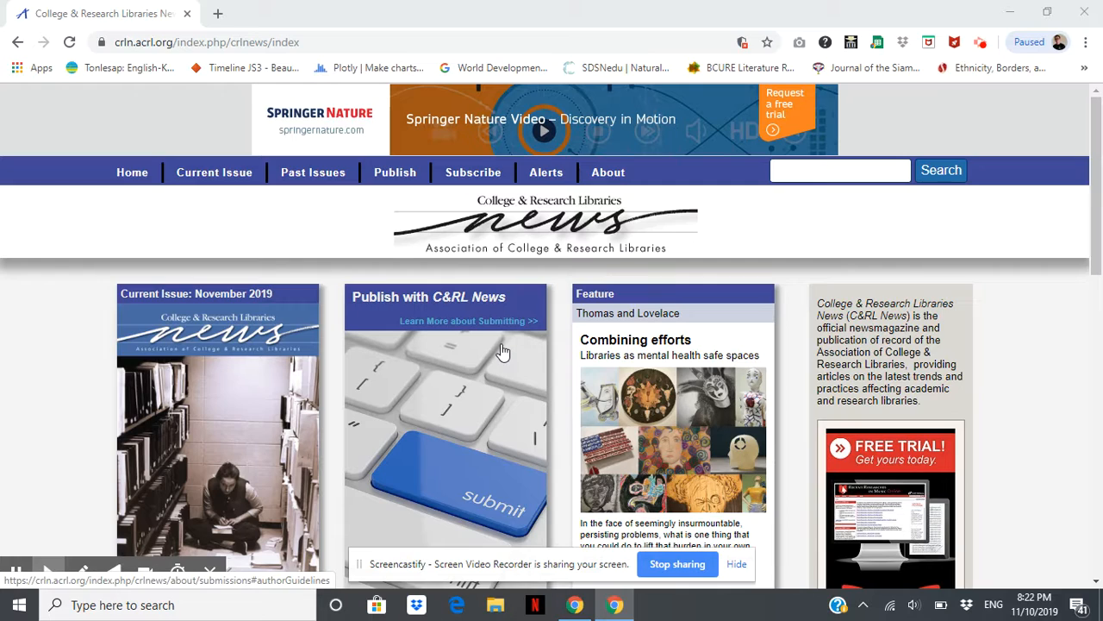
mouse_move(534, 361)
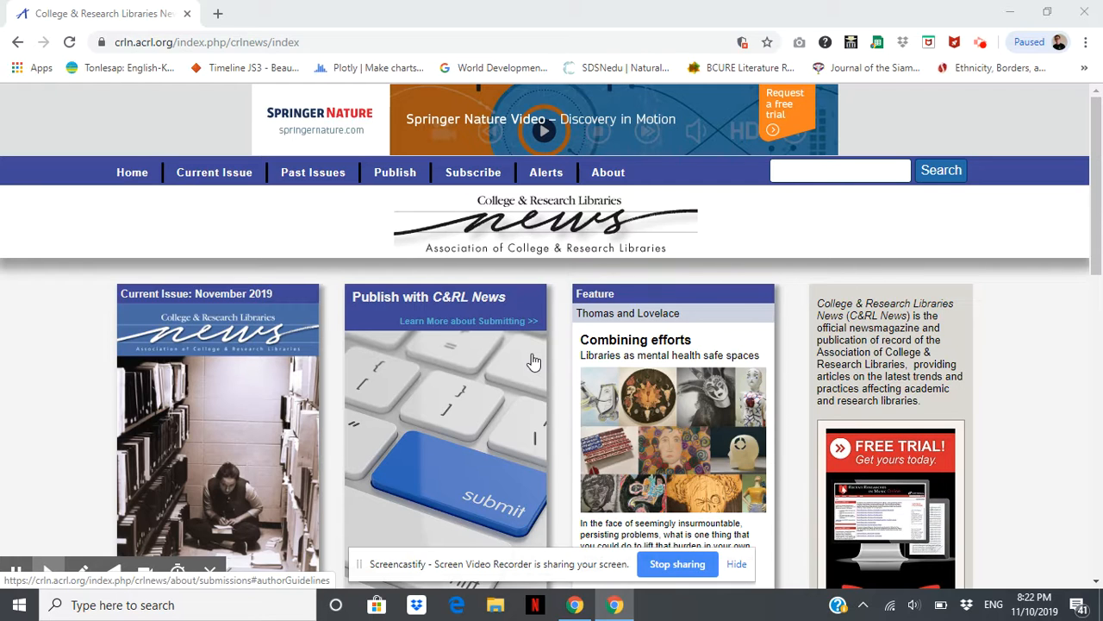
- Open About C&RL News and scroll down to the Staff and Editorial Board sections
click(607, 173)
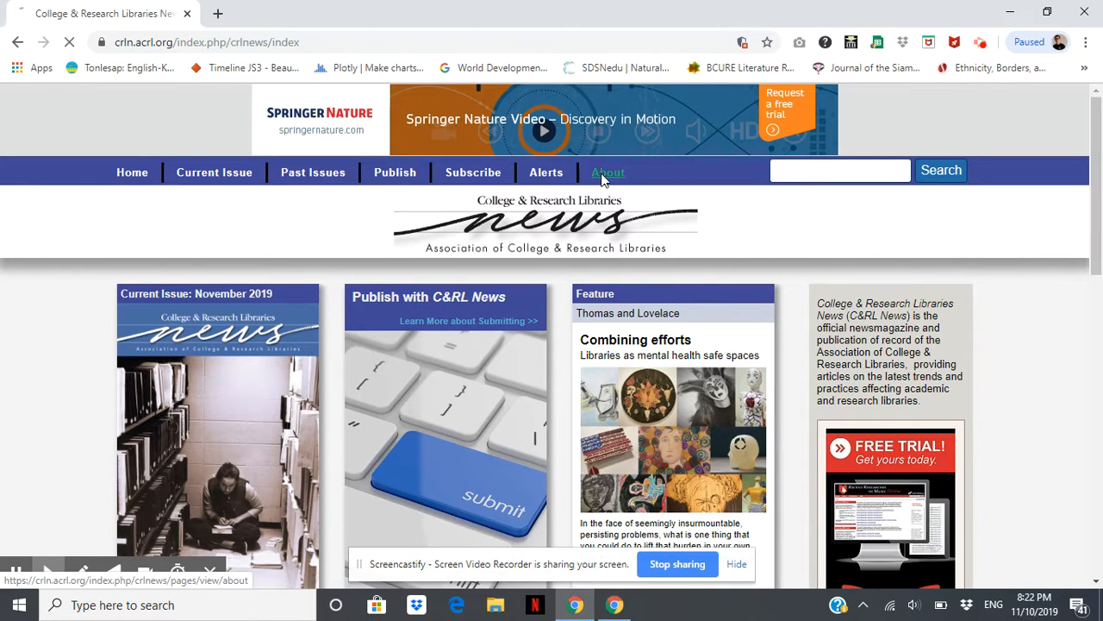
click(607, 173)
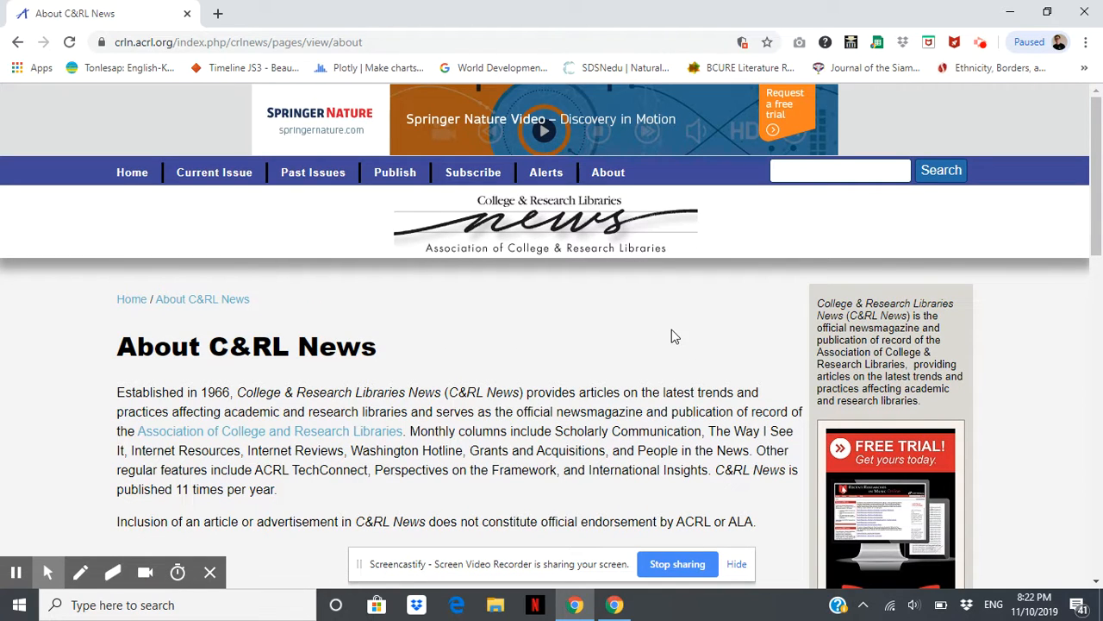
mouse_move(675, 361)
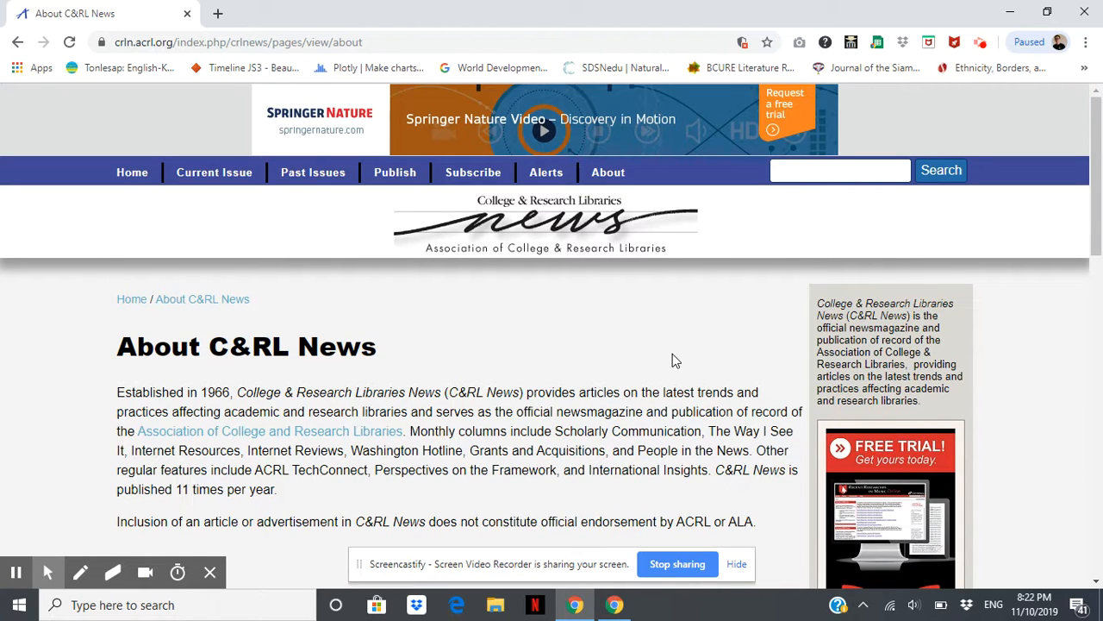
mouse_move(667, 359)
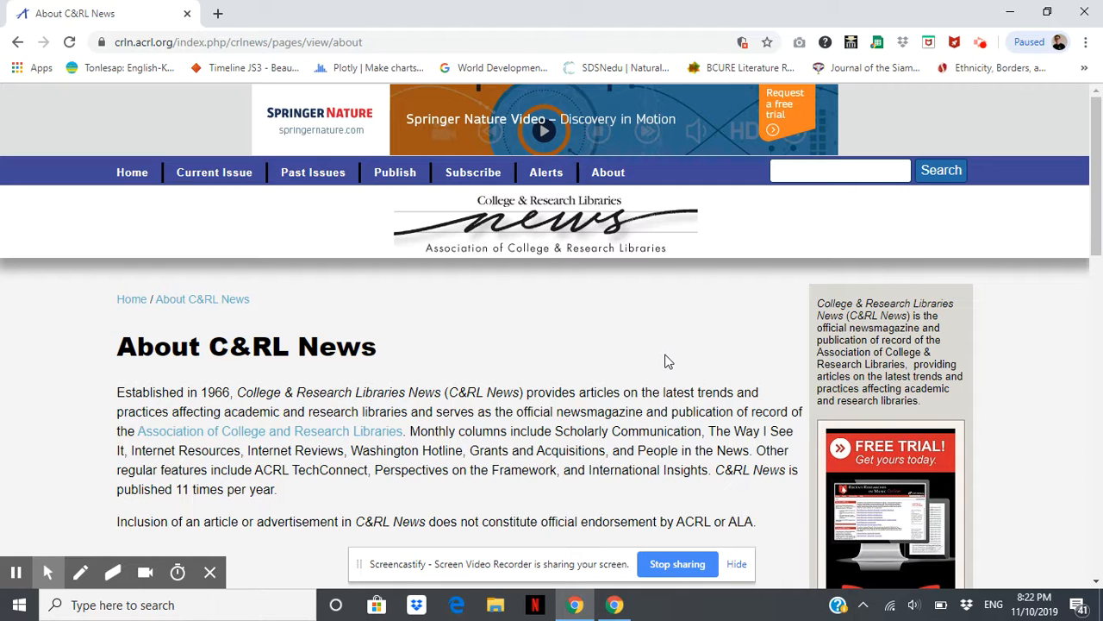
scroll(down, 3)
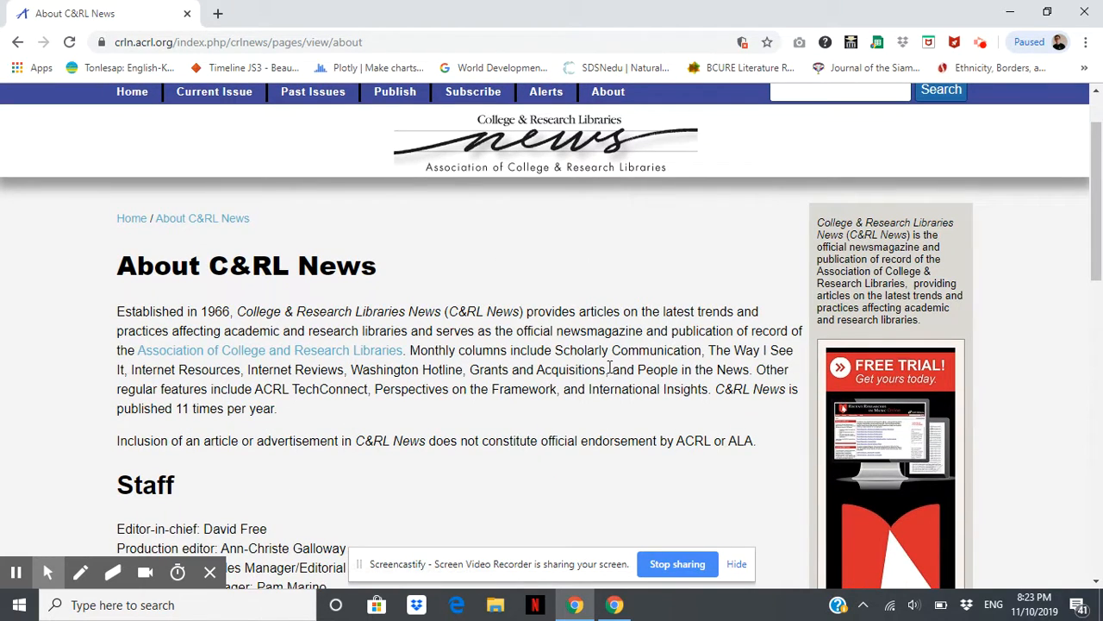
mouse_move(534, 389)
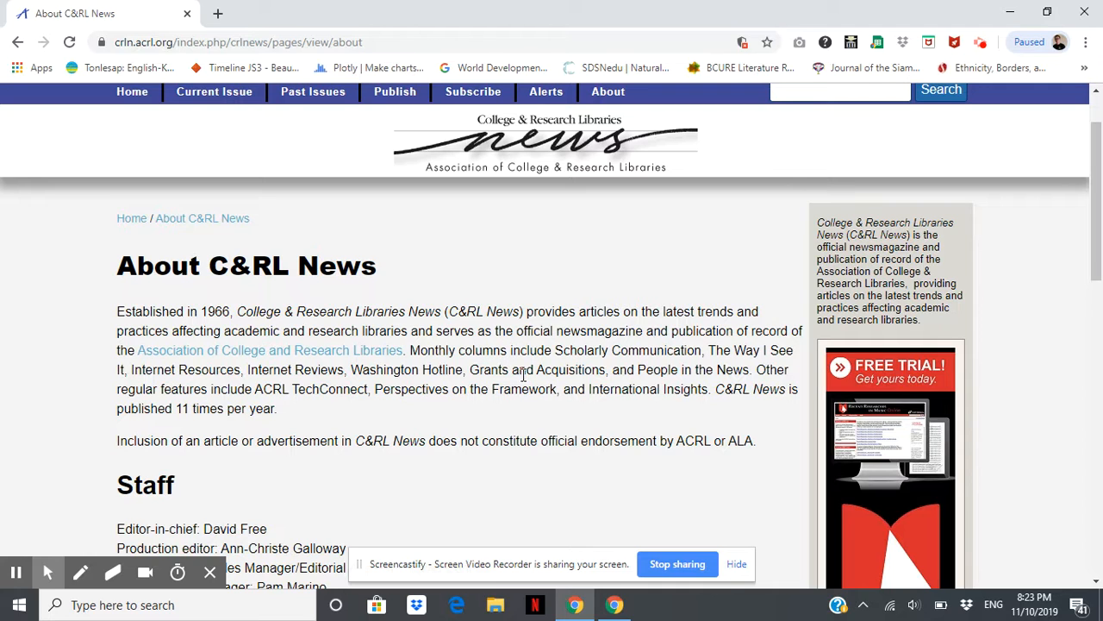
scroll(down, 3)
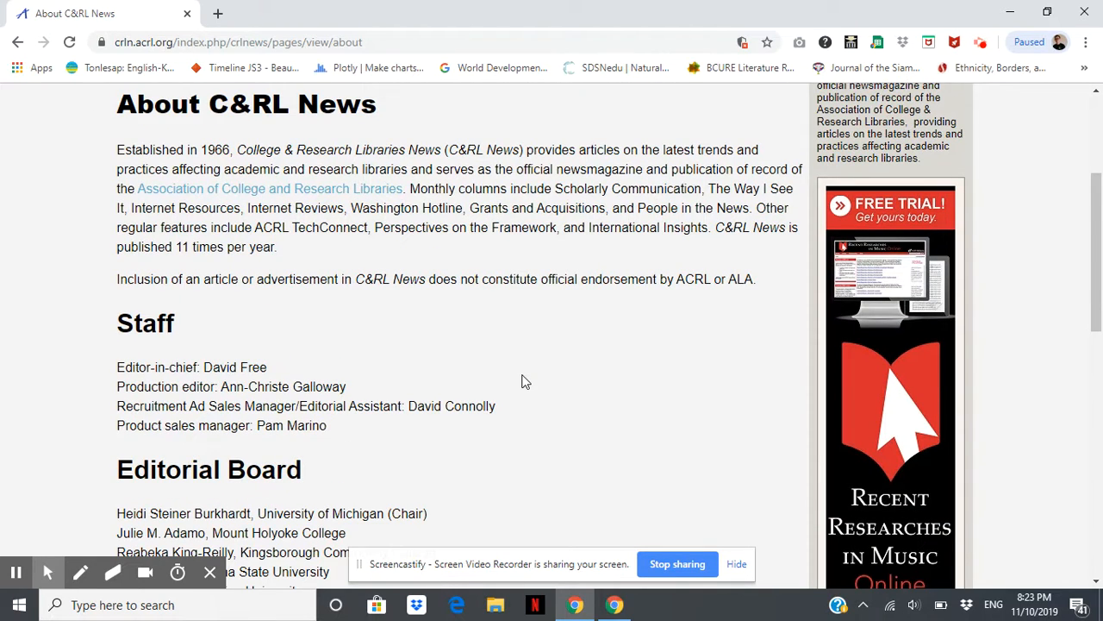
mouse_move(545, 364)
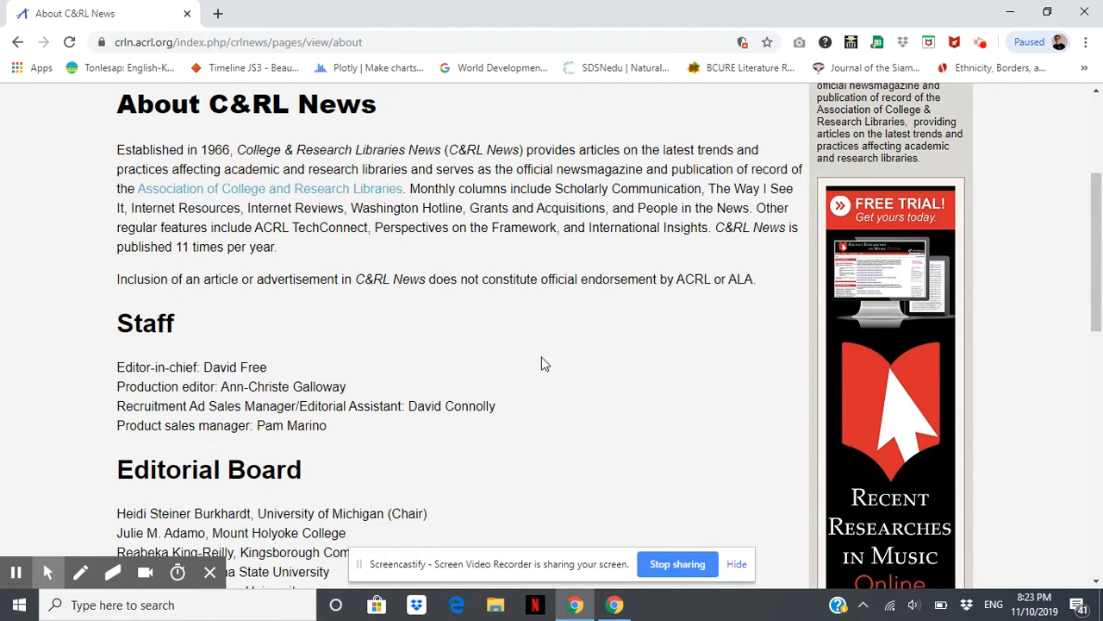
mouse_move(578, 314)
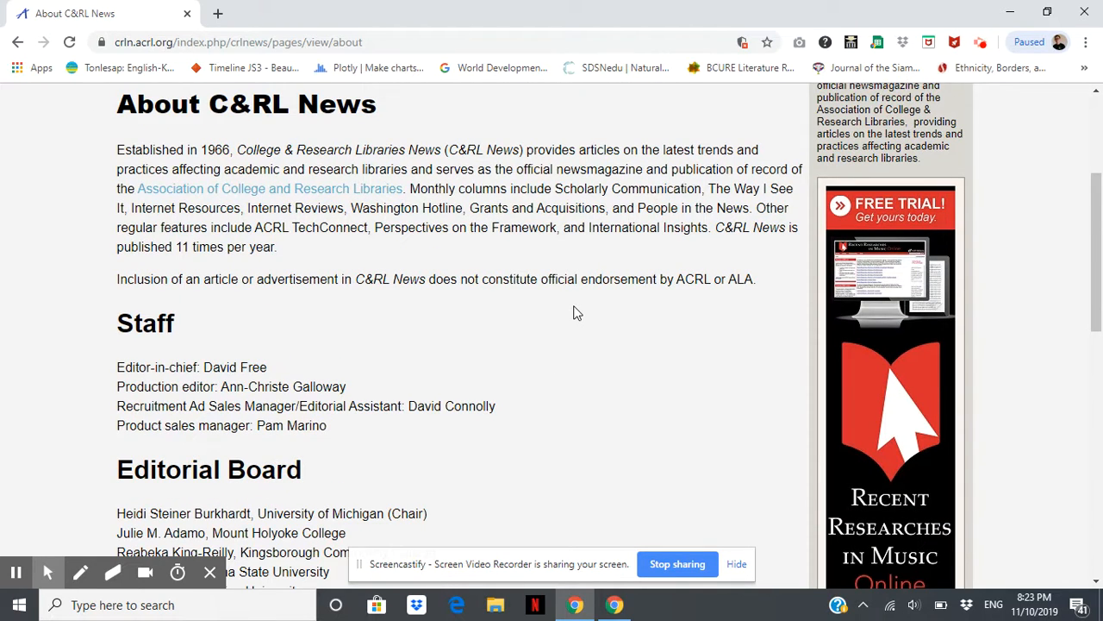
mouse_move(575, 256)
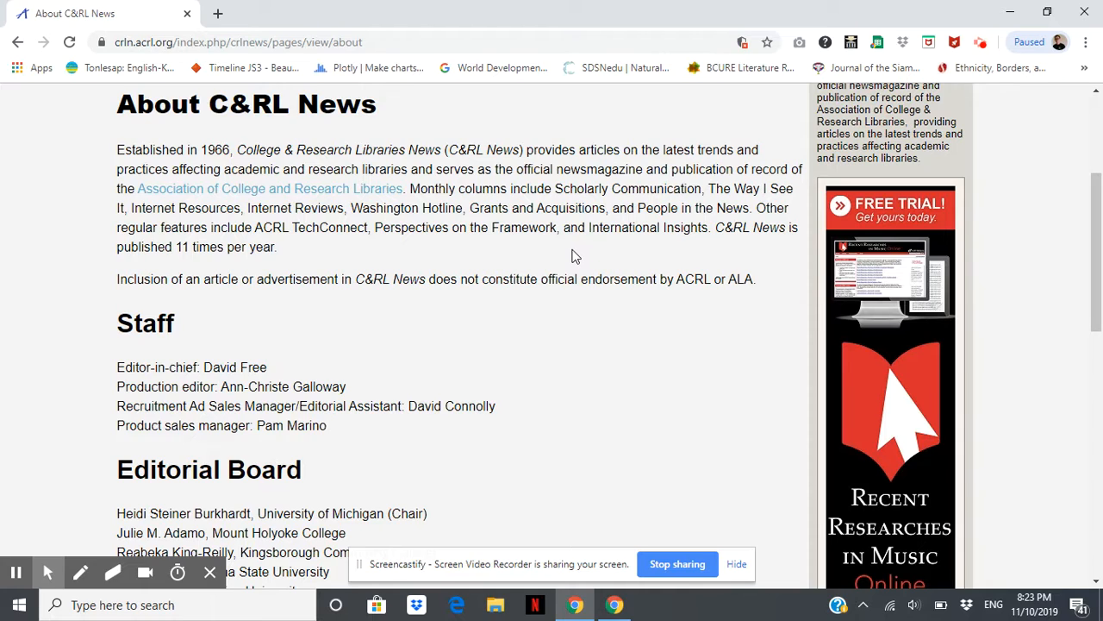
mouse_move(543, 344)
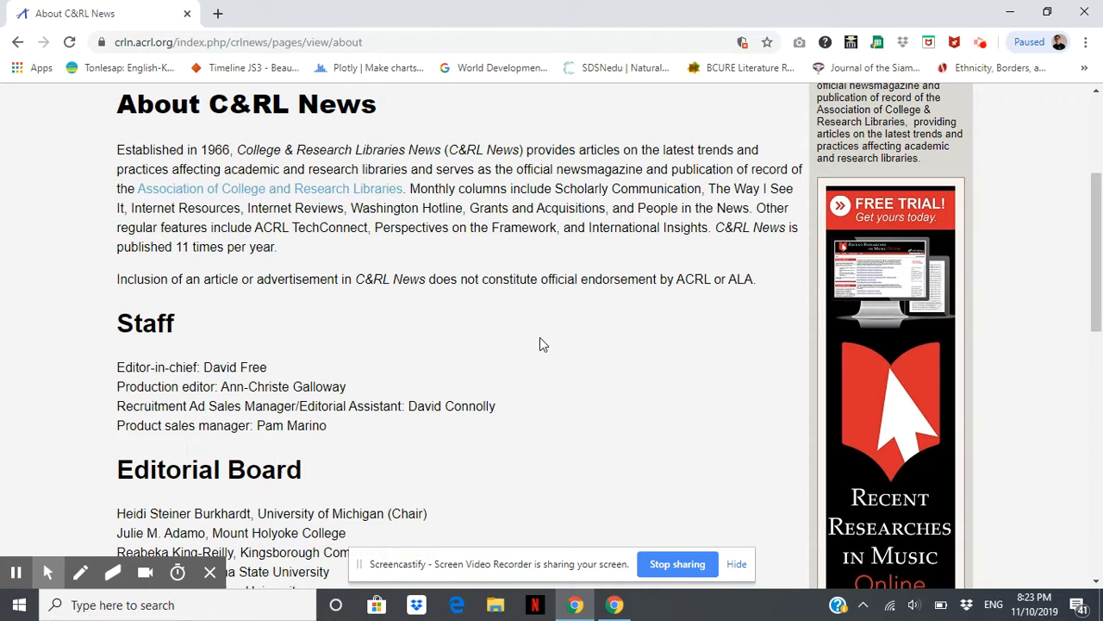
mouse_move(515, 259)
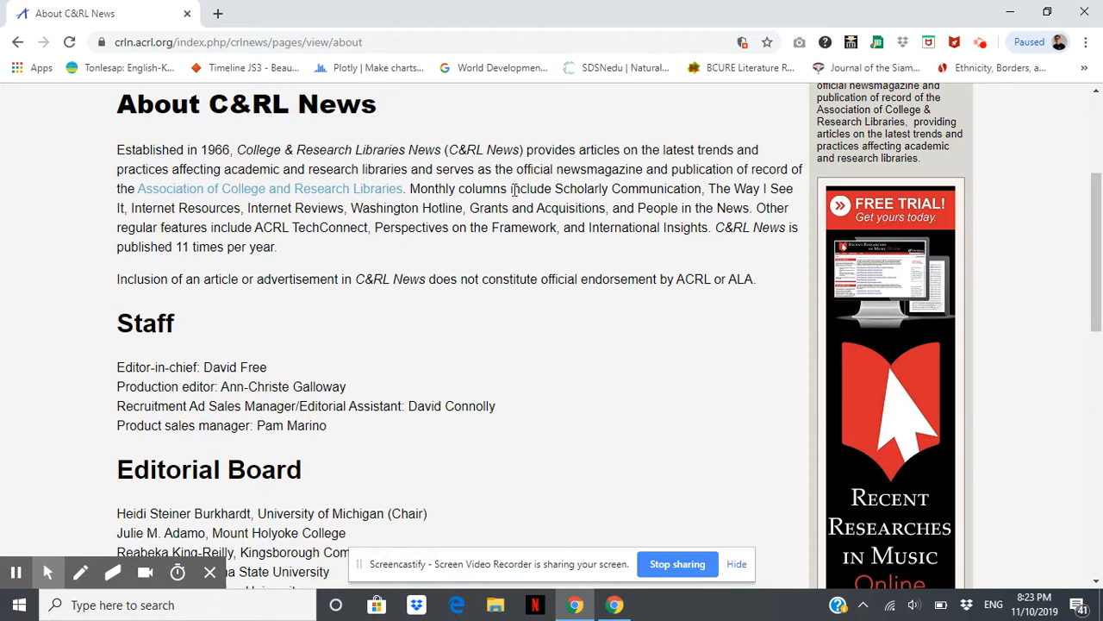
mouse_move(435, 215)
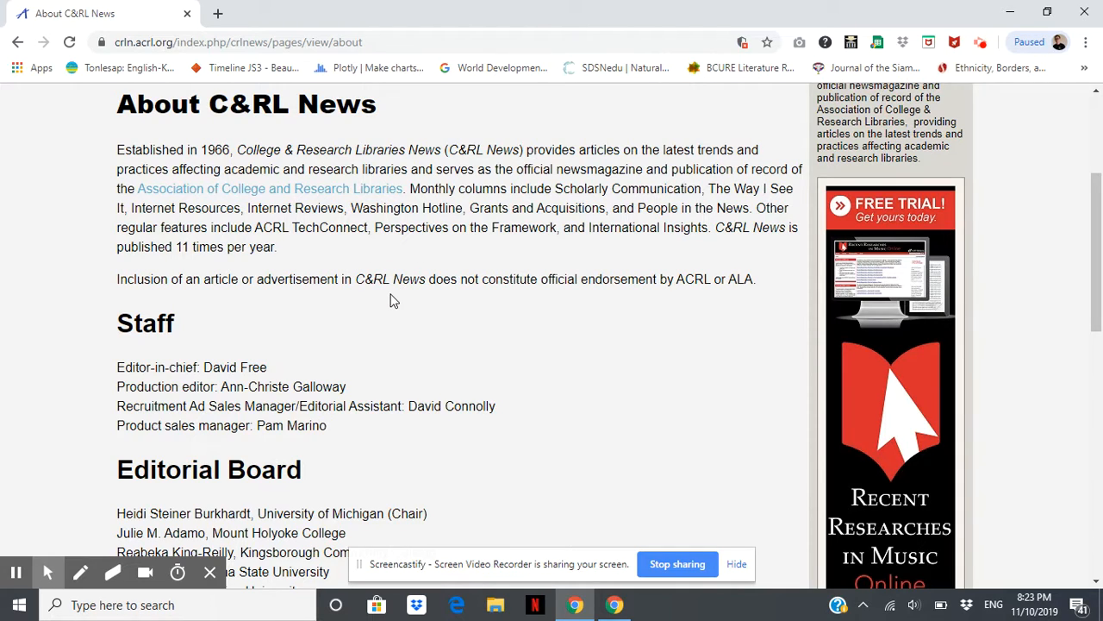
mouse_move(396, 306)
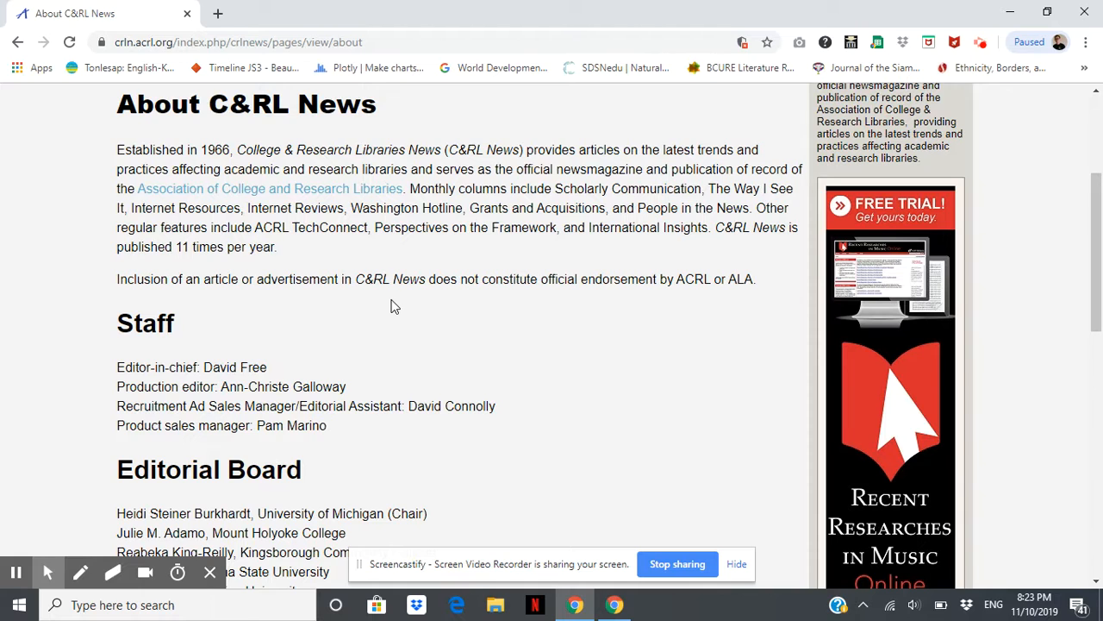
mouse_move(403, 326)
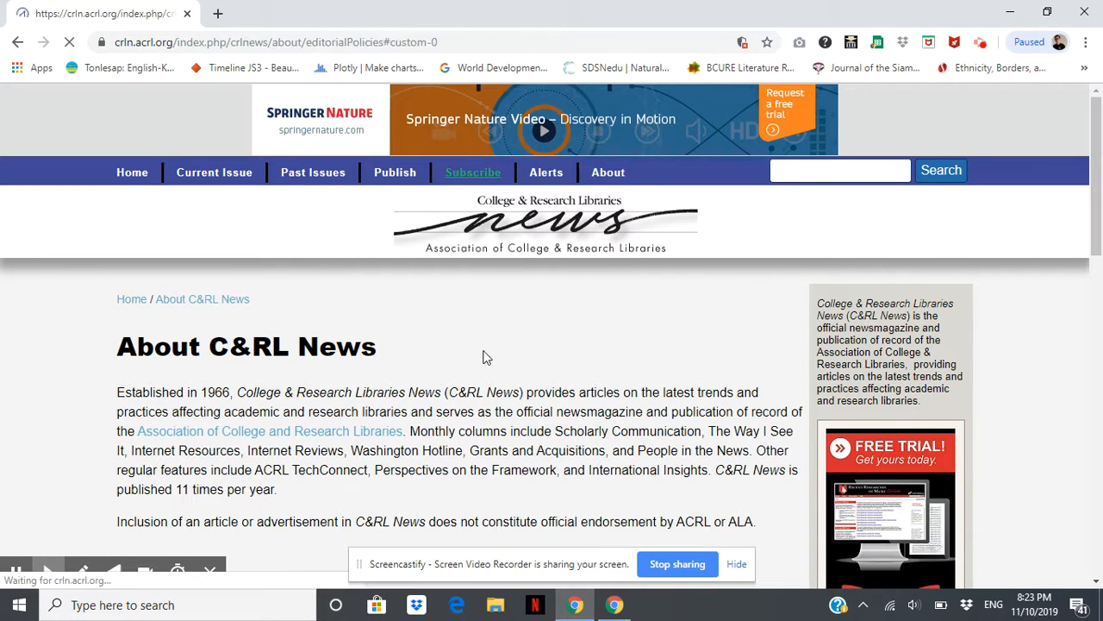
- Scroll the Editorial Policies page down to the numbered list of accepted material categories
scroll(down, 3)
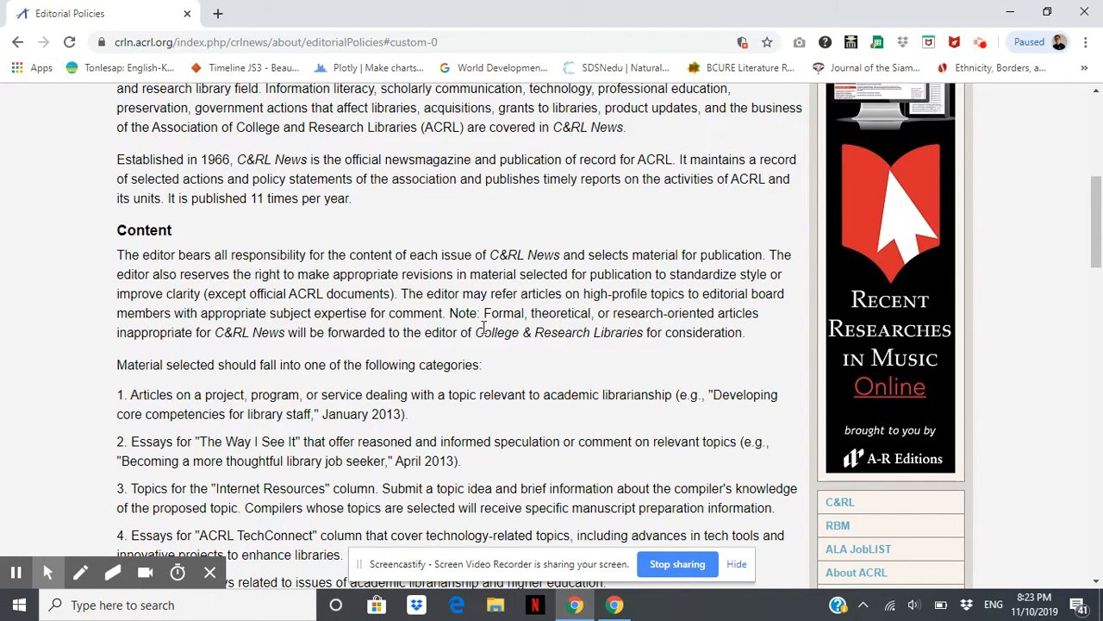
scroll(down, 3)
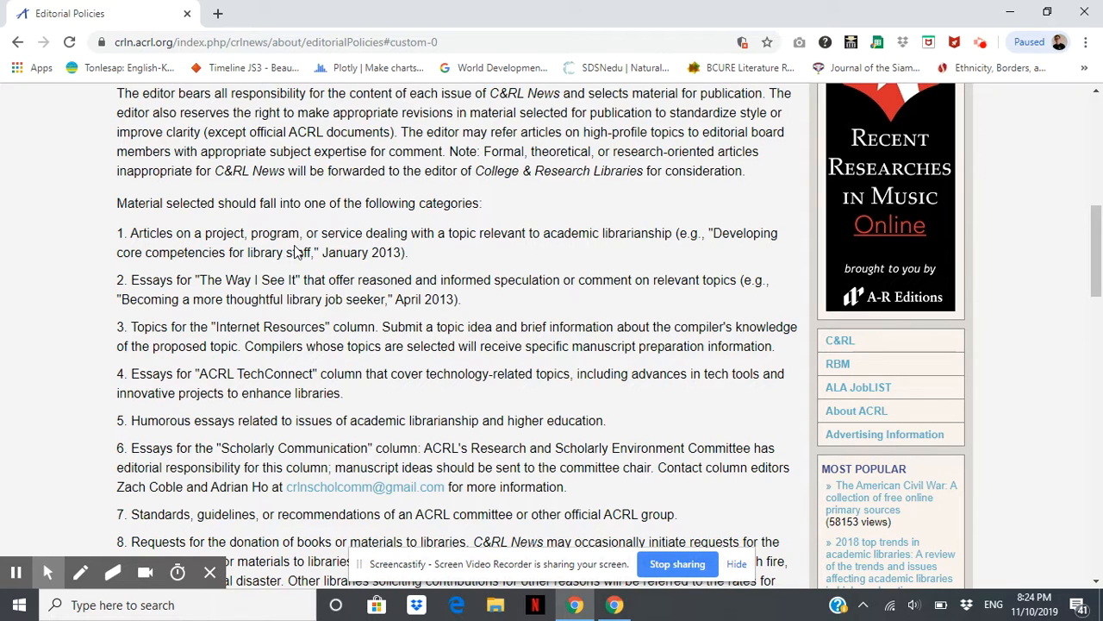
mouse_move(539, 253)
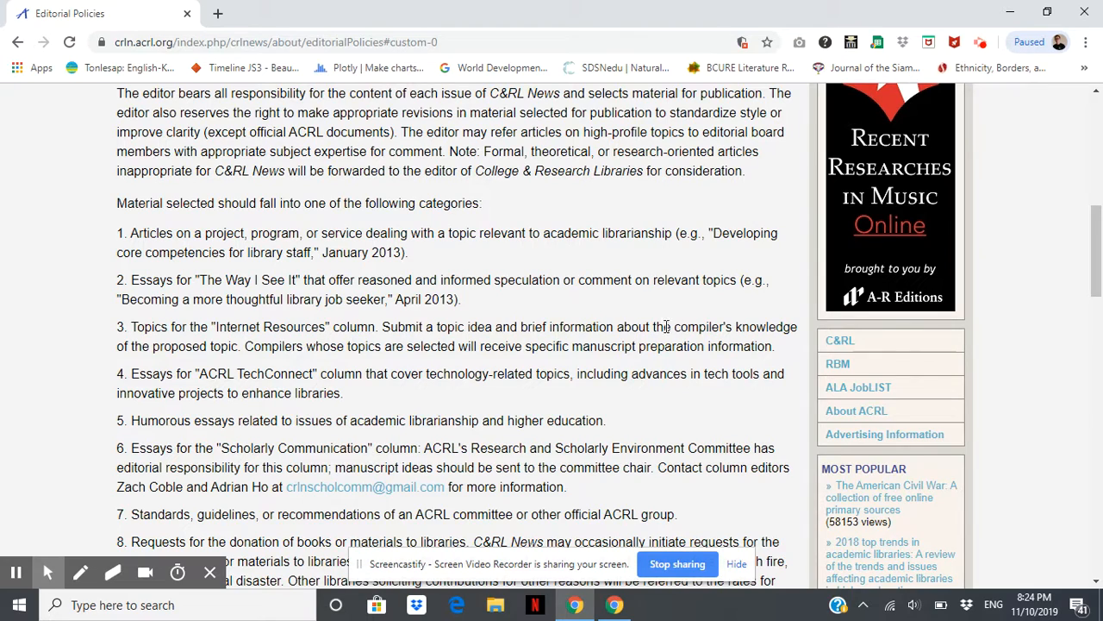
mouse_move(221, 298)
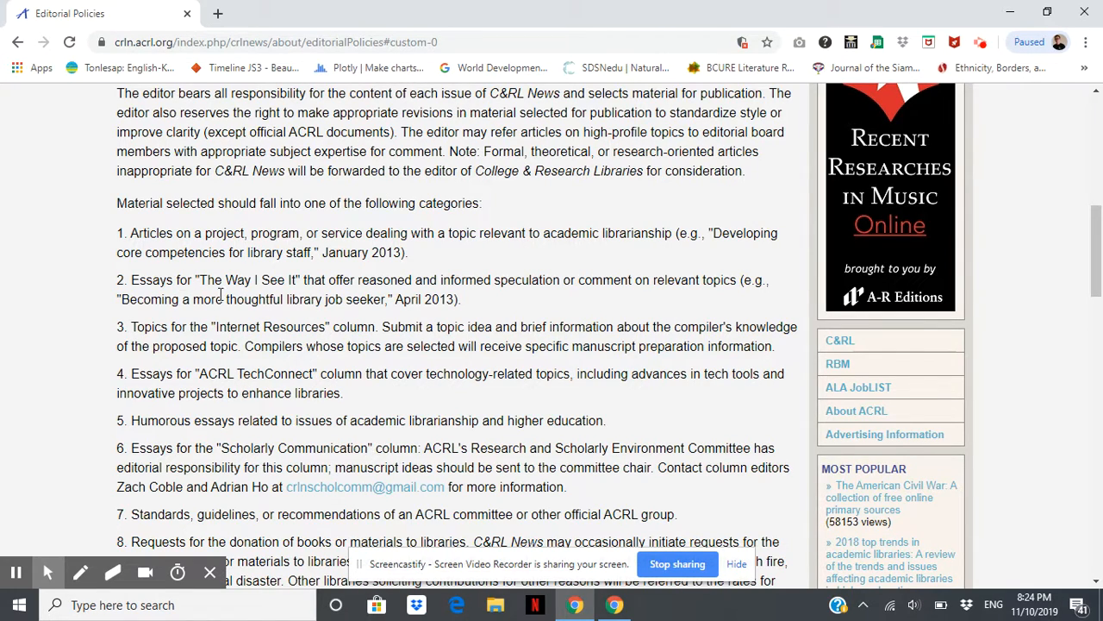
mouse_move(310, 284)
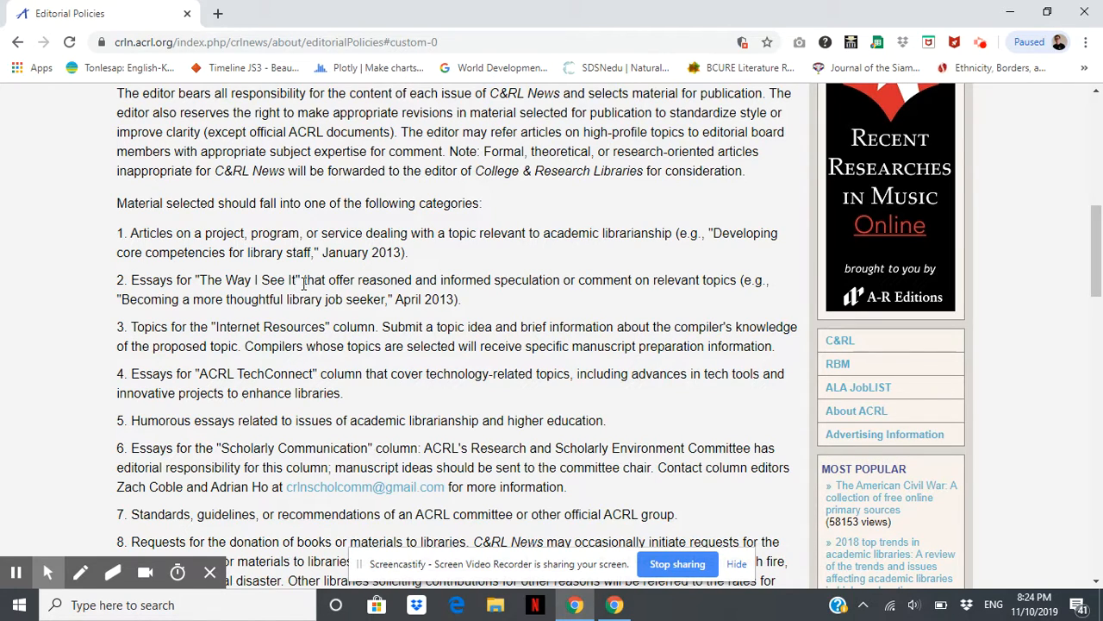
mouse_move(405, 299)
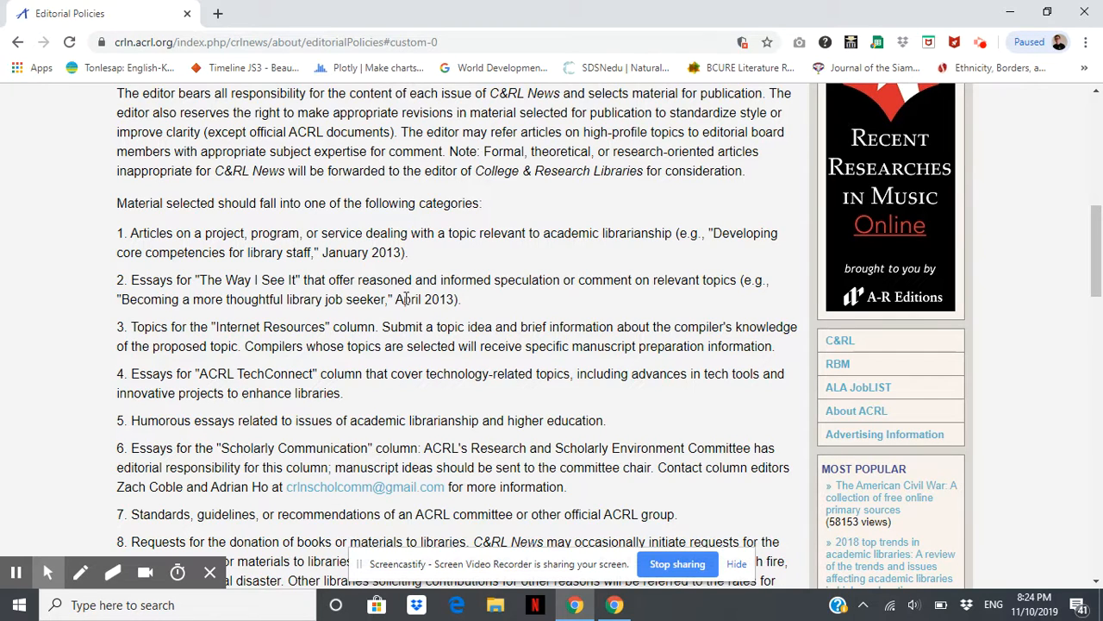
mouse_move(447, 314)
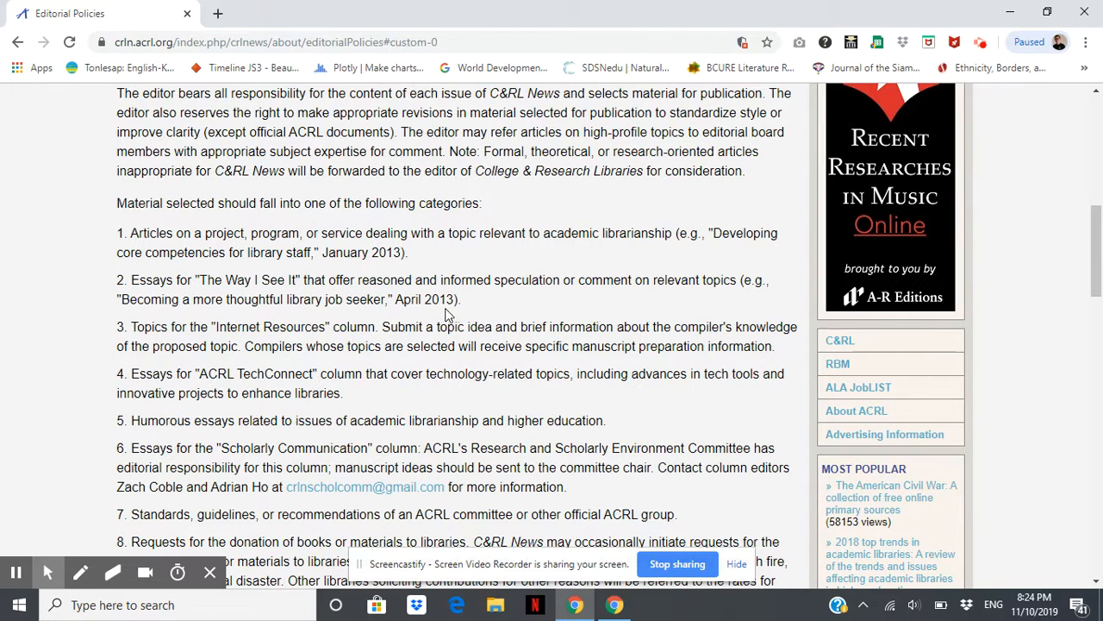
mouse_move(569, 276)
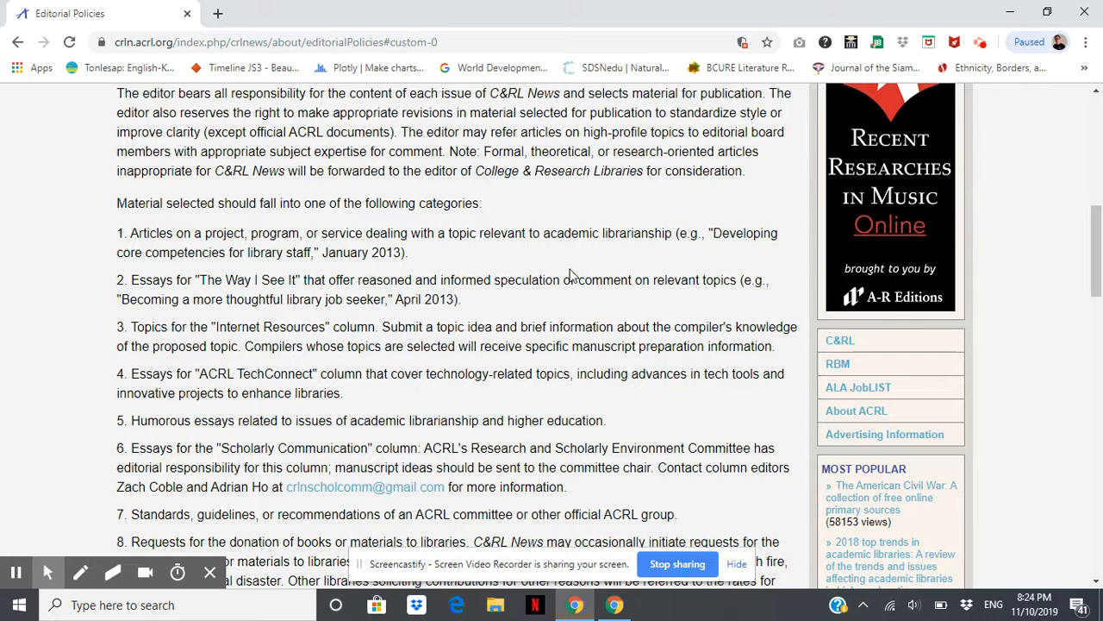
mouse_move(694, 296)
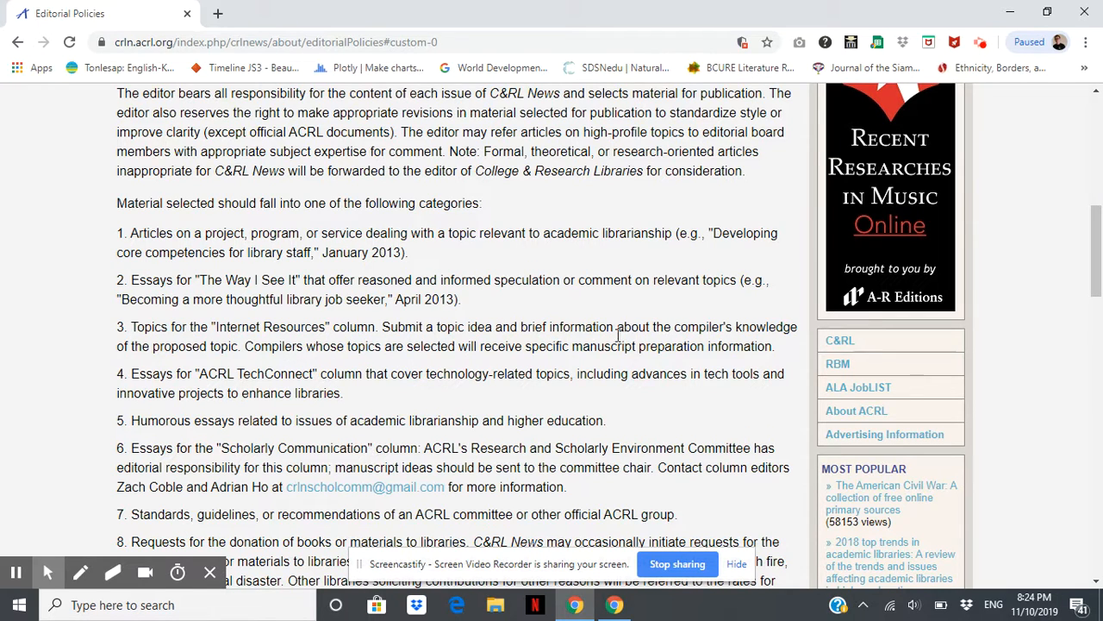
scroll(down, 3)
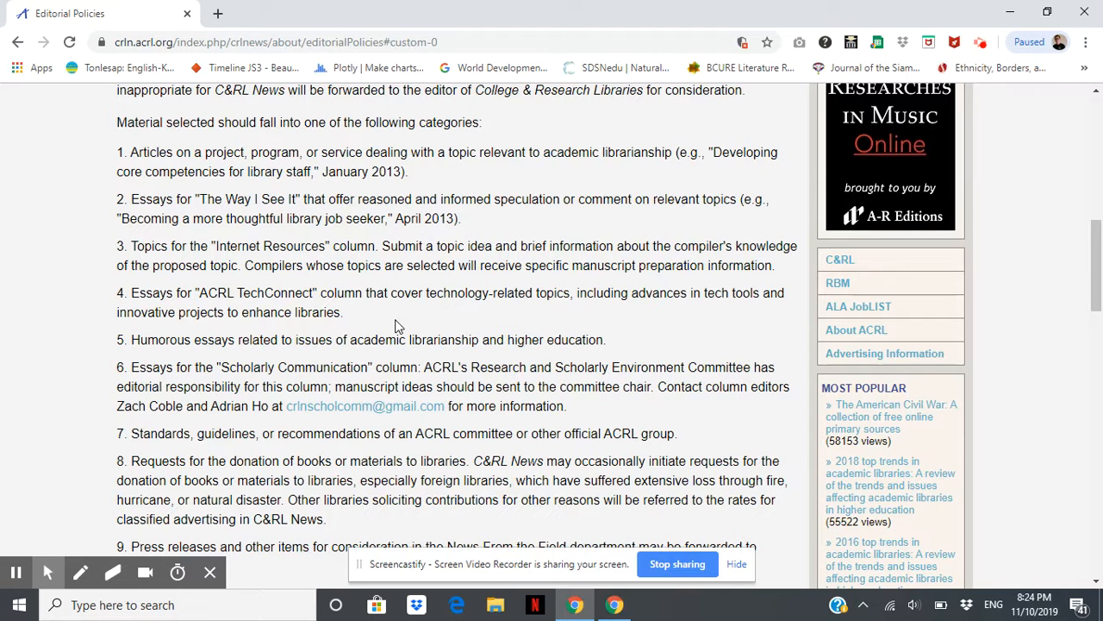
mouse_move(431, 328)
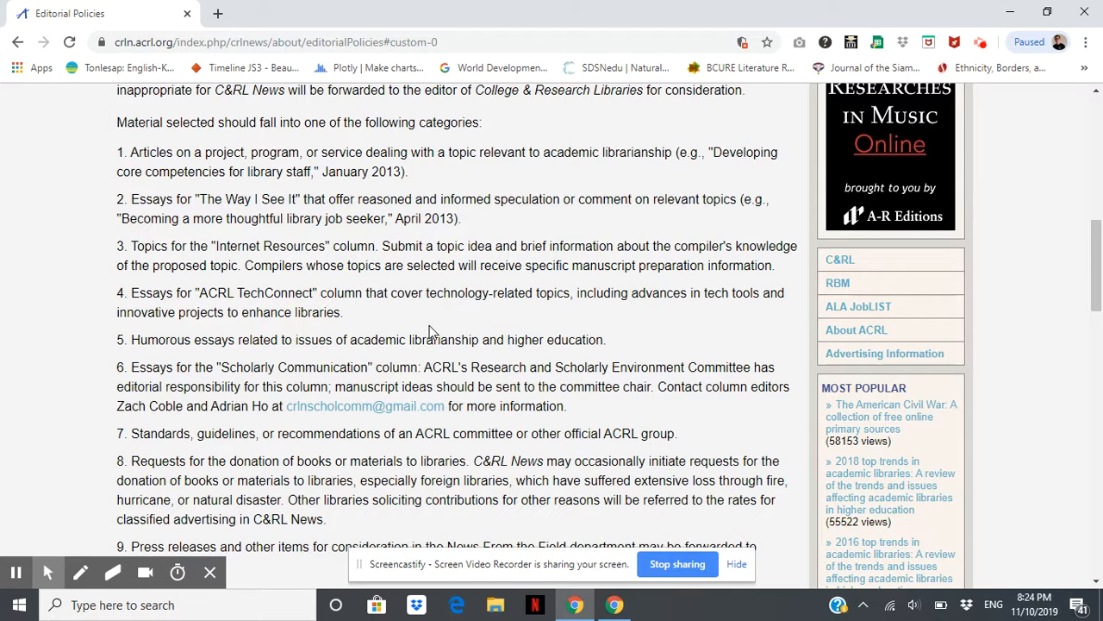
mouse_move(486, 321)
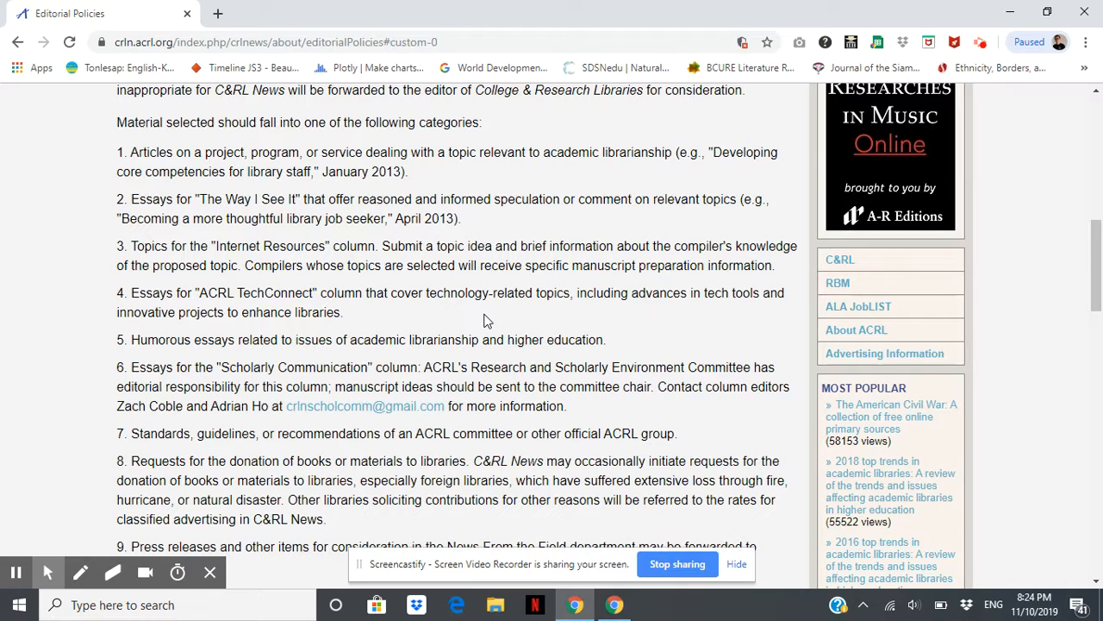
mouse_move(566, 311)
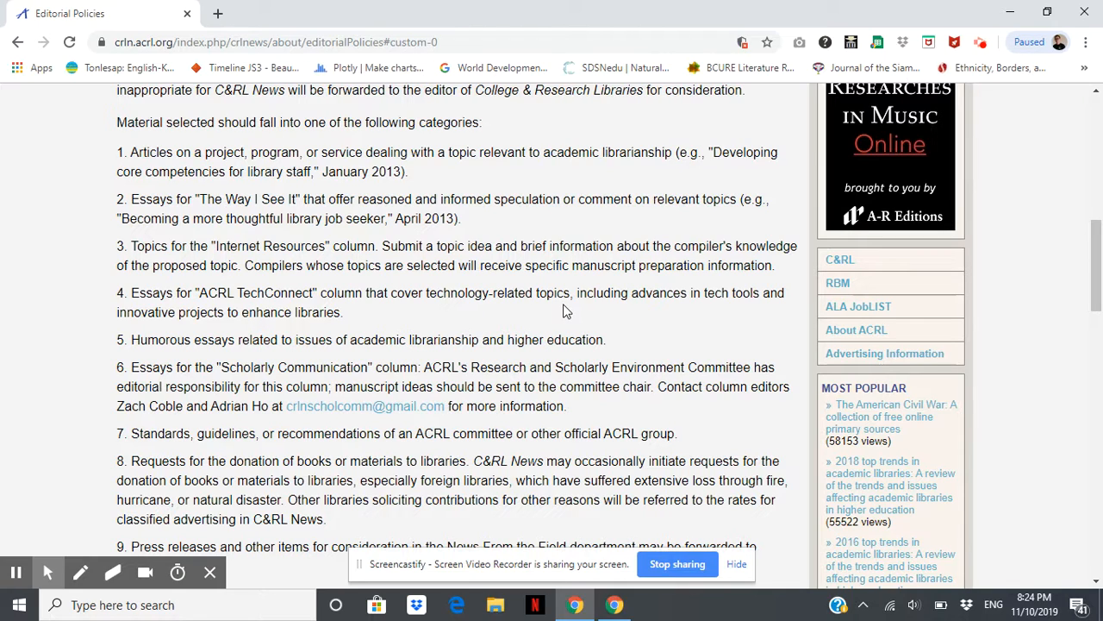
mouse_move(323, 365)
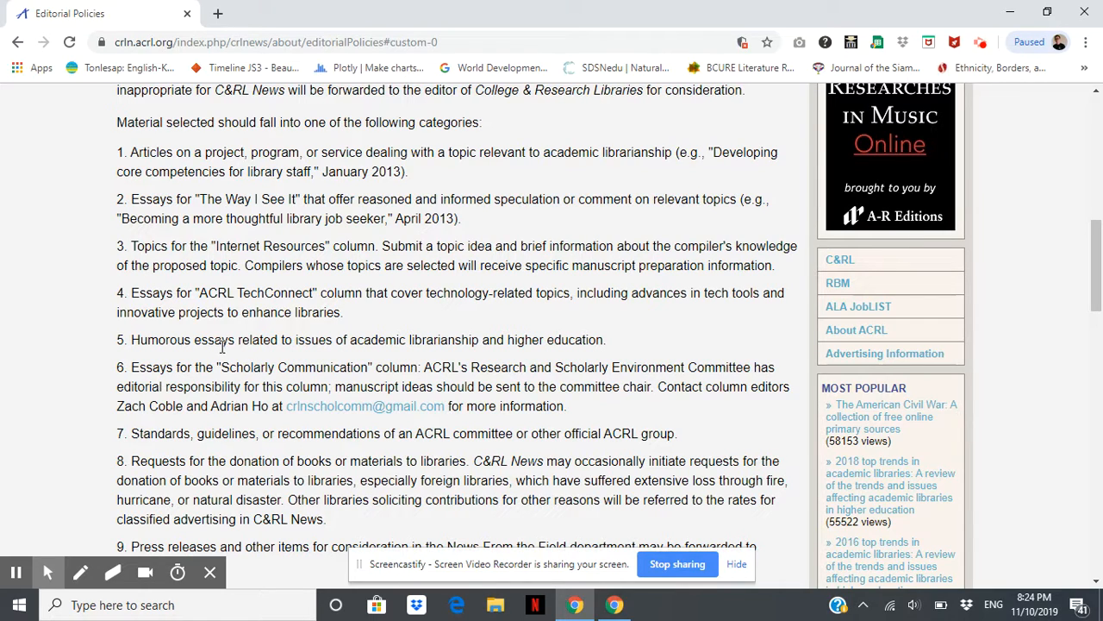
mouse_move(288, 355)
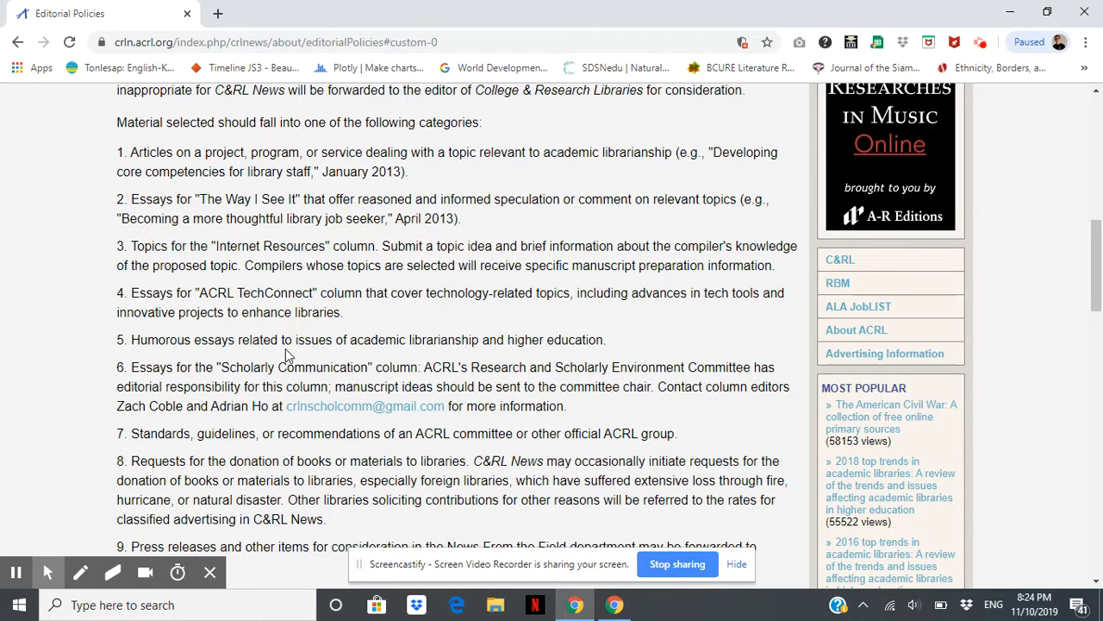
mouse_move(368, 346)
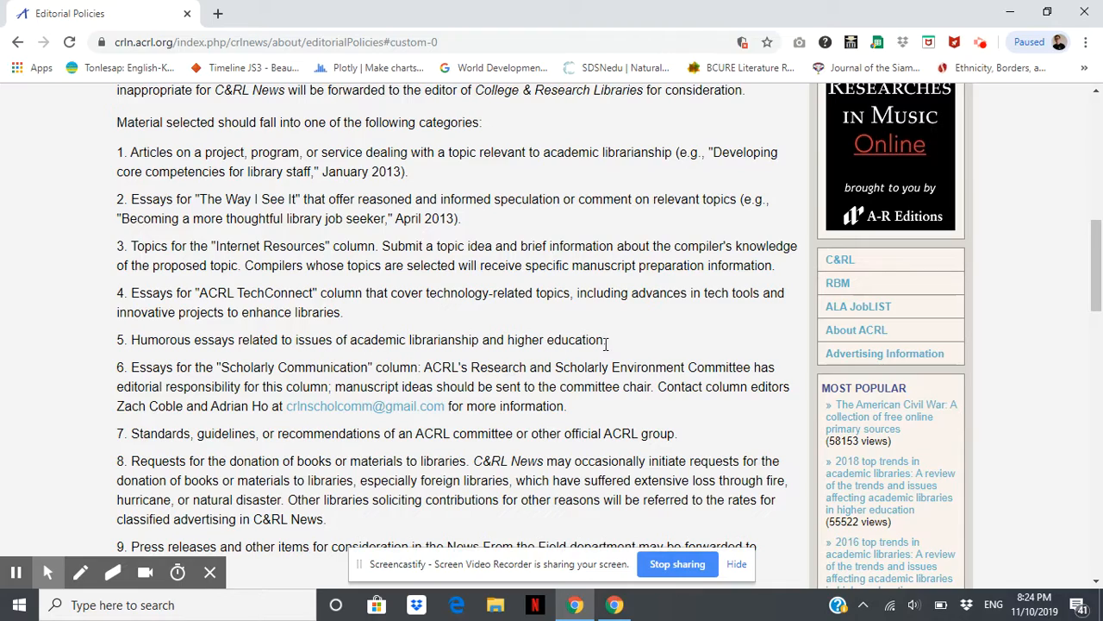
scroll(up, 3)
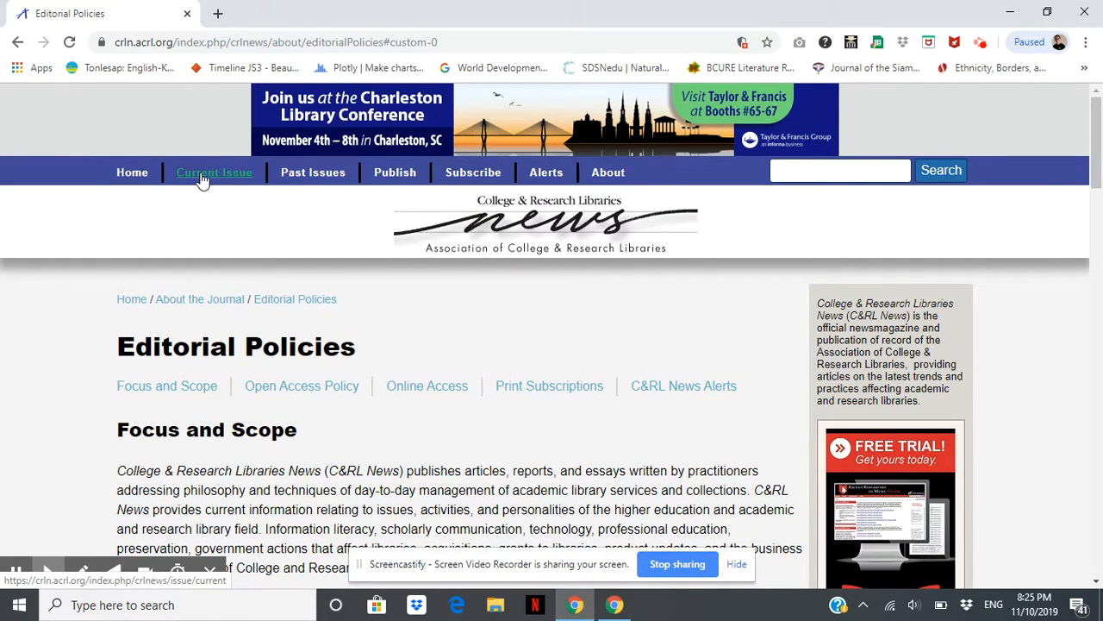
- Open the Vol 80, No 10 (November 2019) issue page and scroll past its cover
click(213, 172)
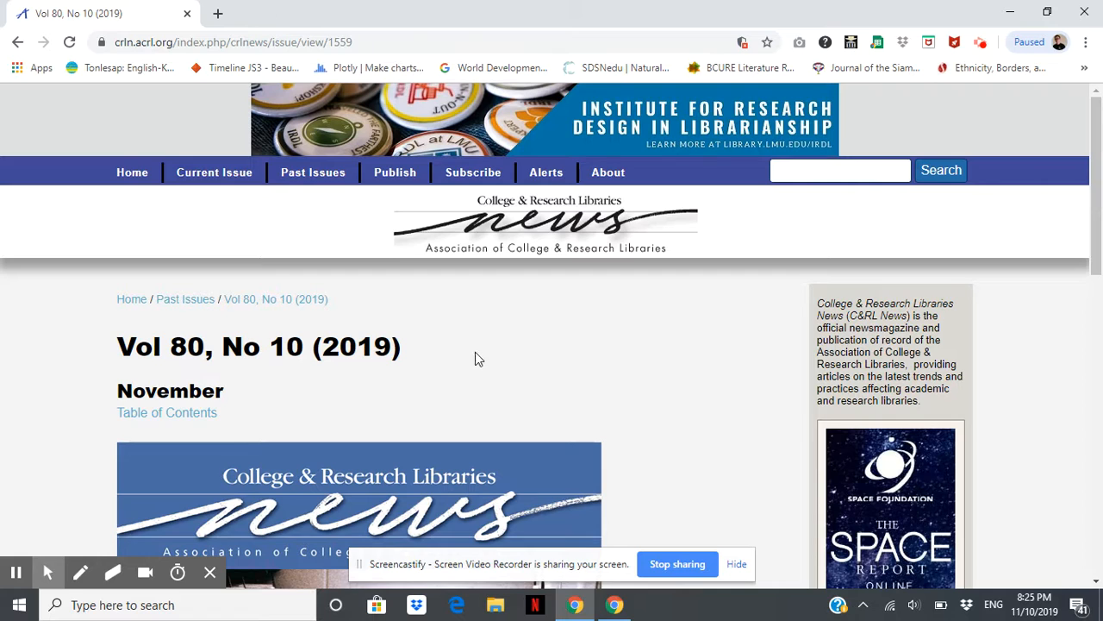
scroll(down, 3)
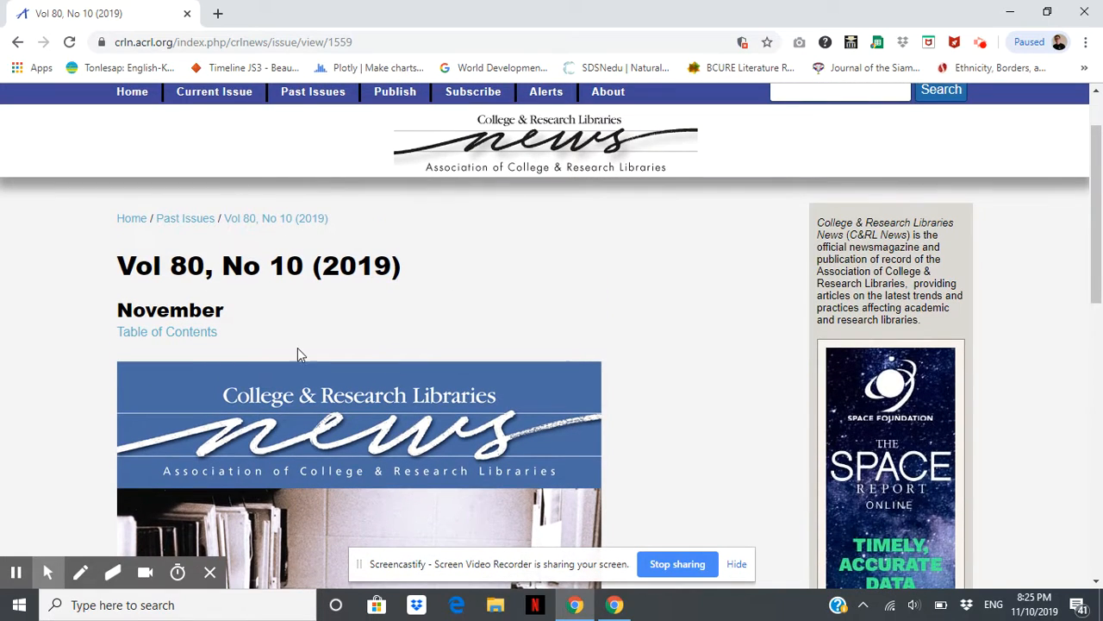
mouse_move(313, 352)
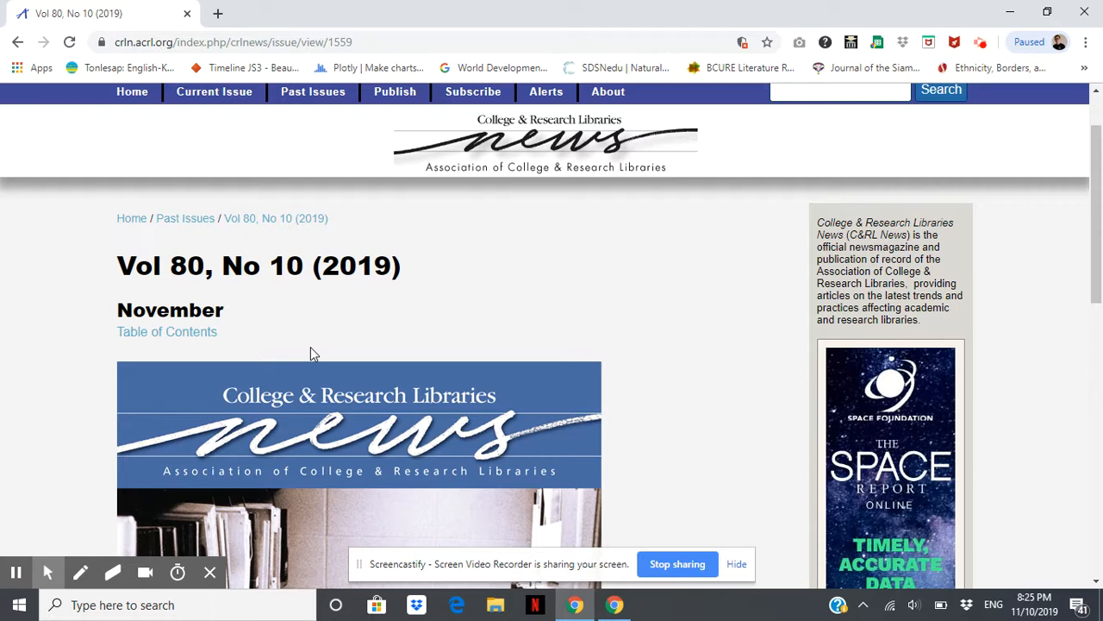
mouse_move(343, 317)
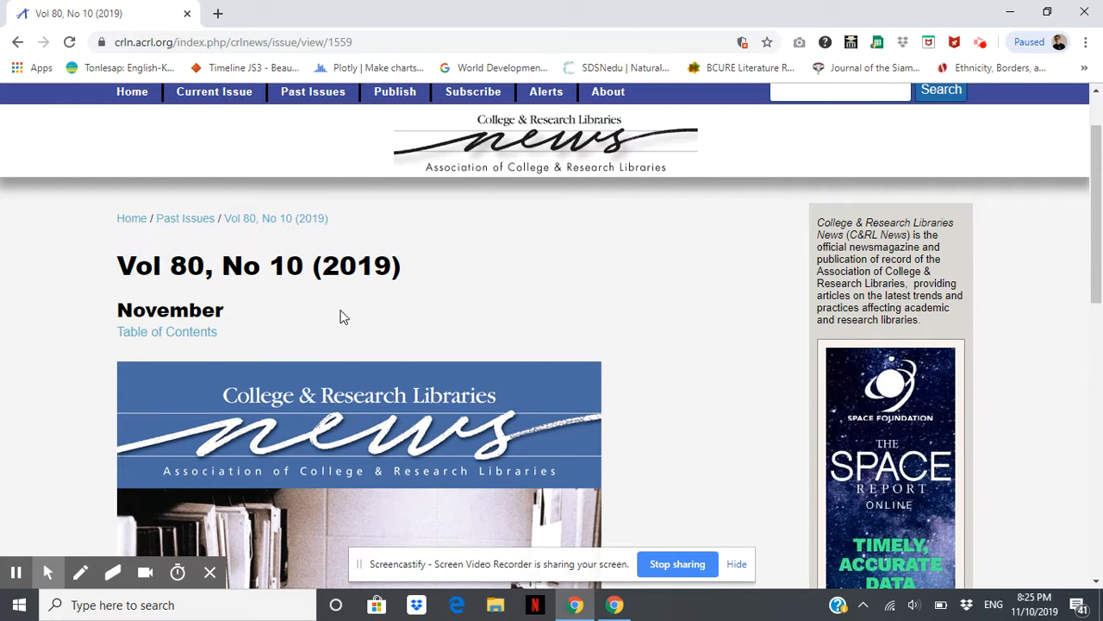
scroll(down, 3)
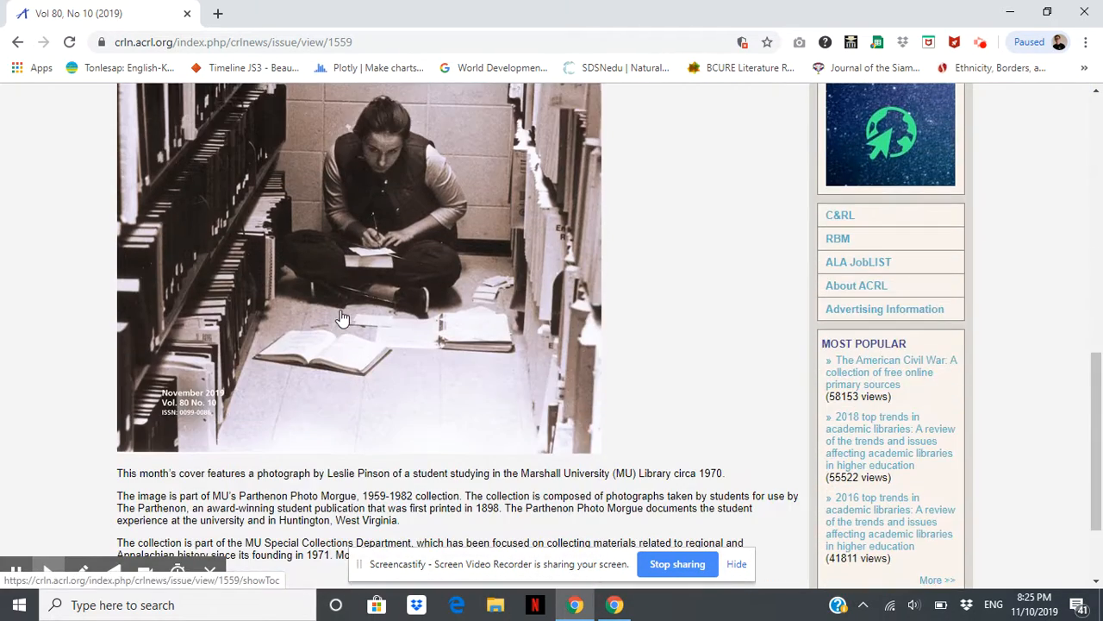
scroll(up, 3)
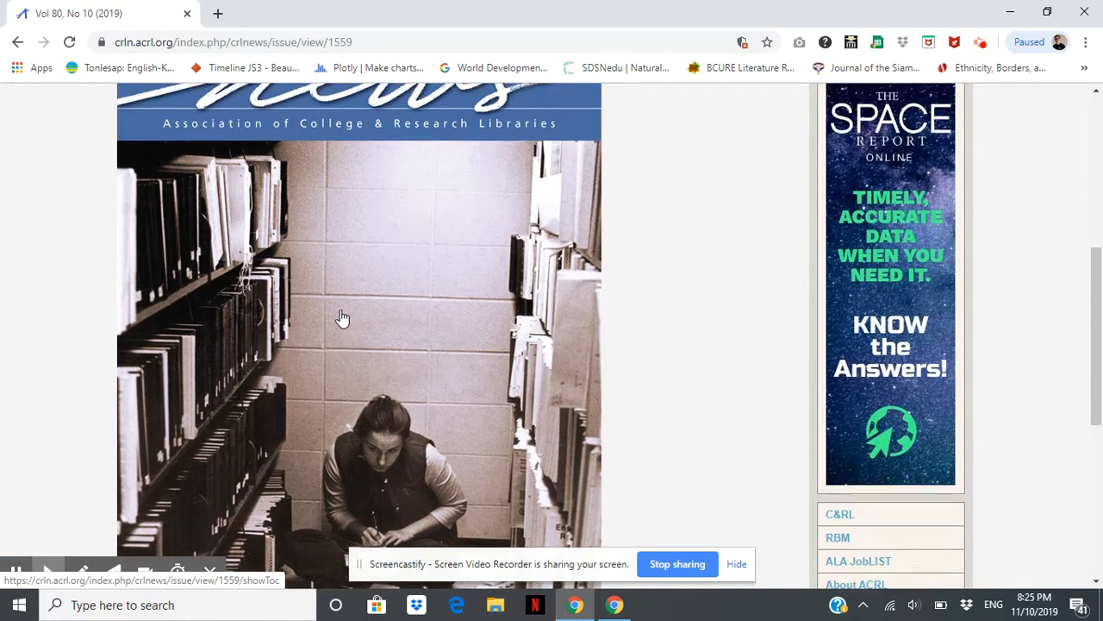
scroll(up, 3)
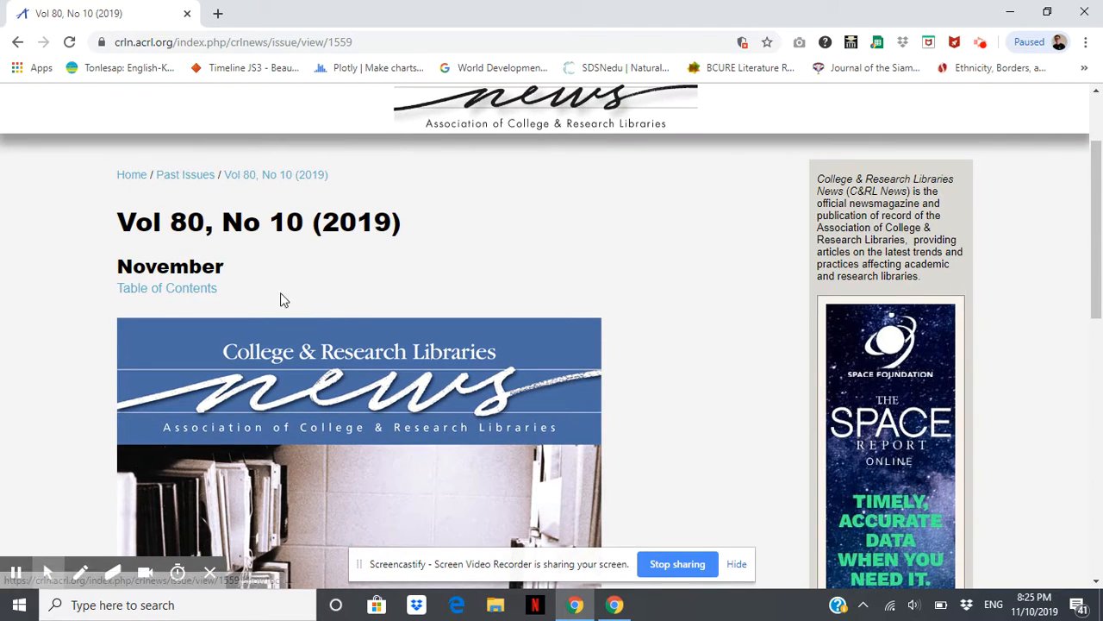
- Open the issue's table of contents and the feature 'Combining efforts: Libraries as mental health safe spaces'
click(166, 288)
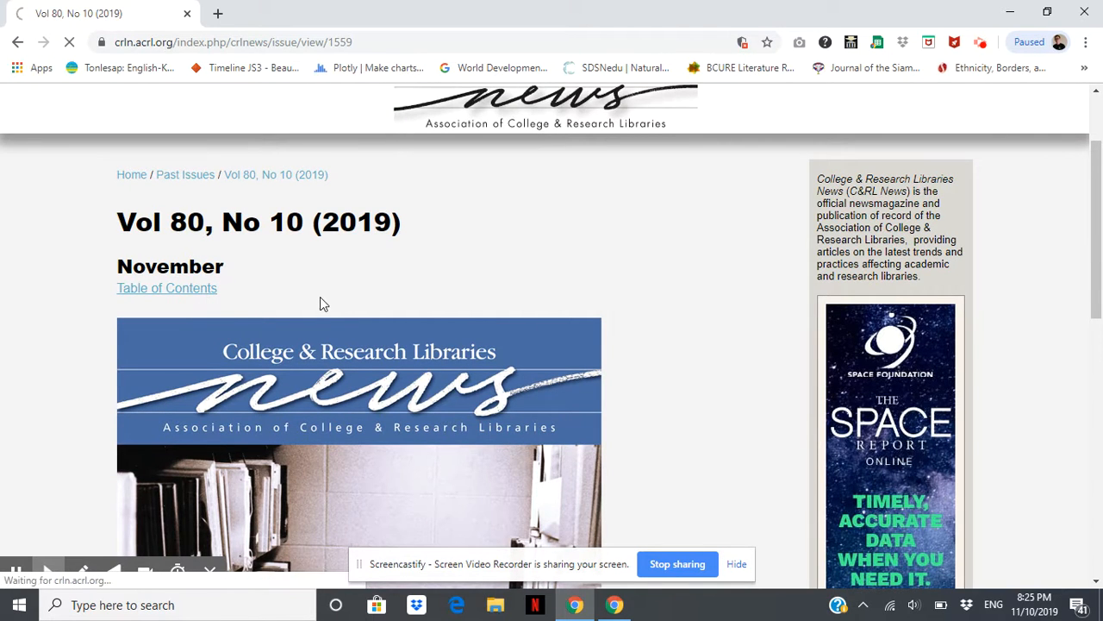
click(167, 288)
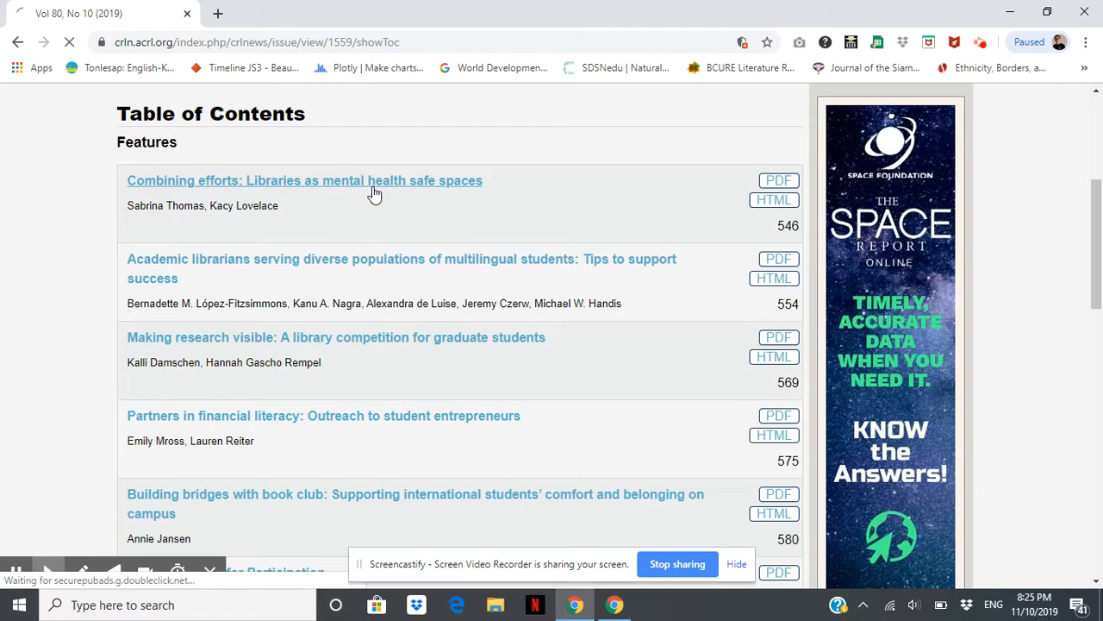
click(304, 180)
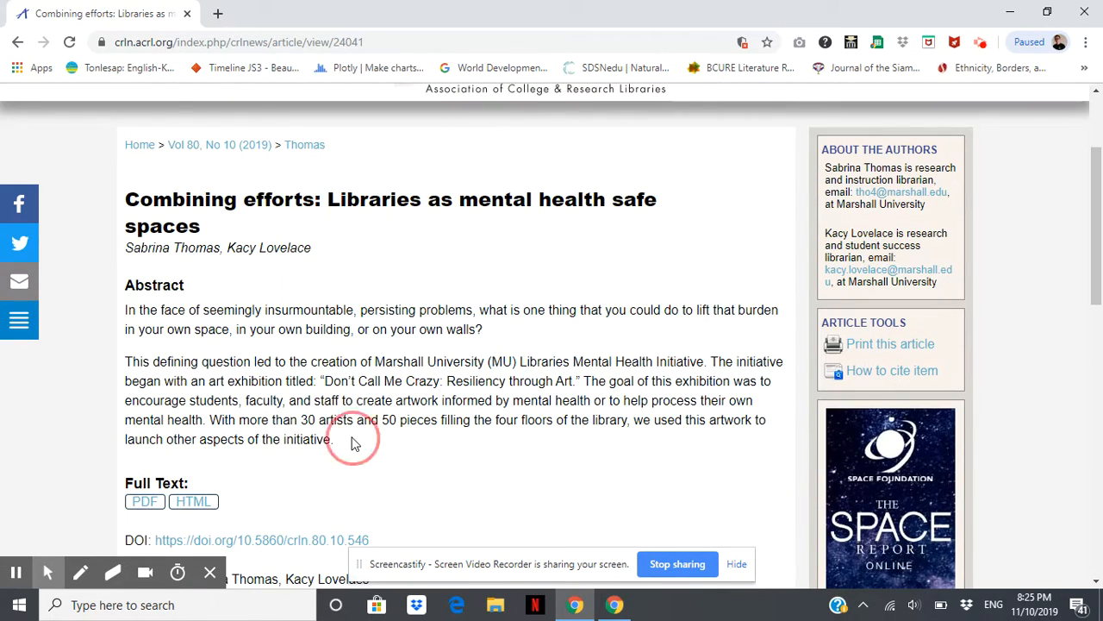
scroll(down, 3)
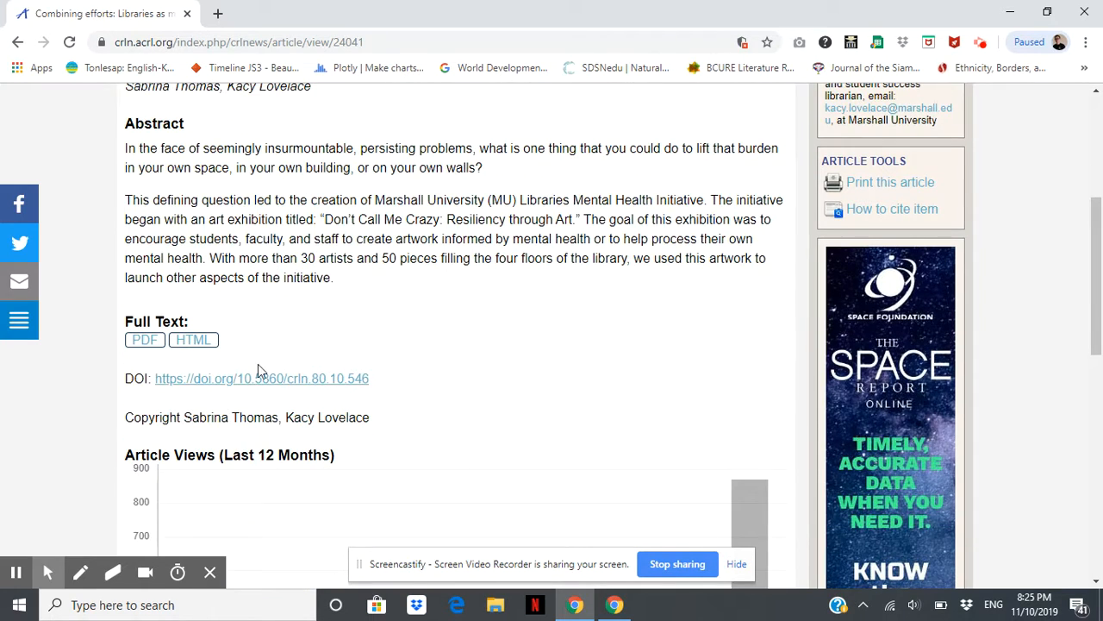
mouse_move(426, 397)
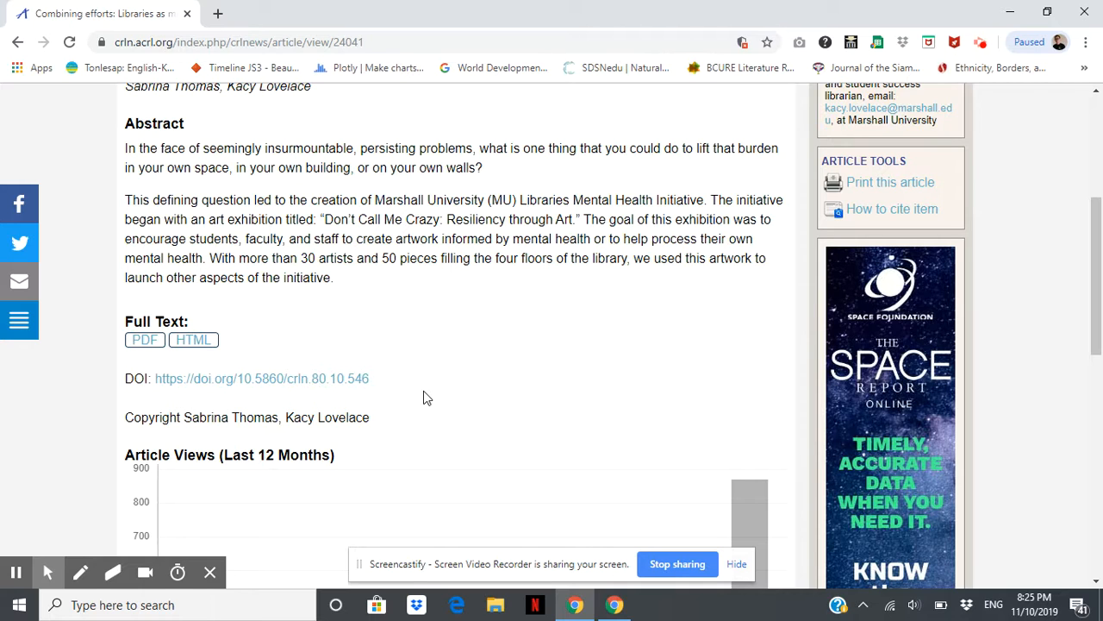
scroll(up, 3)
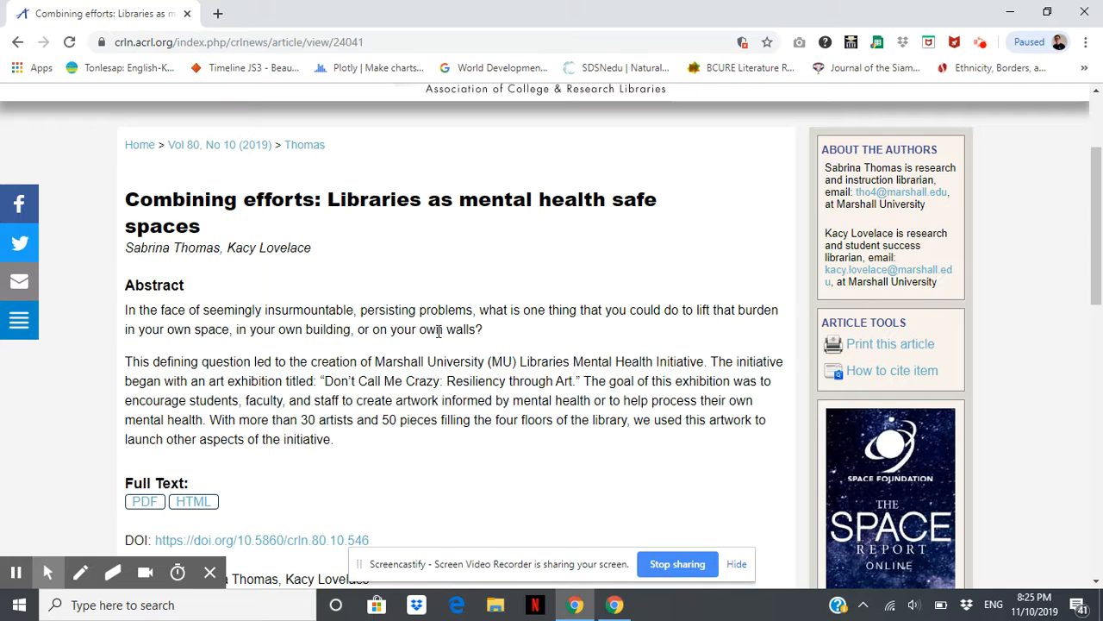
mouse_move(256, 503)
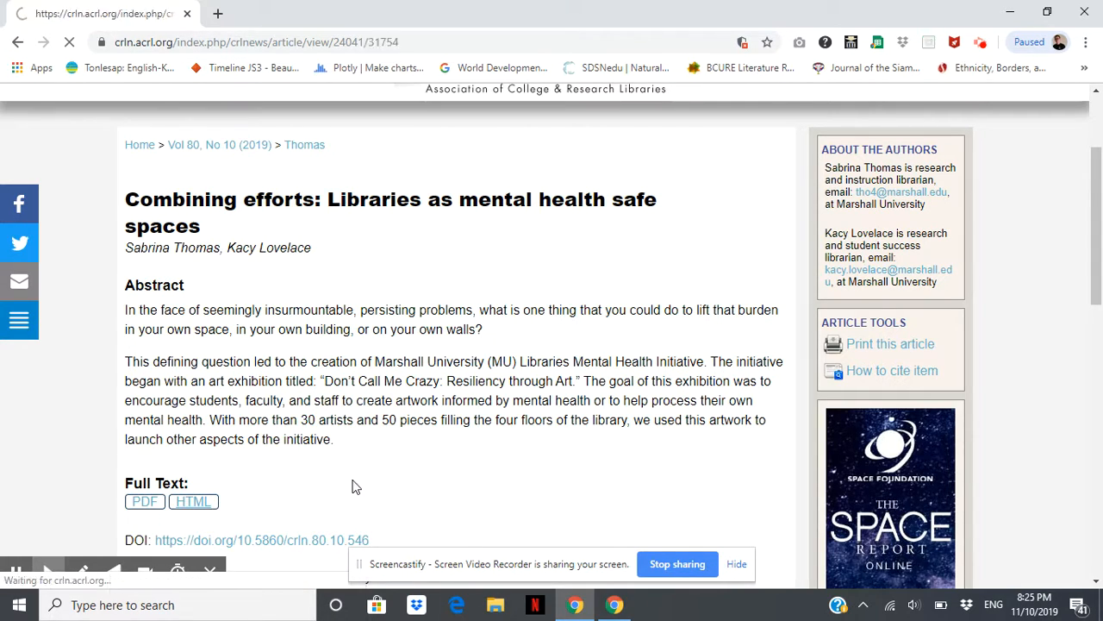
- Open the full HTML text of 'Combining efforts' and skim through its body
click(194, 500)
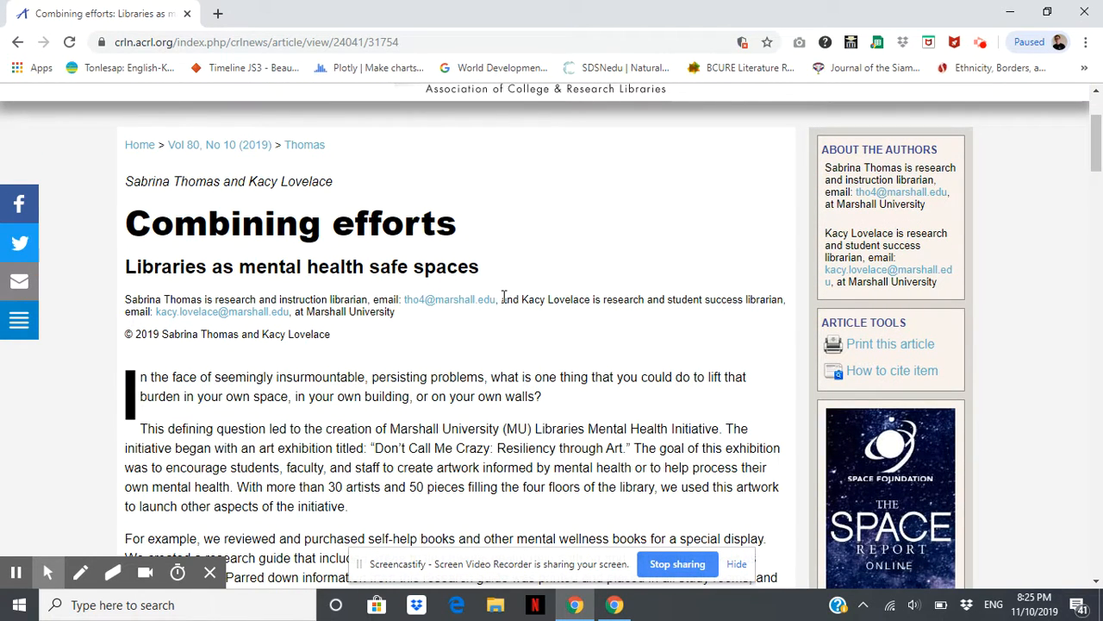
scroll(up, 3)
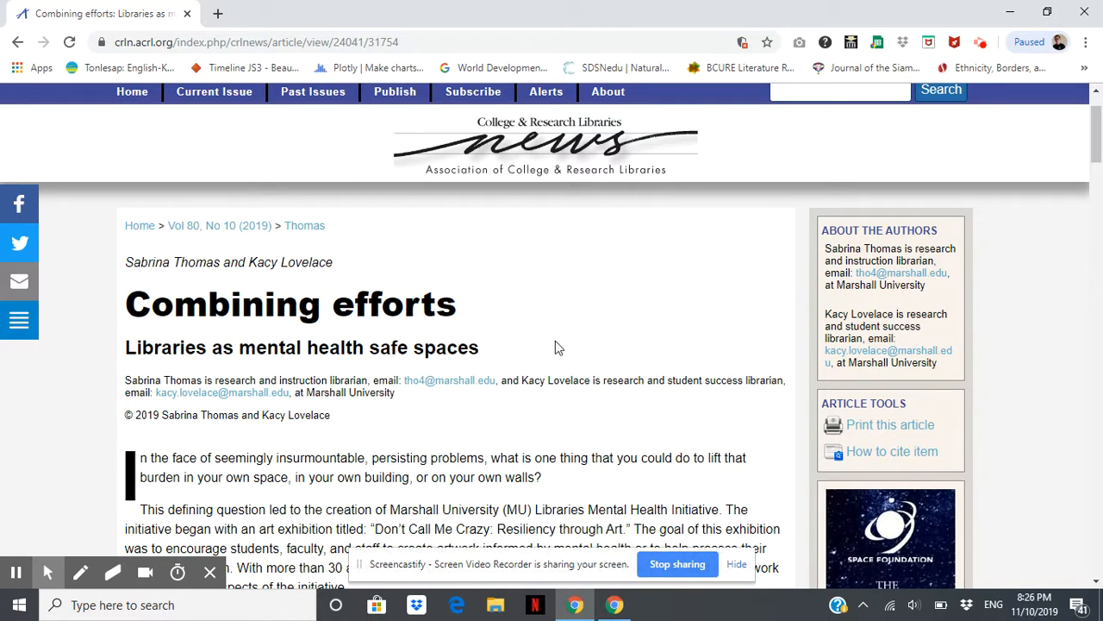
mouse_move(674, 274)
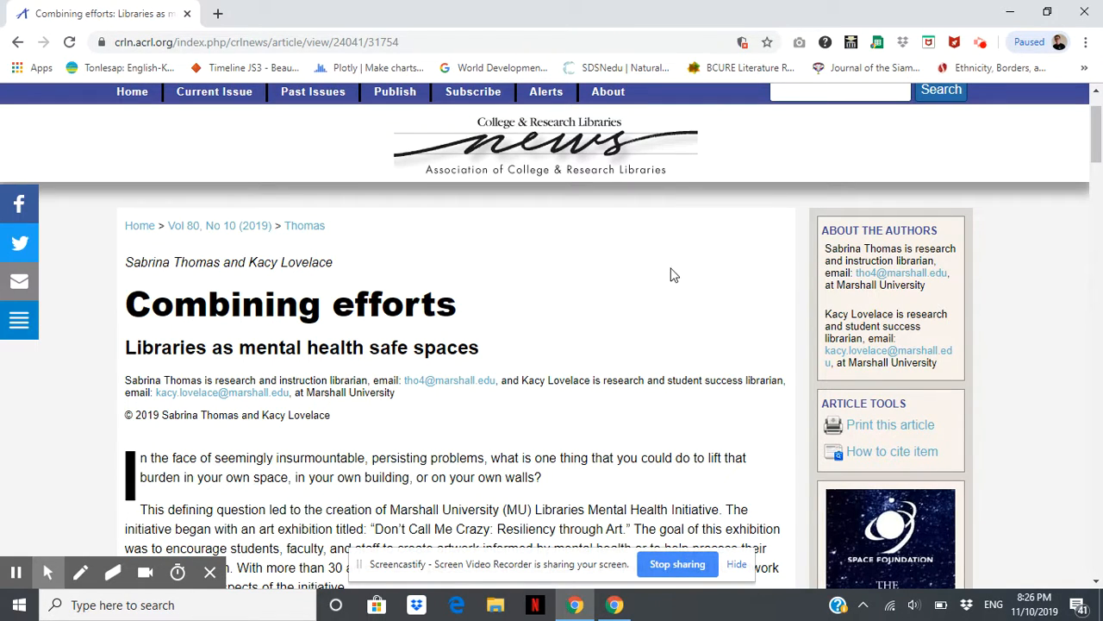
mouse_move(694, 255)
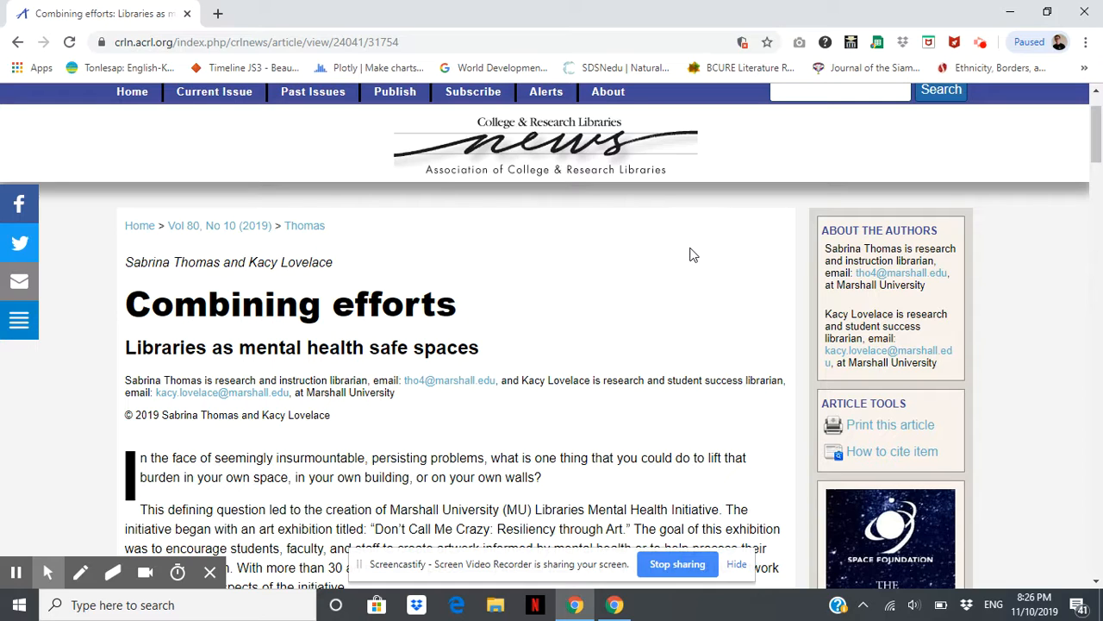
mouse_move(642, 257)
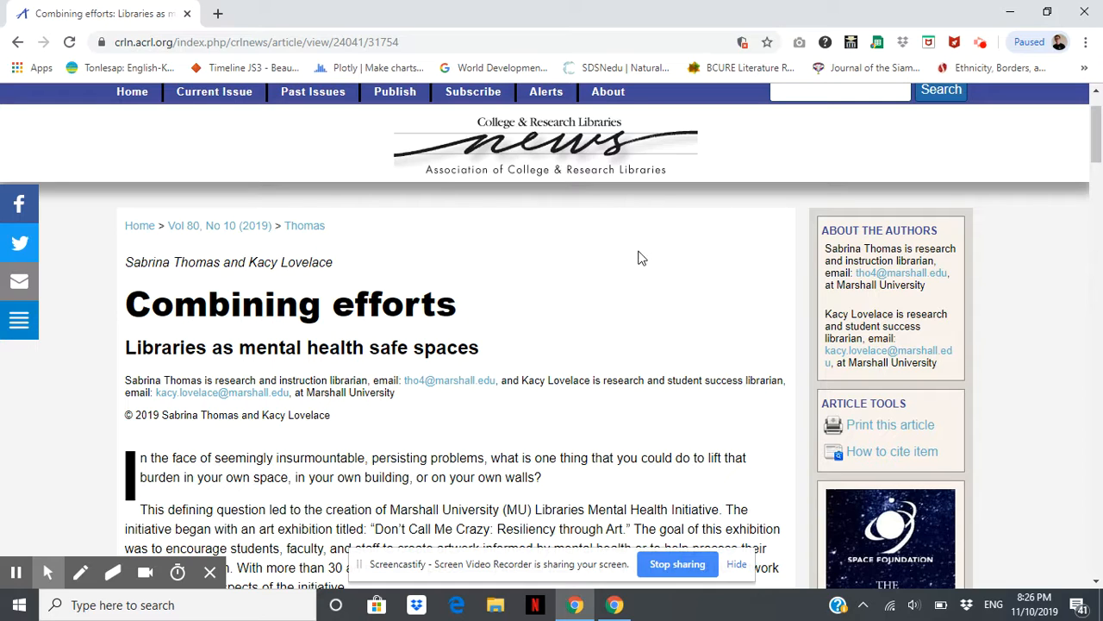
mouse_move(575, 449)
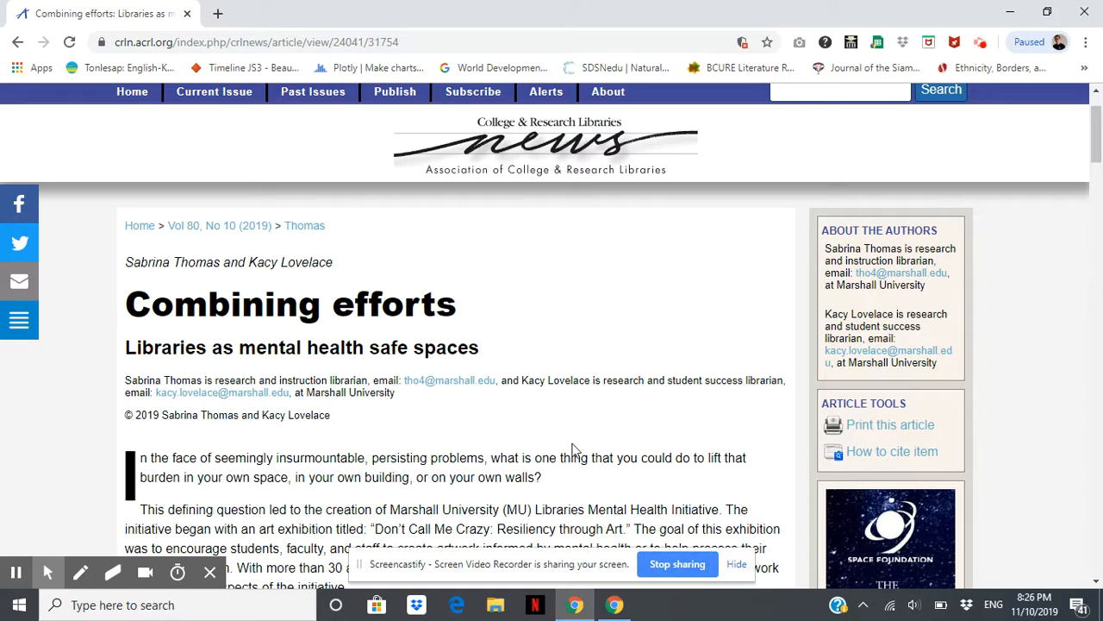
mouse_move(639, 308)
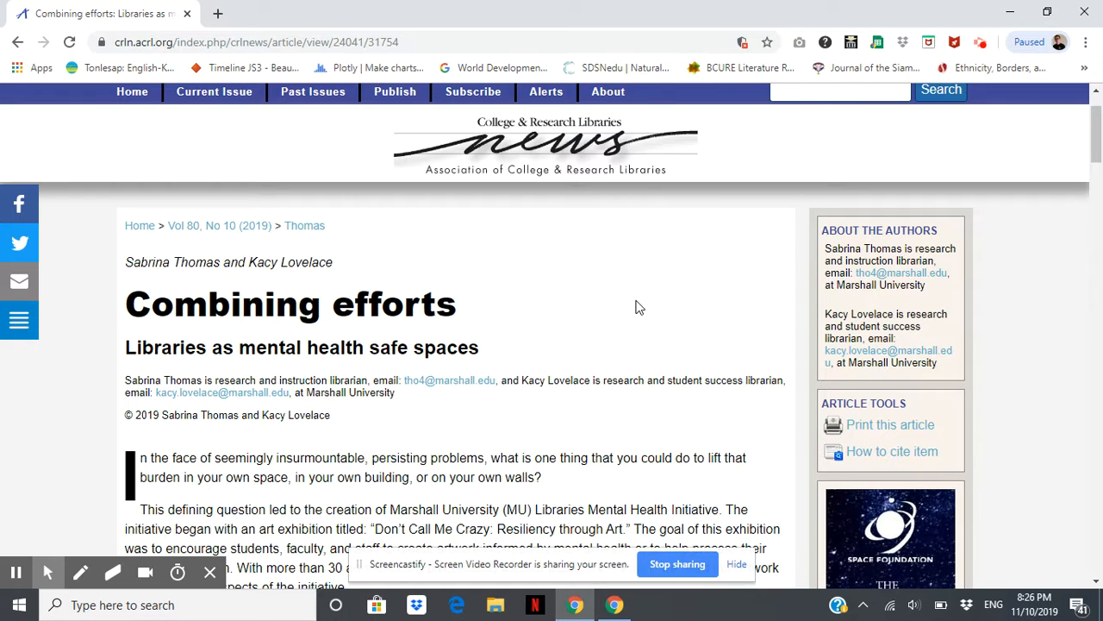
mouse_move(742, 274)
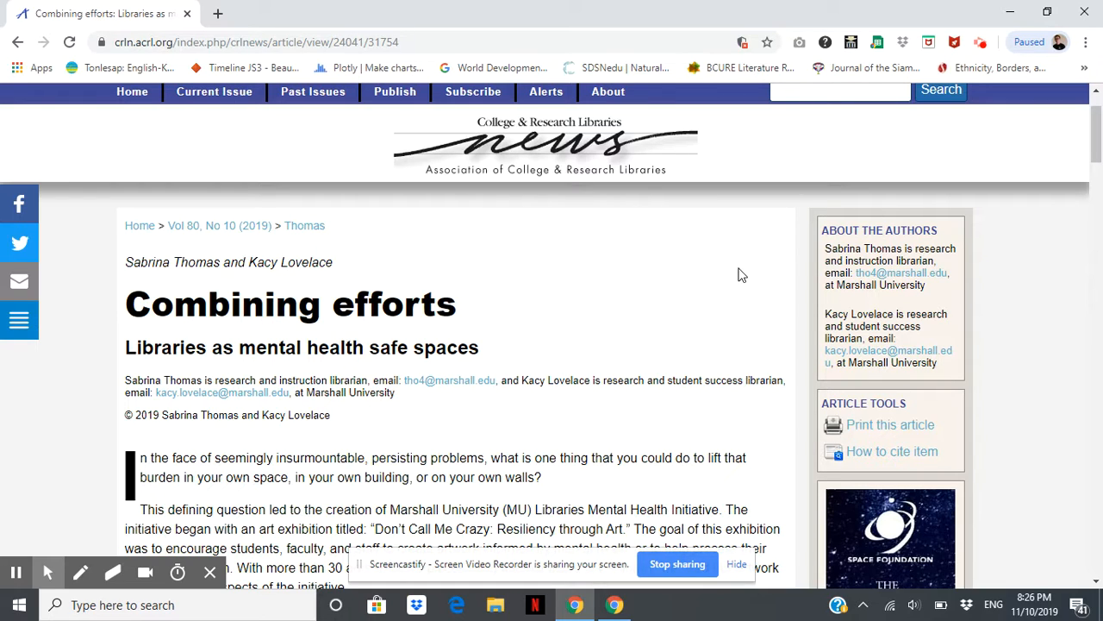
mouse_move(731, 274)
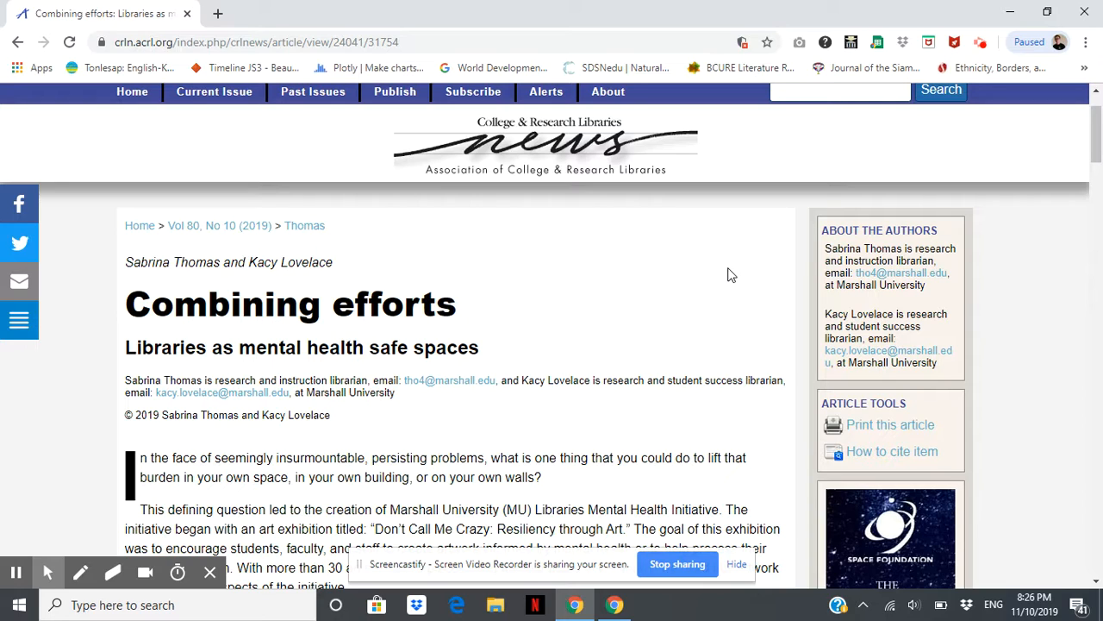
mouse_move(650, 286)
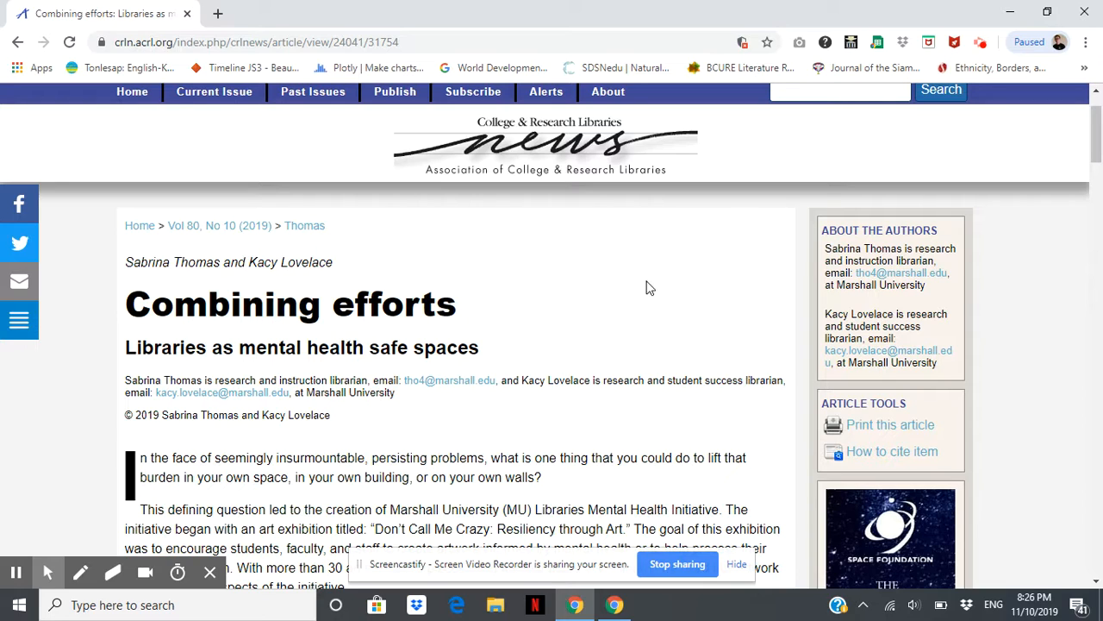
mouse_move(663, 341)
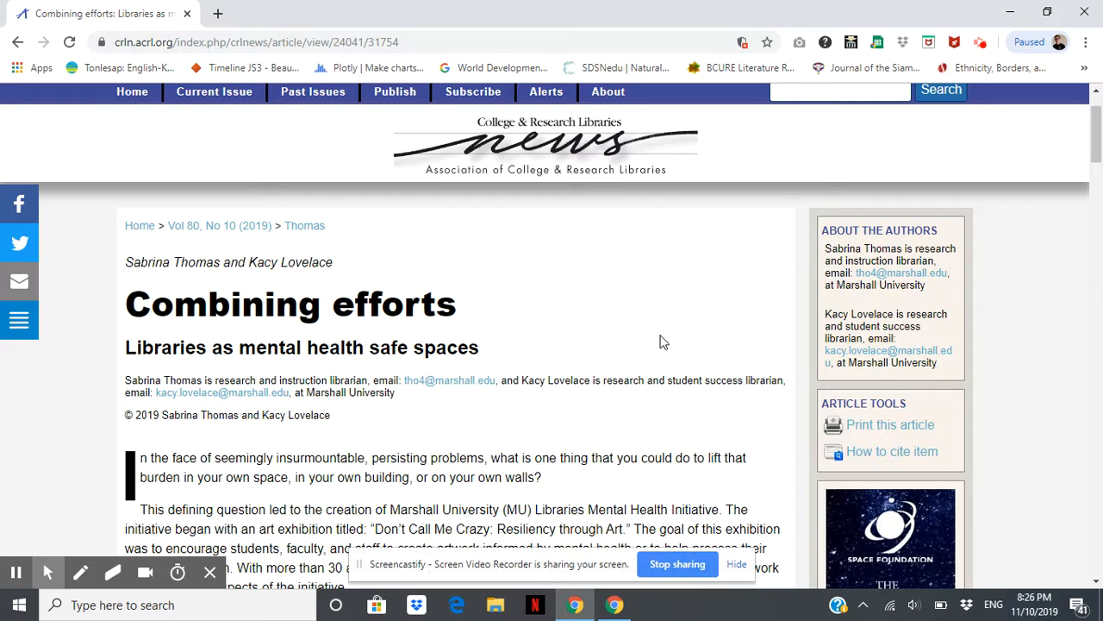
scroll(down, 3)
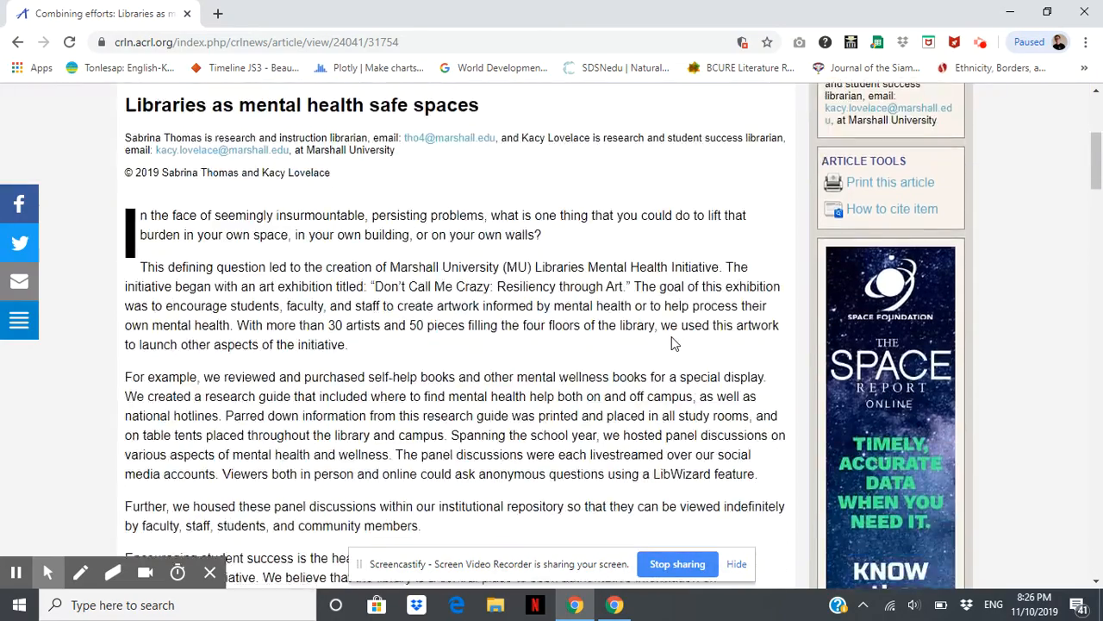
scroll(down, 3)
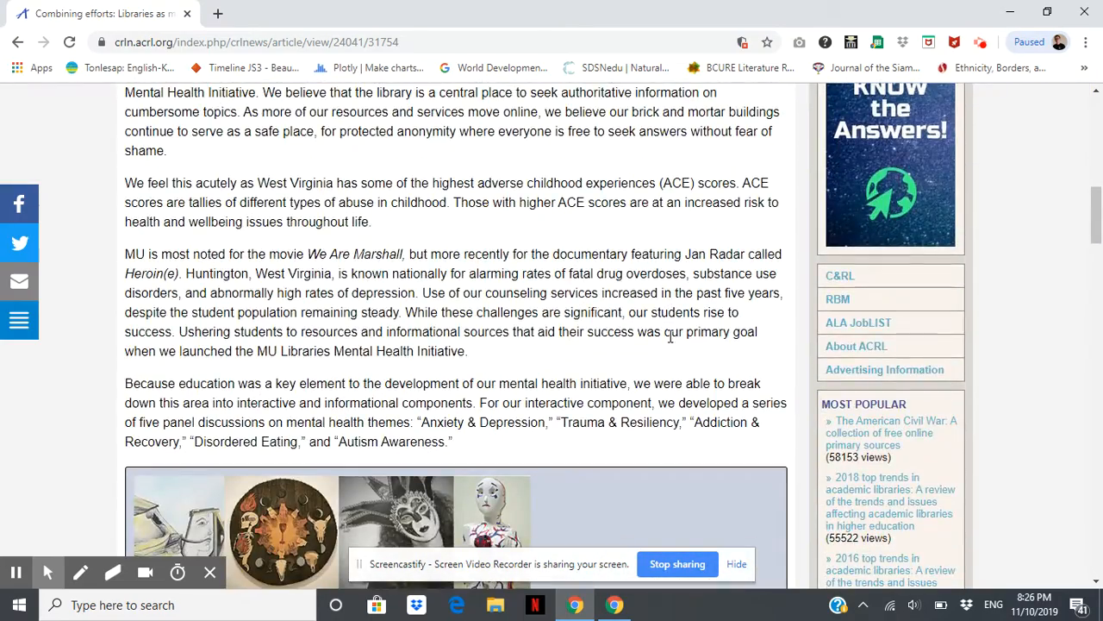
scroll(up, 3)
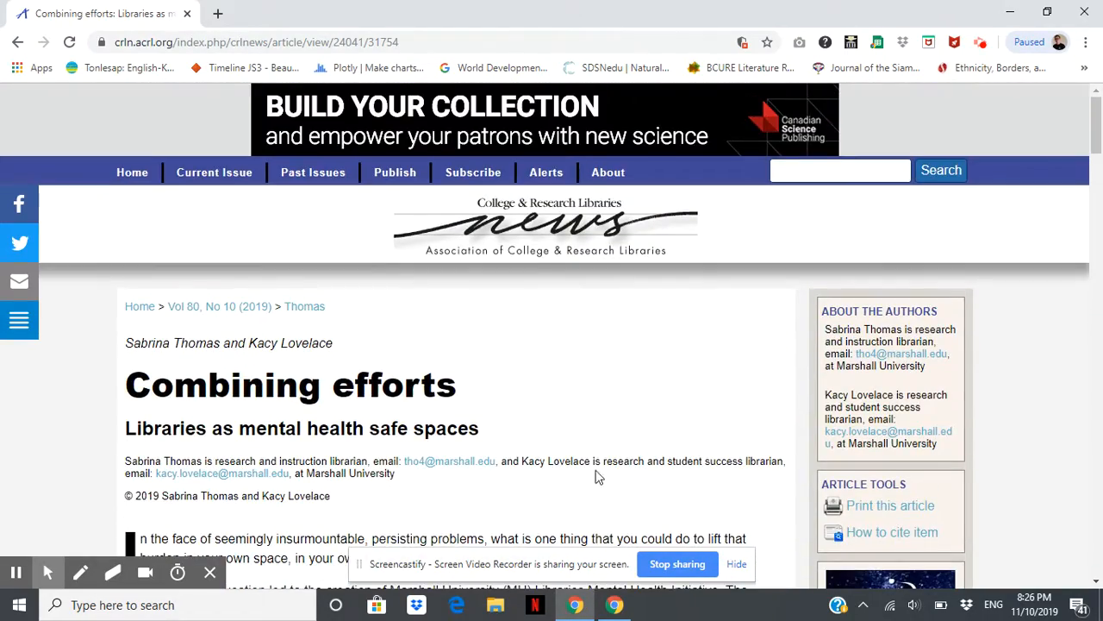
mouse_move(409, 157)
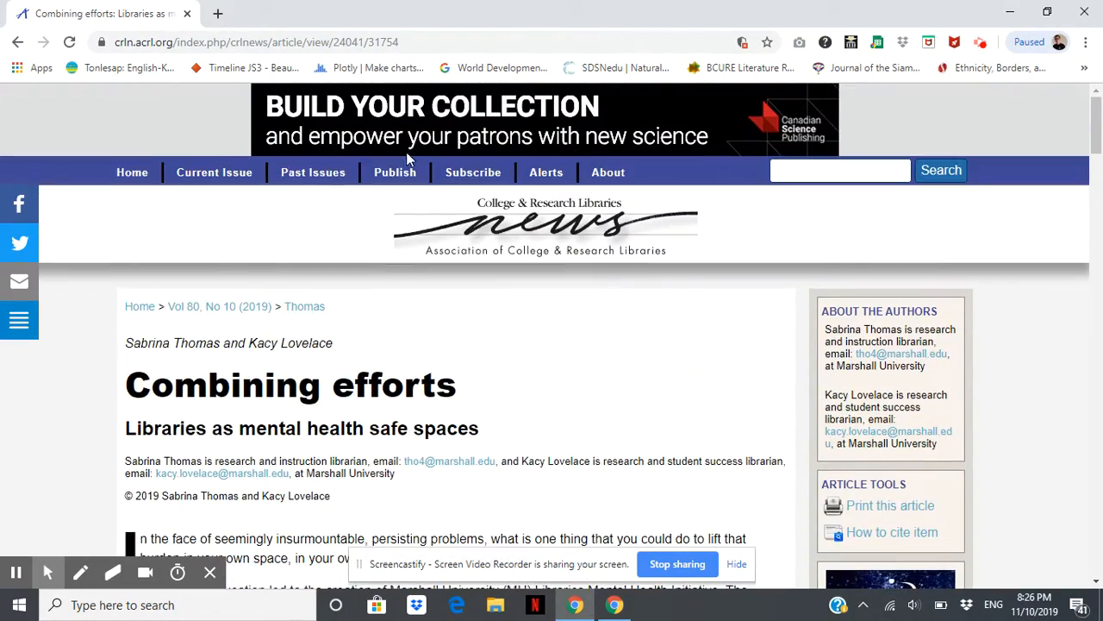
mouse_move(218, 178)
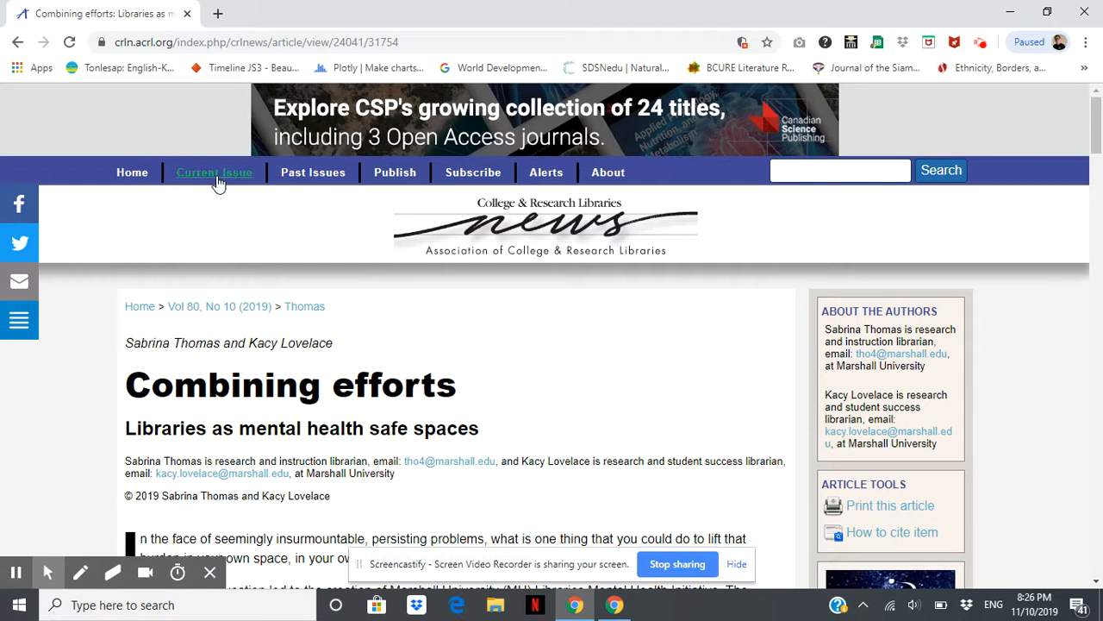
- Go to the current Vol 80, No 10 issue and its table of contents
click(214, 172)
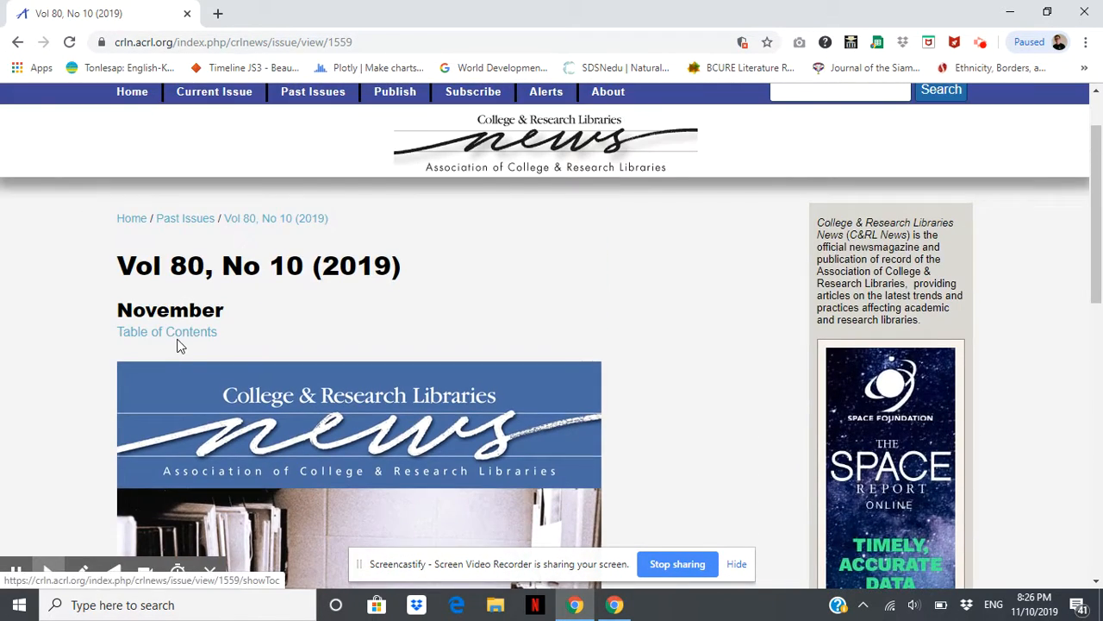
click(166, 332)
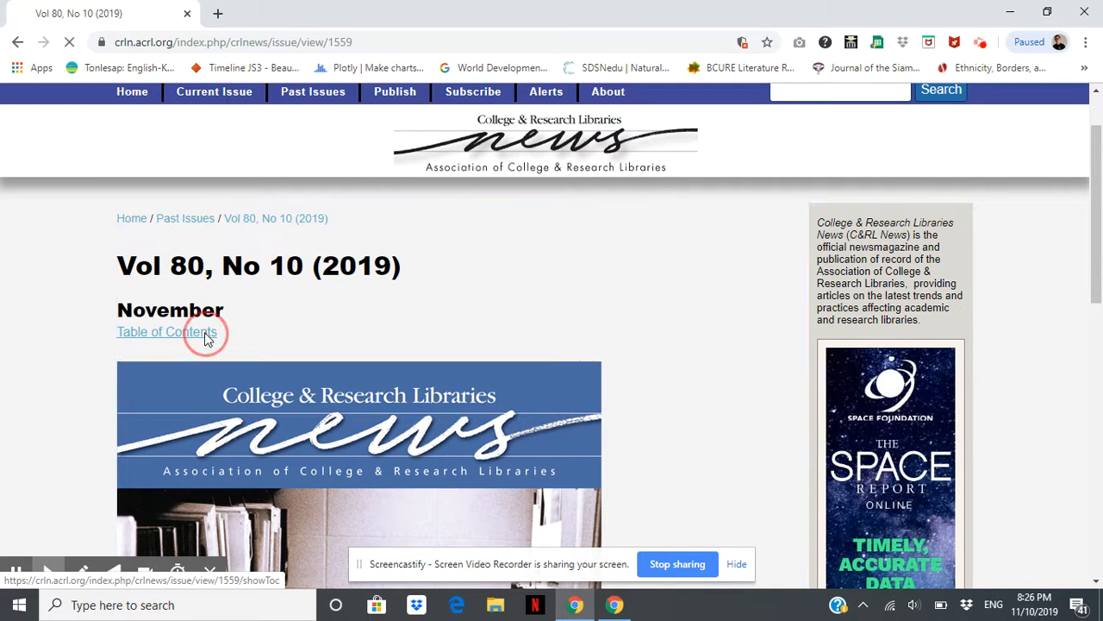
click(165, 332)
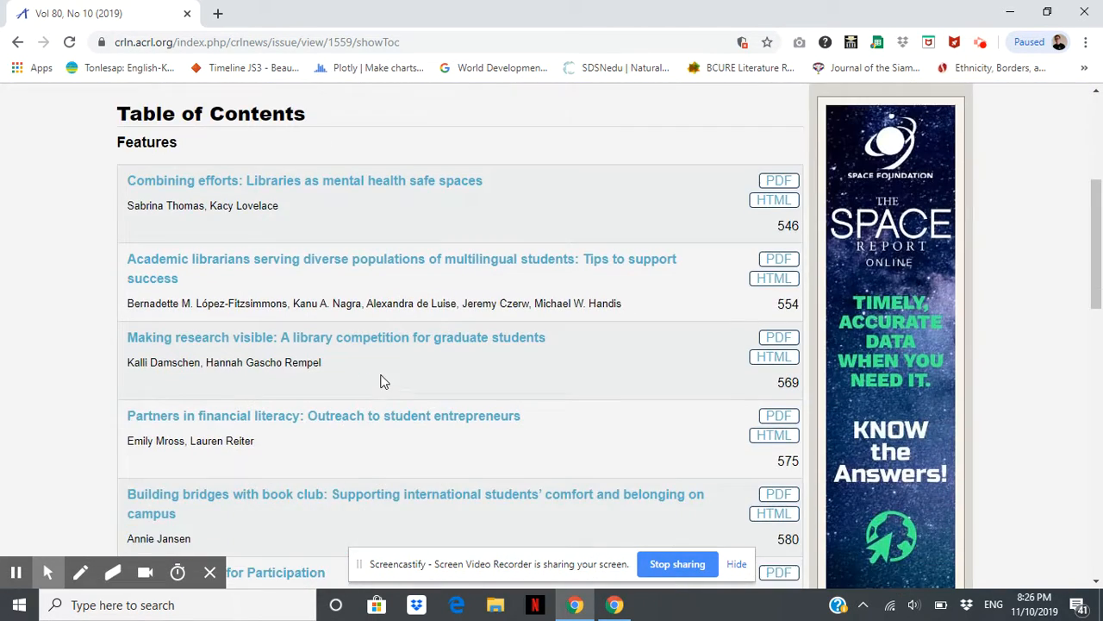
- Scroll through the issue's feature and department article listings
scroll(down, 3)
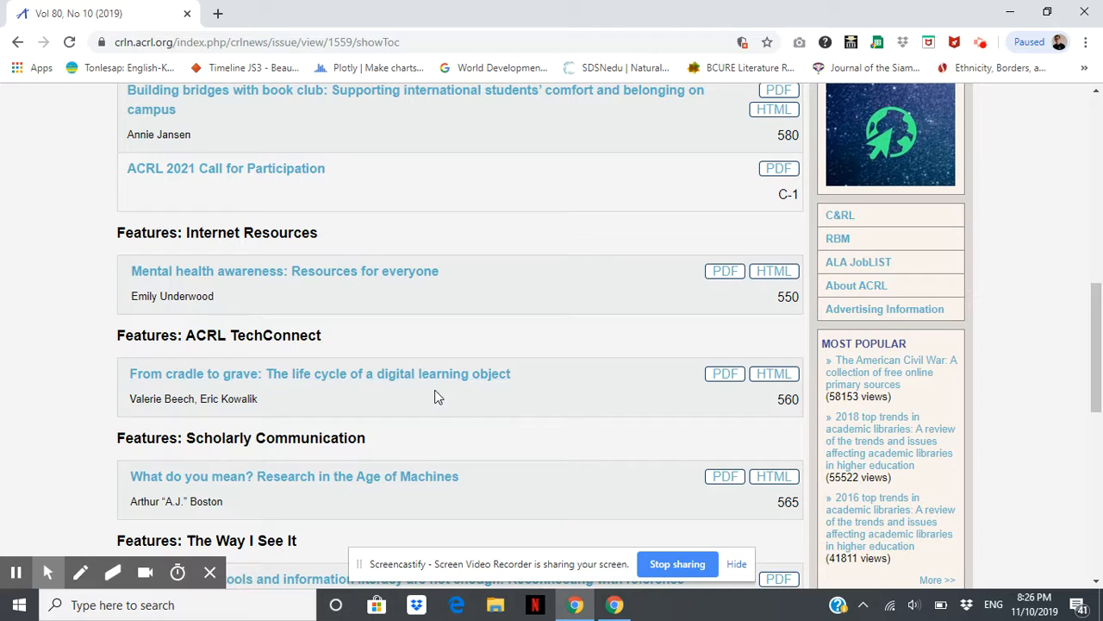
scroll(up, 3)
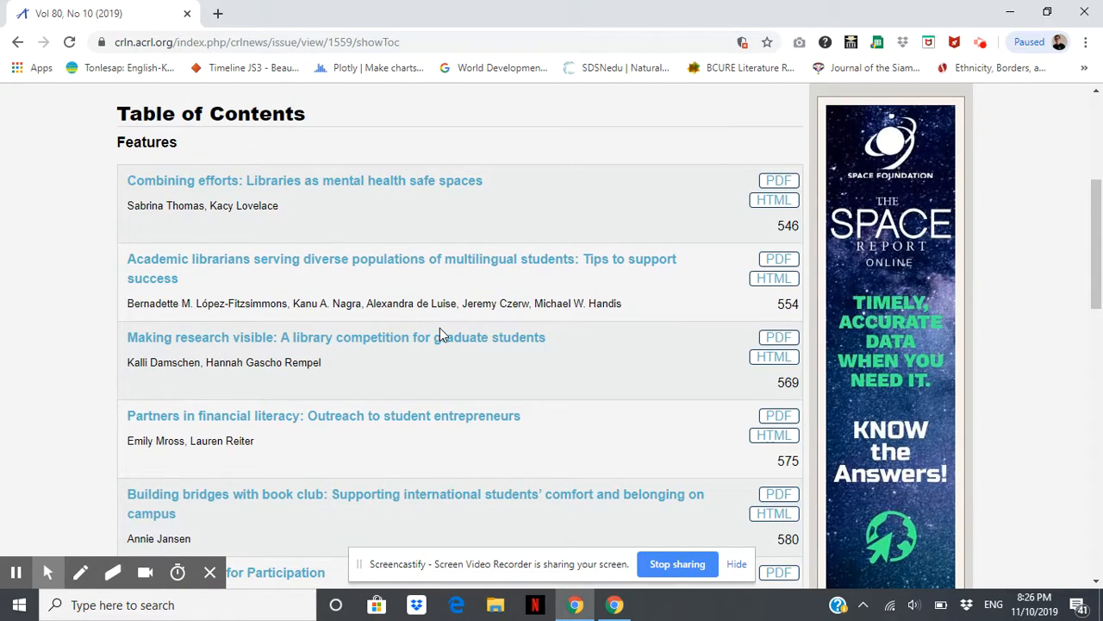
scroll(down, 3)
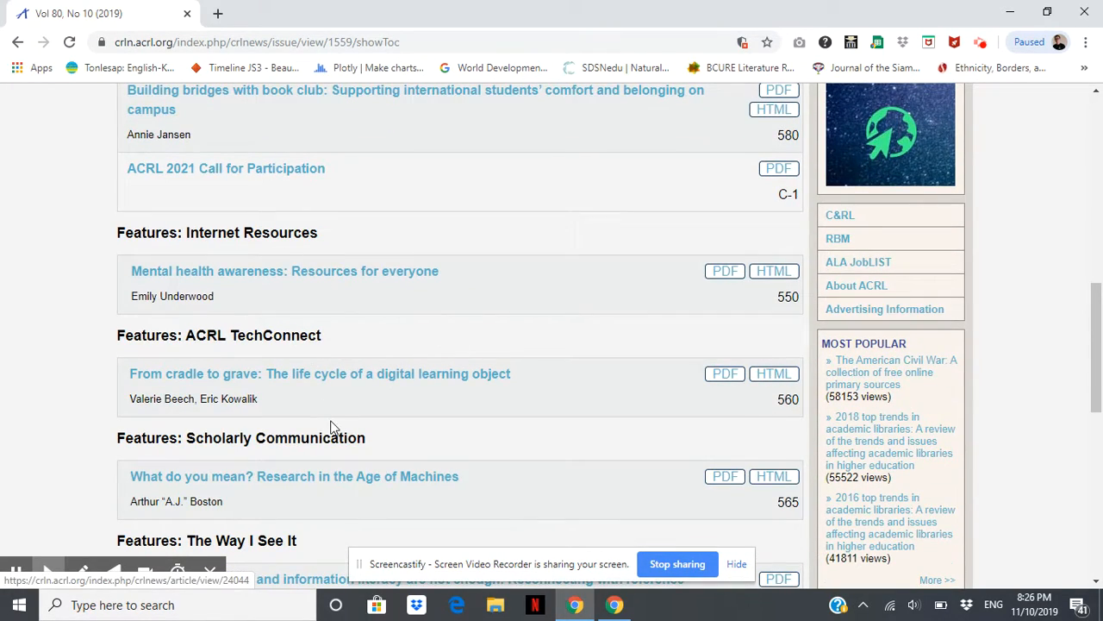
scroll(down, 3)
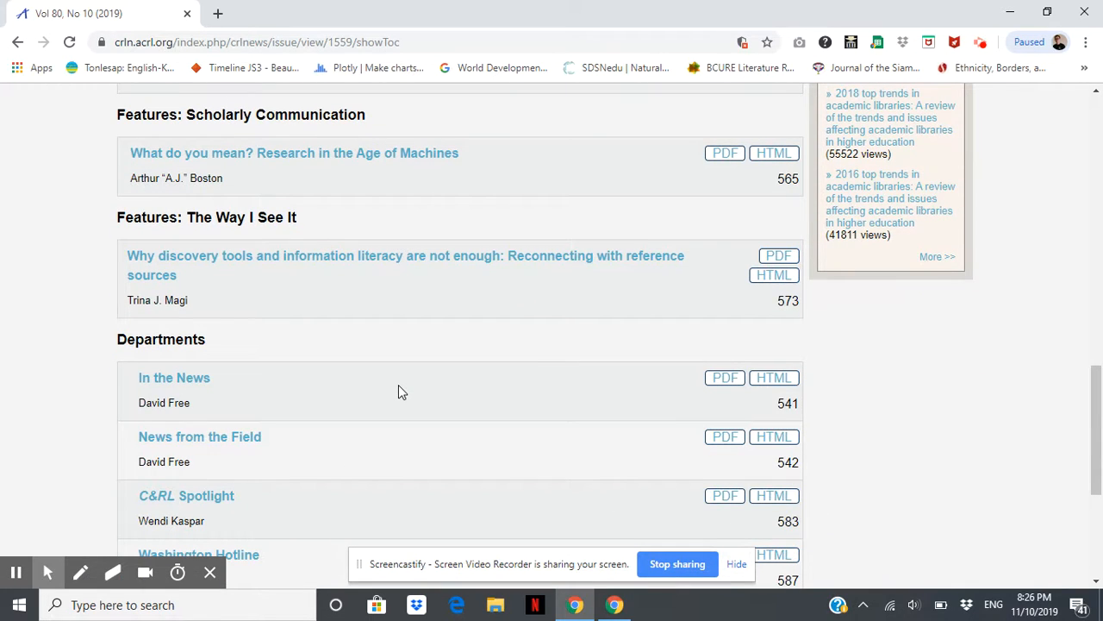
mouse_move(368, 311)
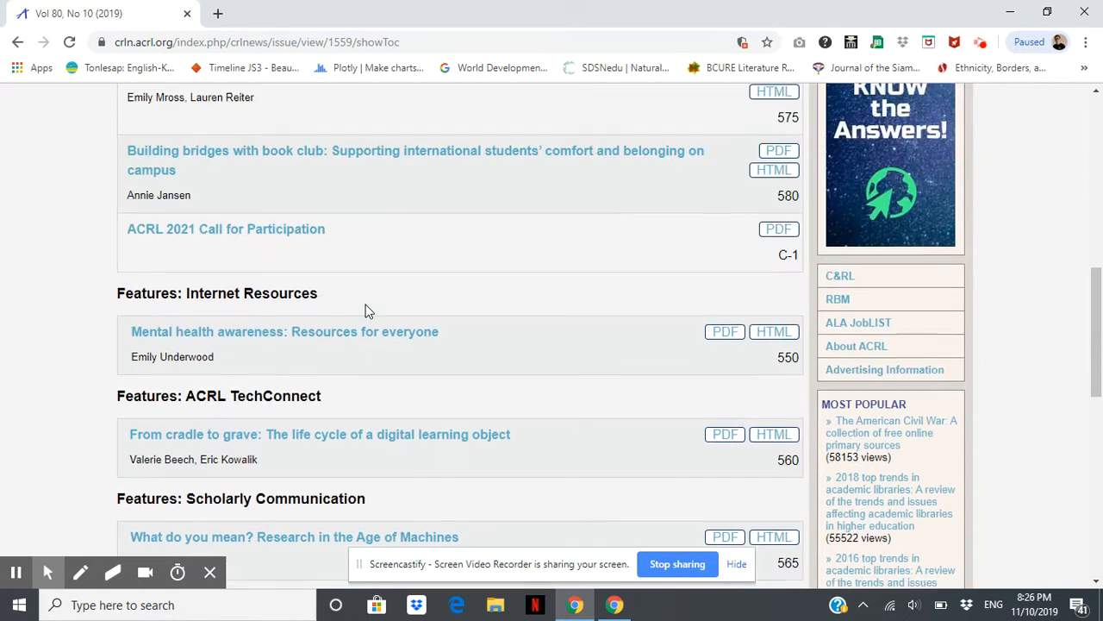
scroll(up, 3)
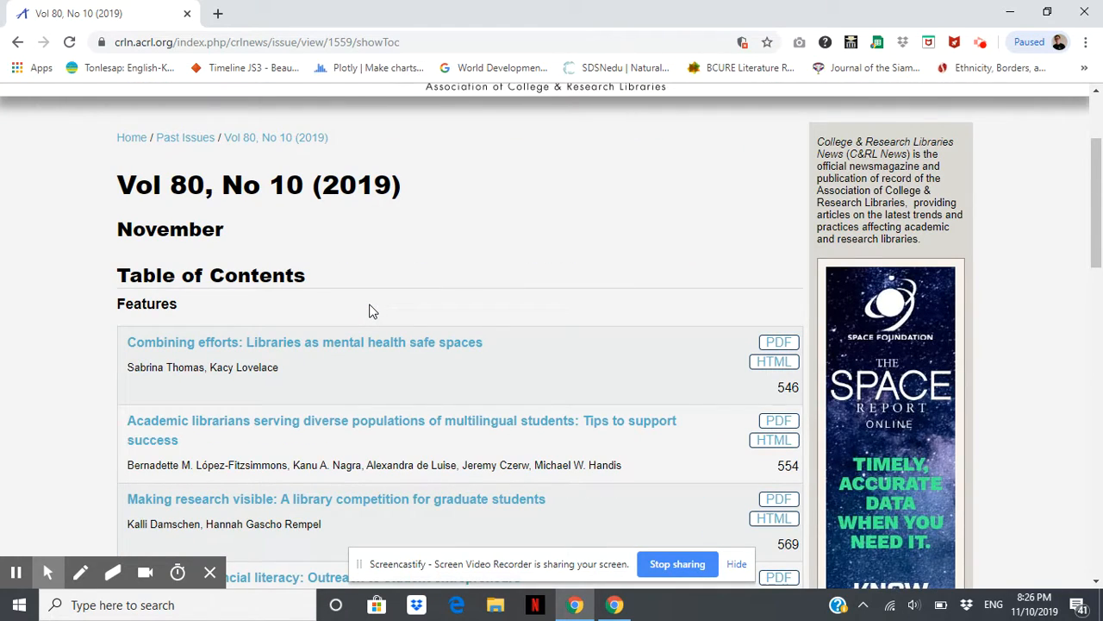
scroll(down, 3)
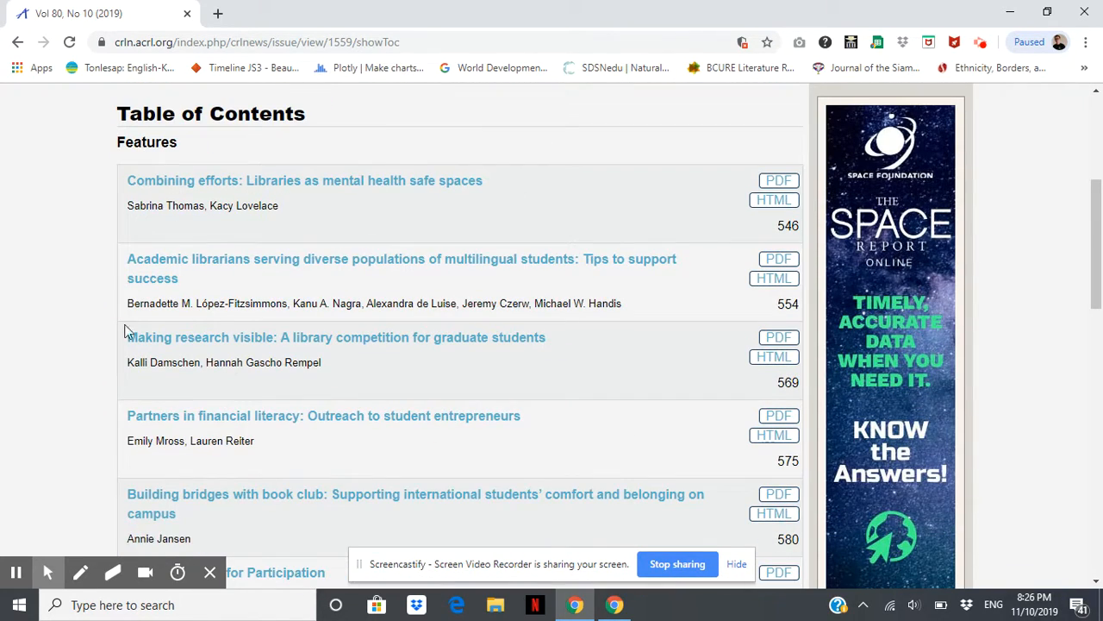
scroll(down, 3)
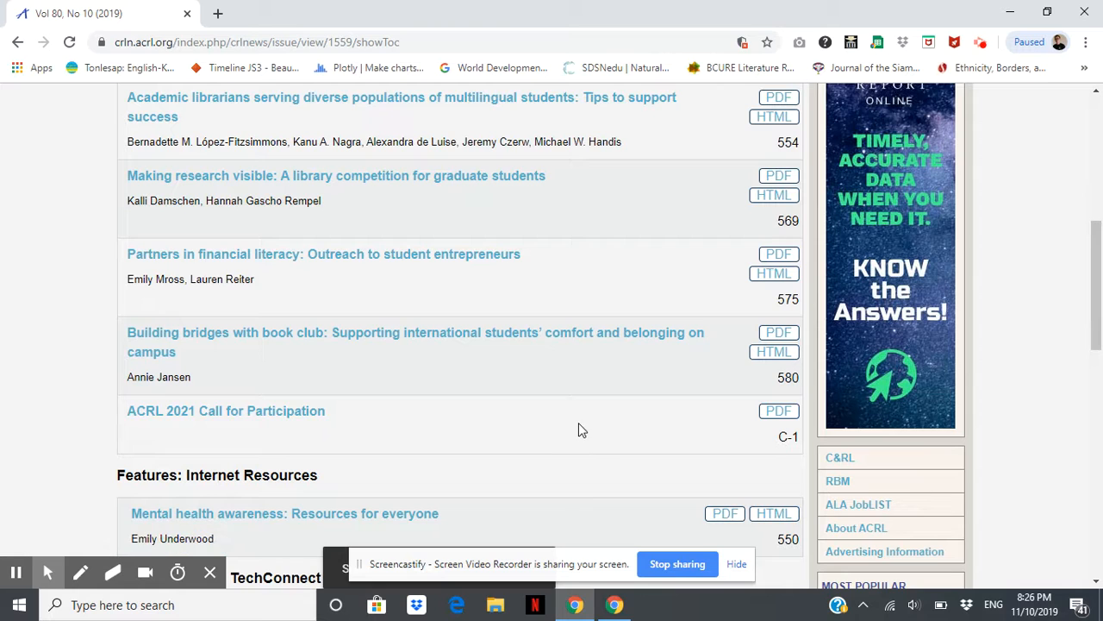
scroll(down, 3)
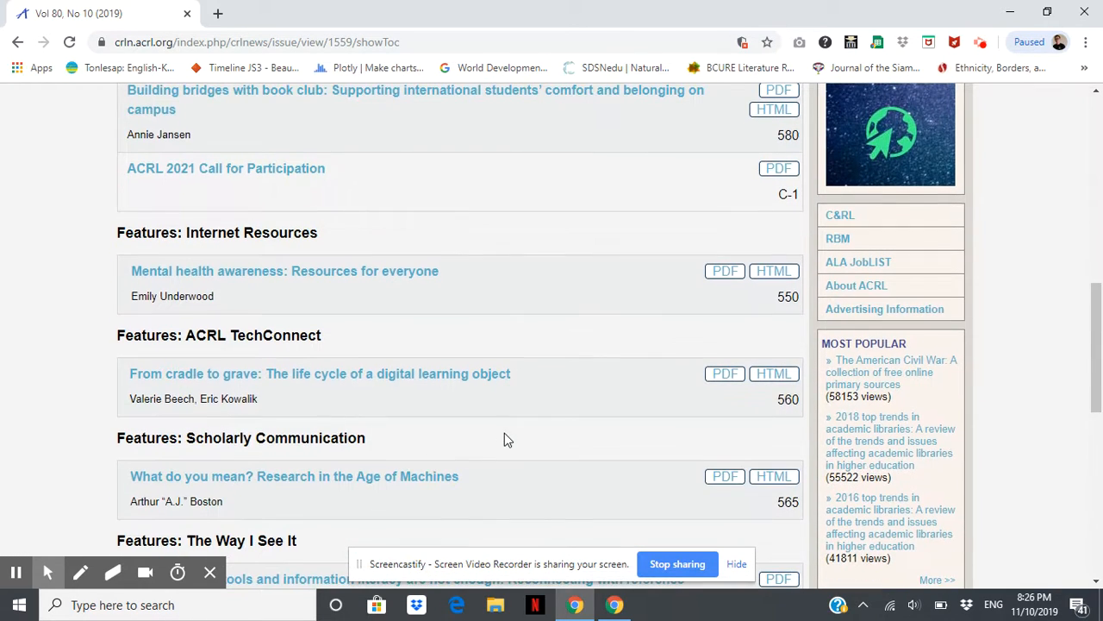
scroll(up, 3)
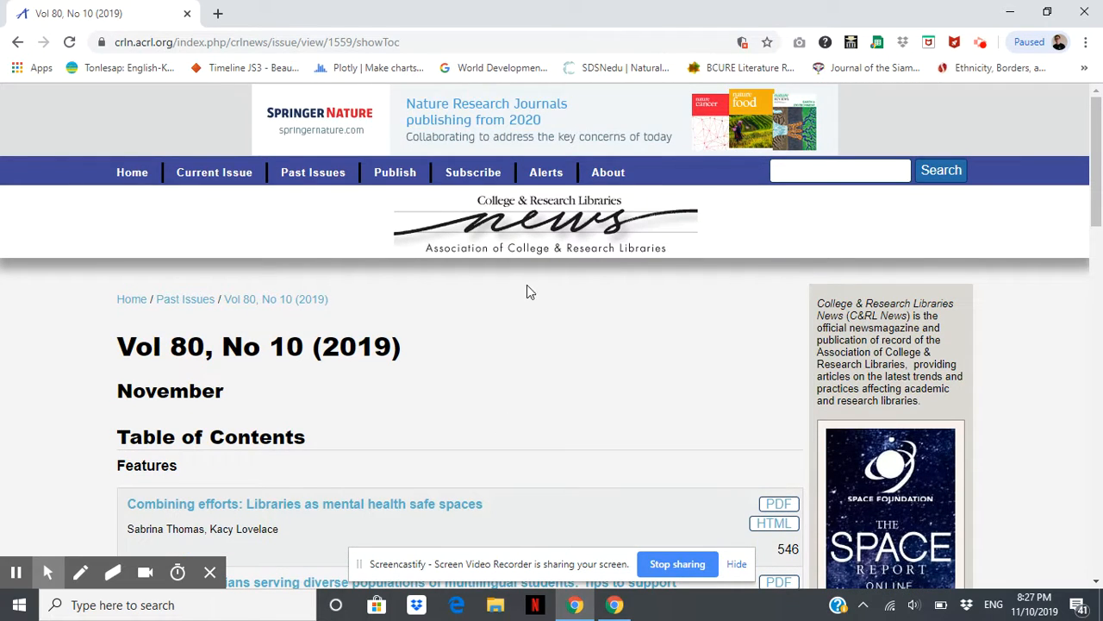
mouse_move(460, 316)
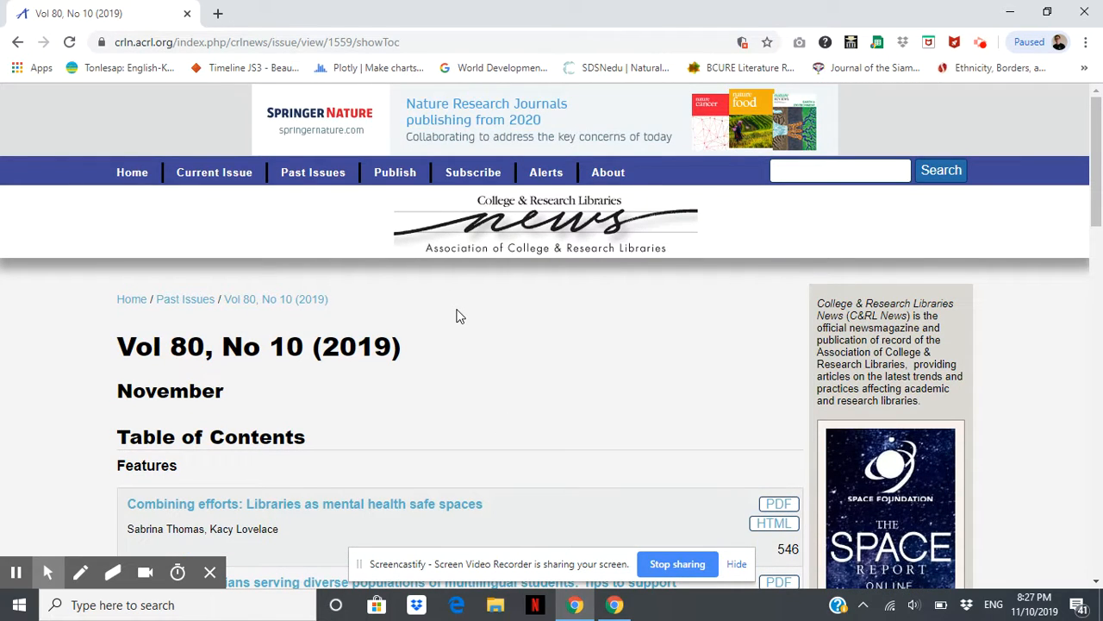
mouse_move(184, 320)
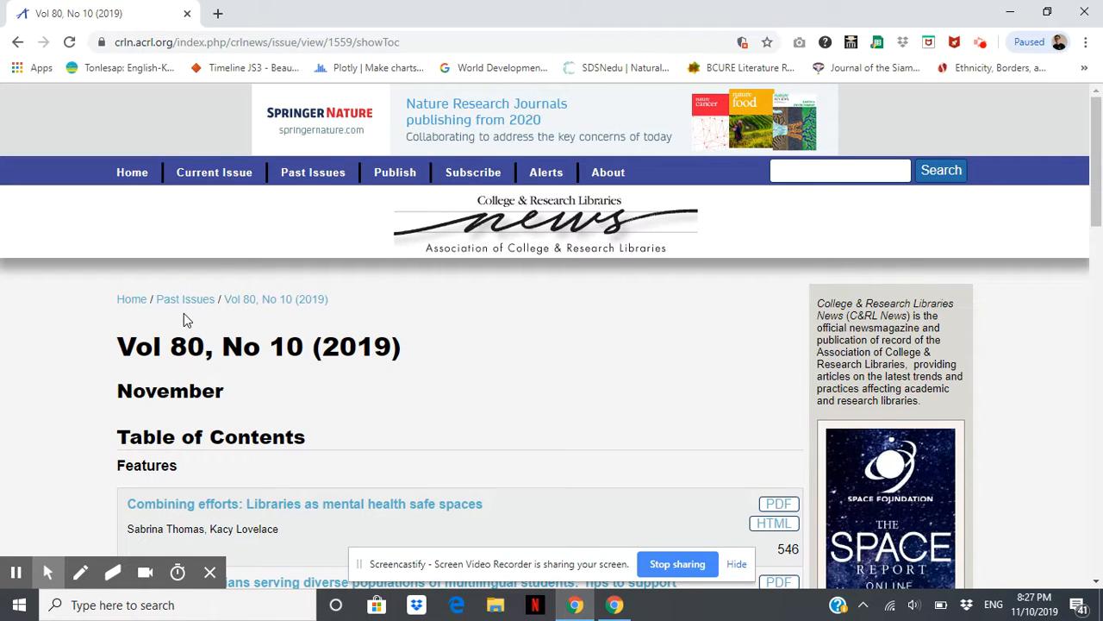
mouse_move(519, 397)
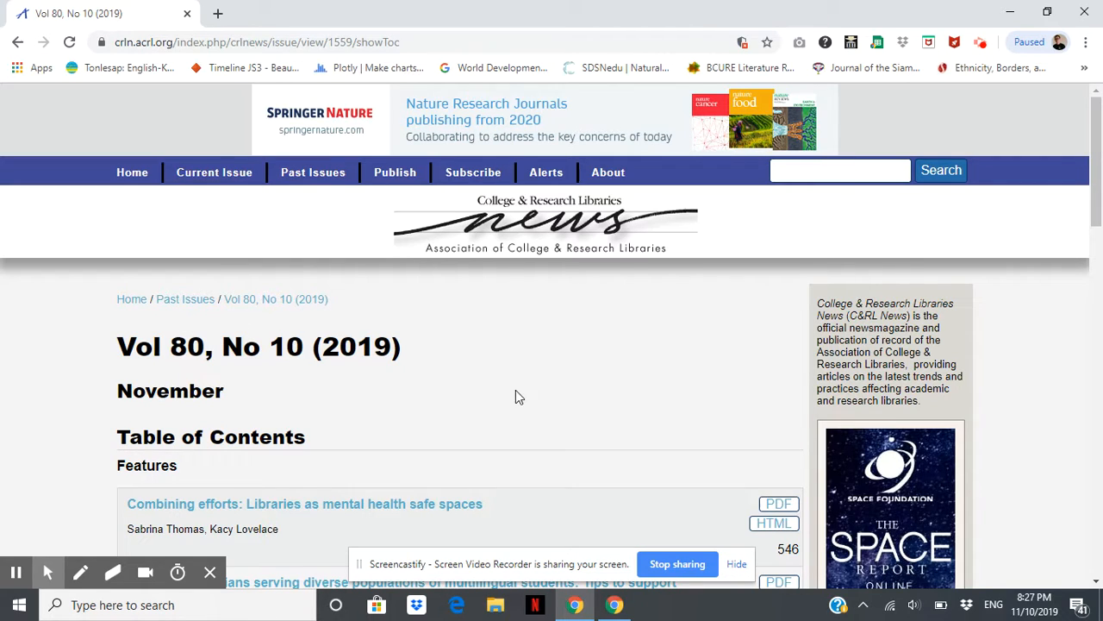
mouse_move(525, 390)
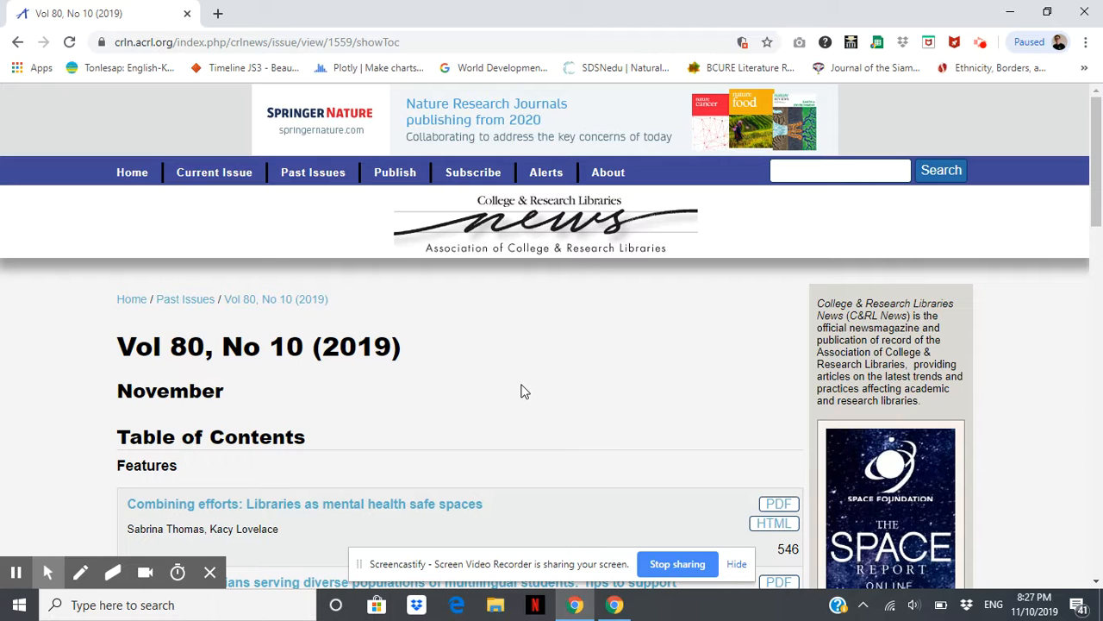
scroll(down, 3)
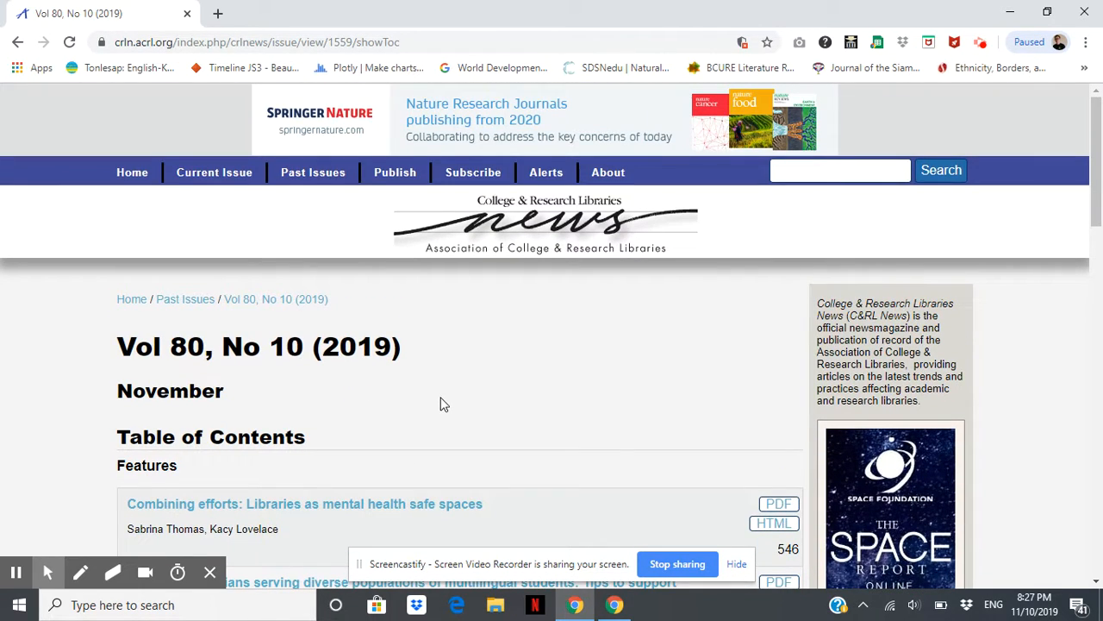
mouse_move(453, 391)
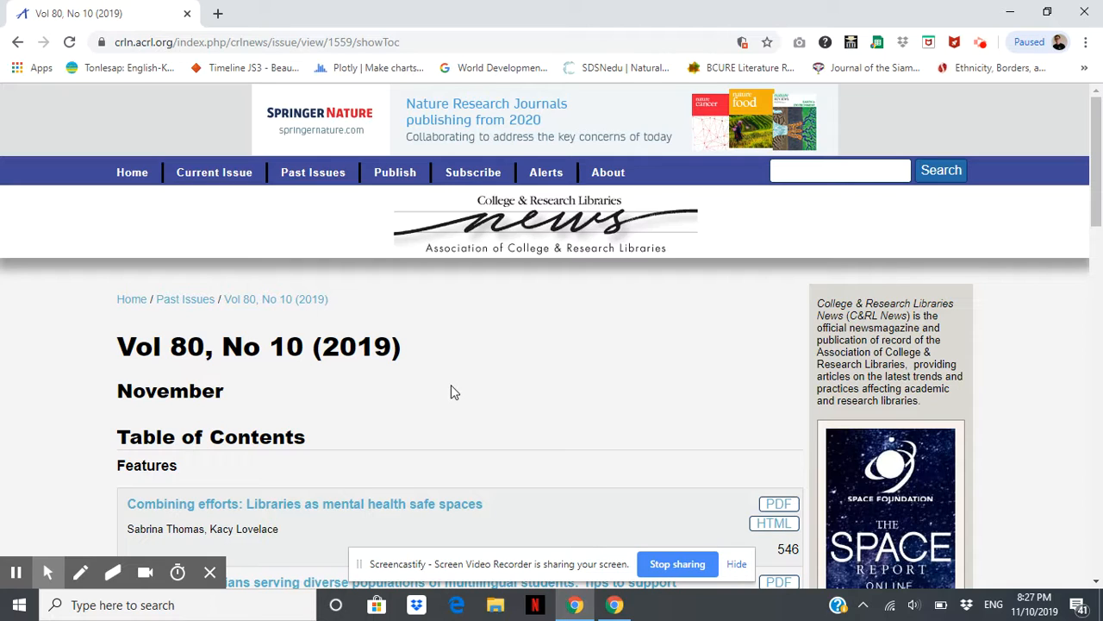
mouse_move(458, 393)
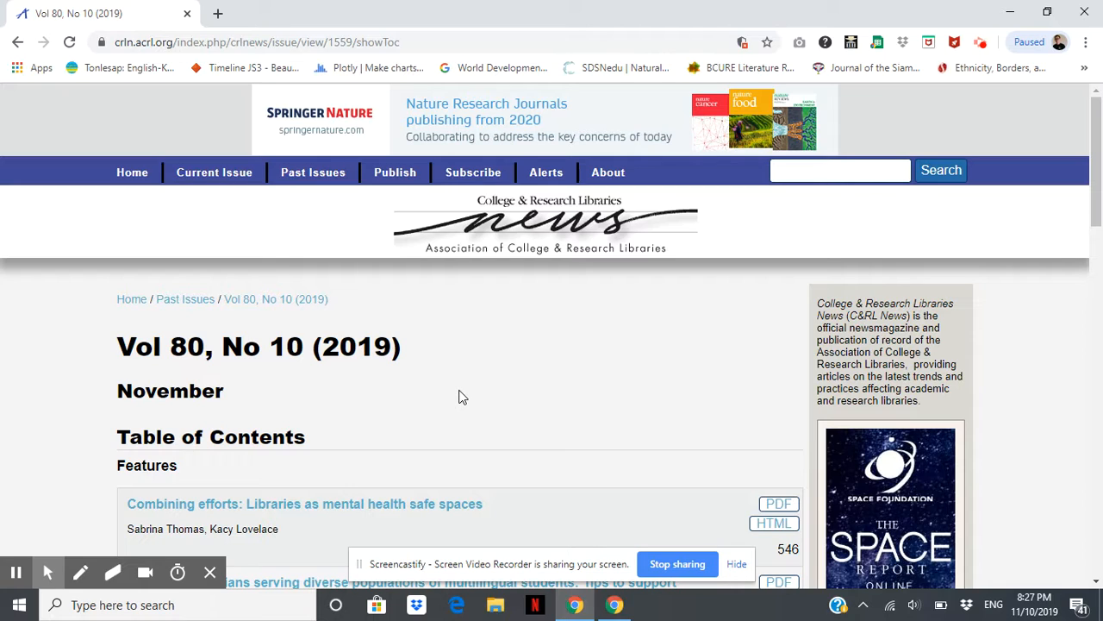
mouse_move(493, 390)
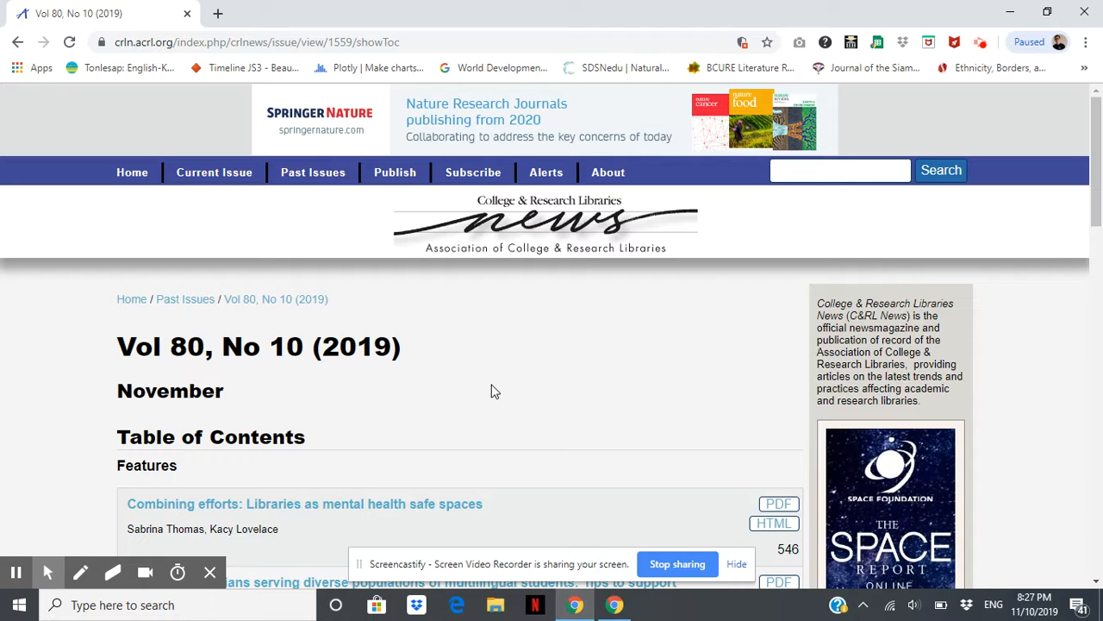
mouse_move(539, 376)
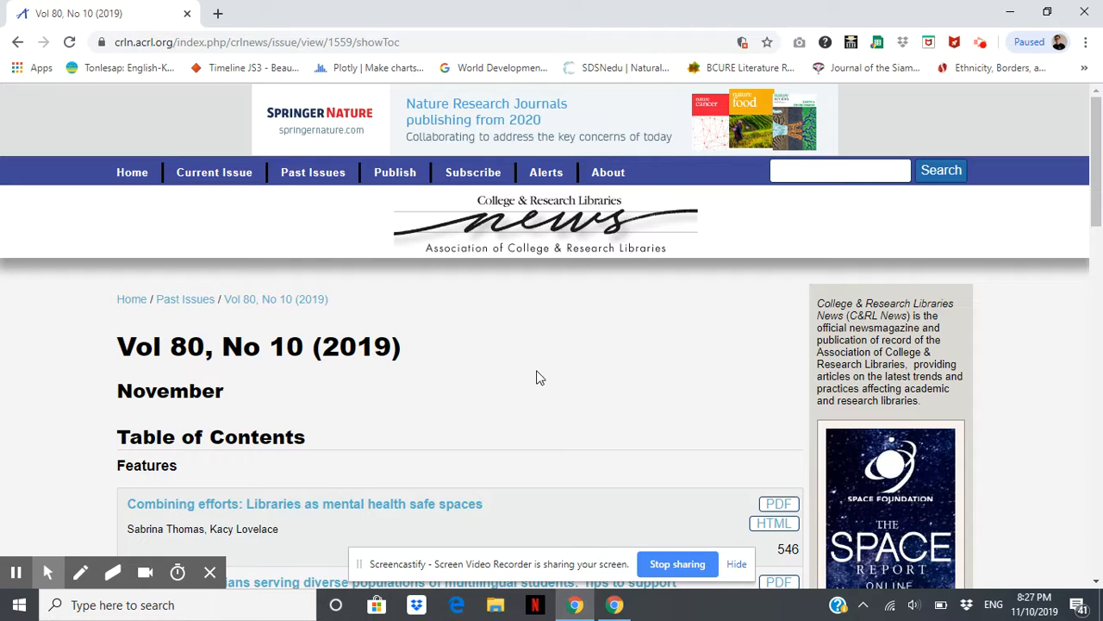
mouse_move(526, 383)
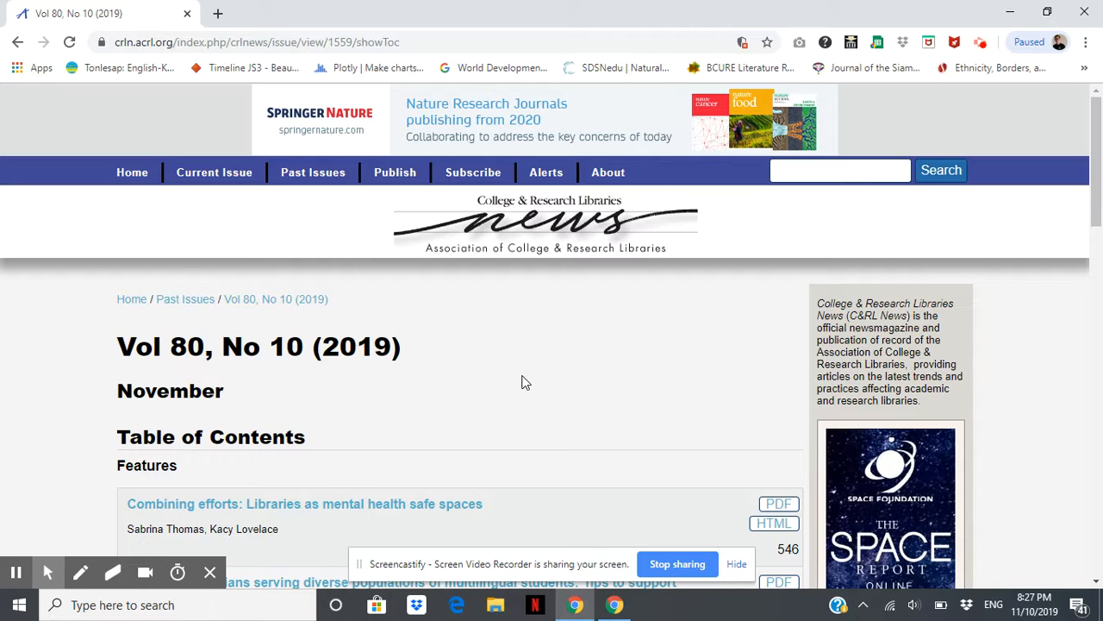
mouse_move(477, 385)
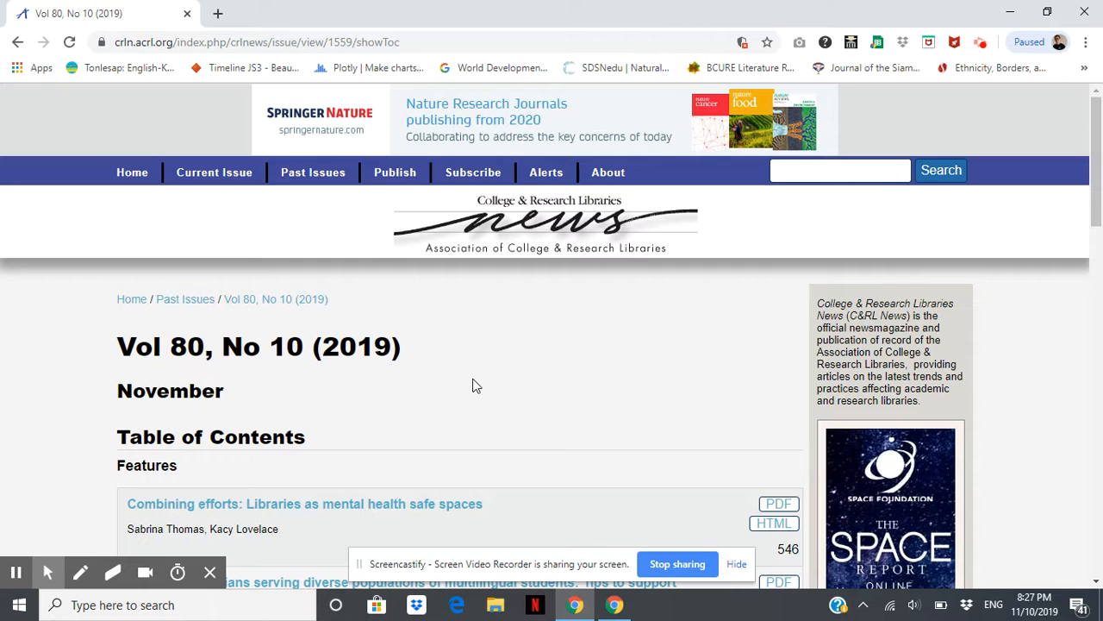
- Scroll the Vol 80, No 10 contents from Features down to Departments and back up
scroll(down, 3)
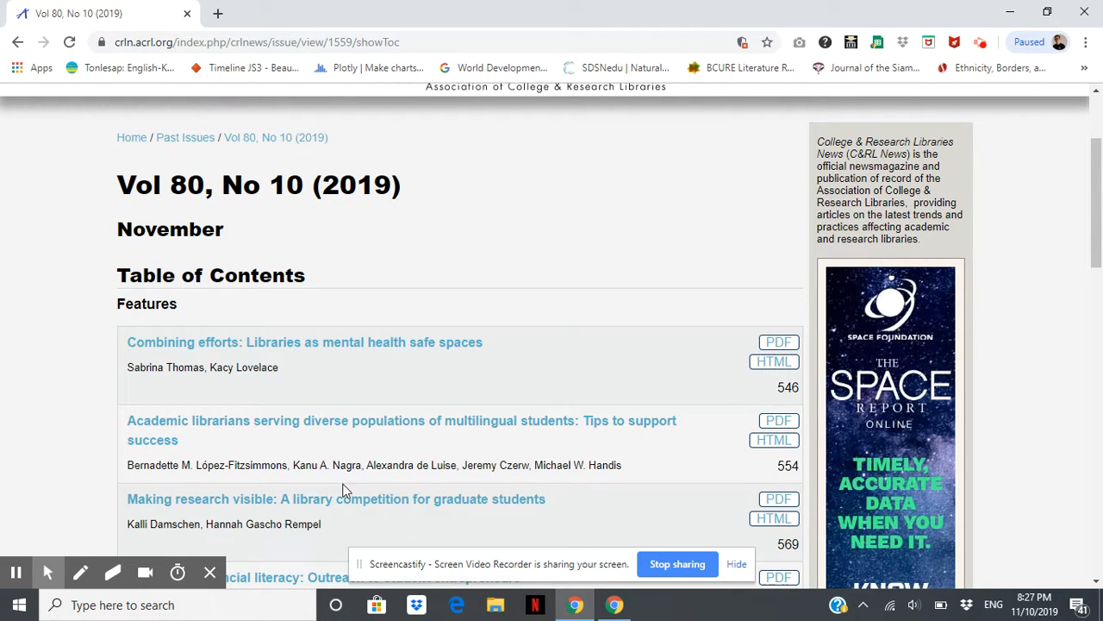
scroll(down, 3)
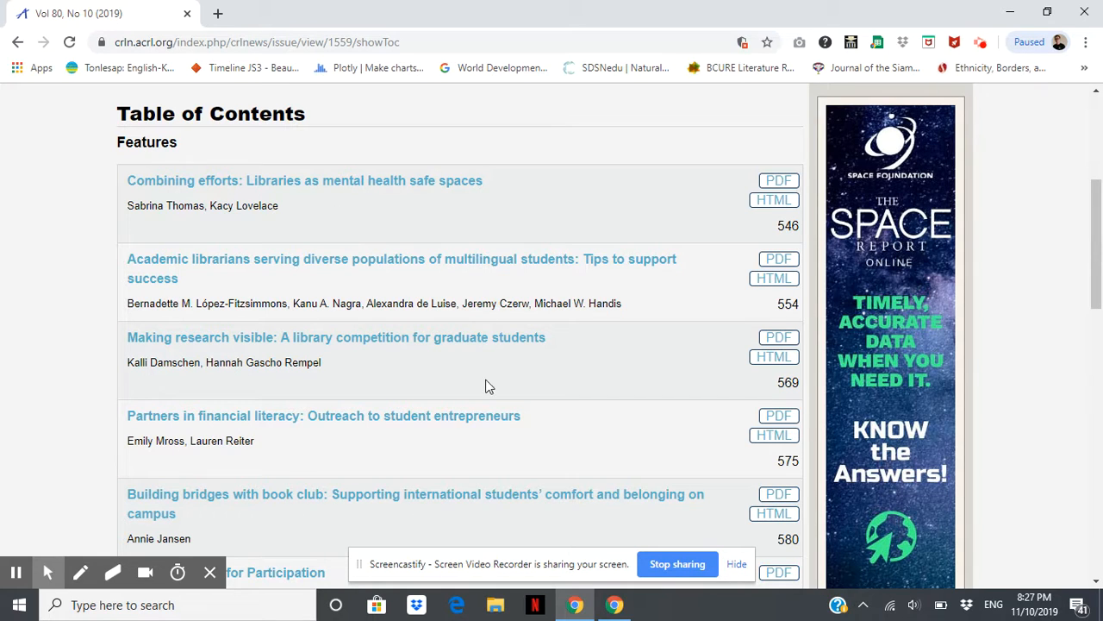
mouse_move(456, 516)
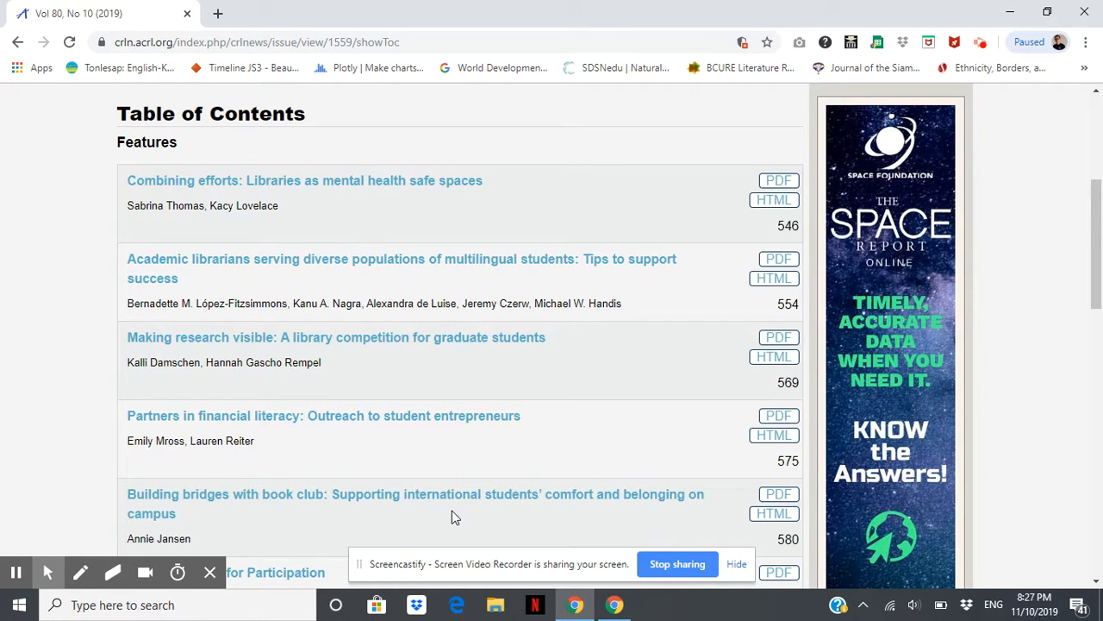
scroll(down, 3)
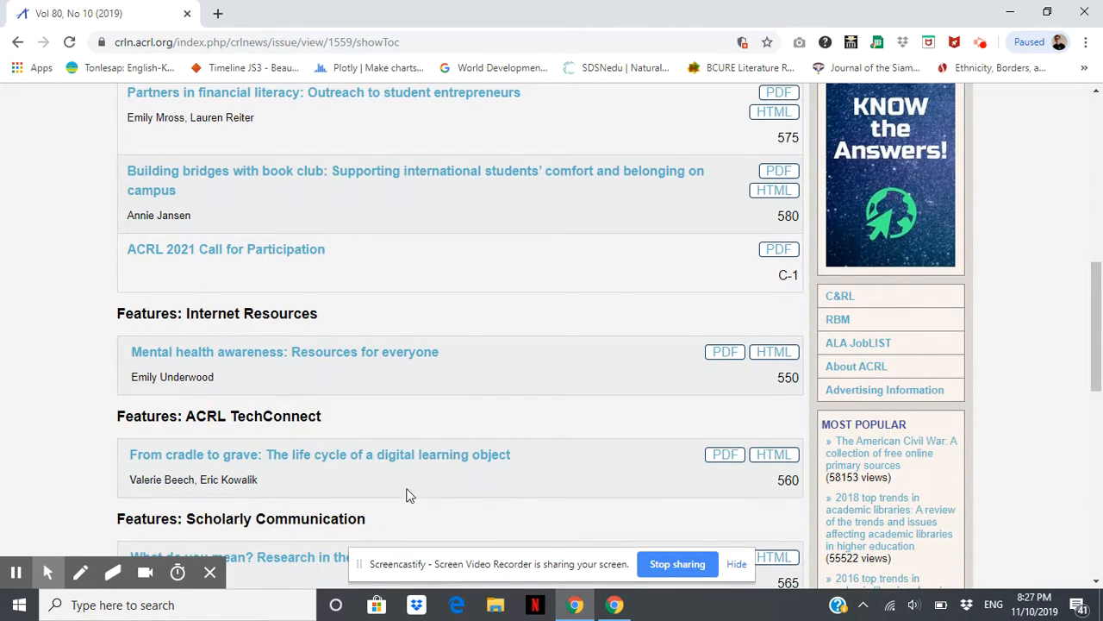
scroll(down, 3)
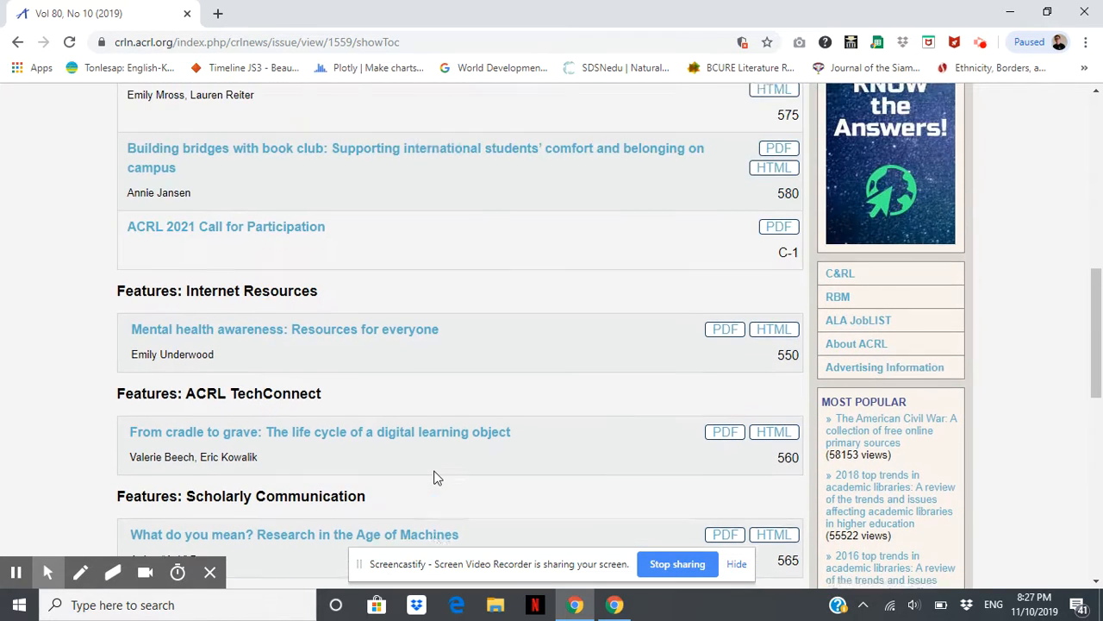
scroll(up, 3)
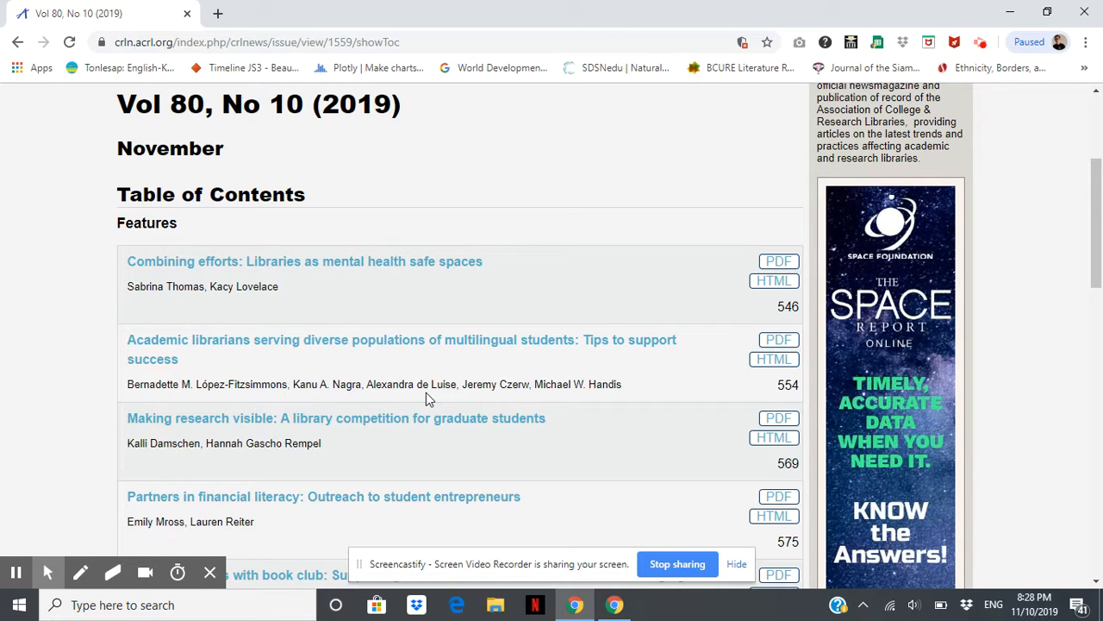
scroll(down, 3)
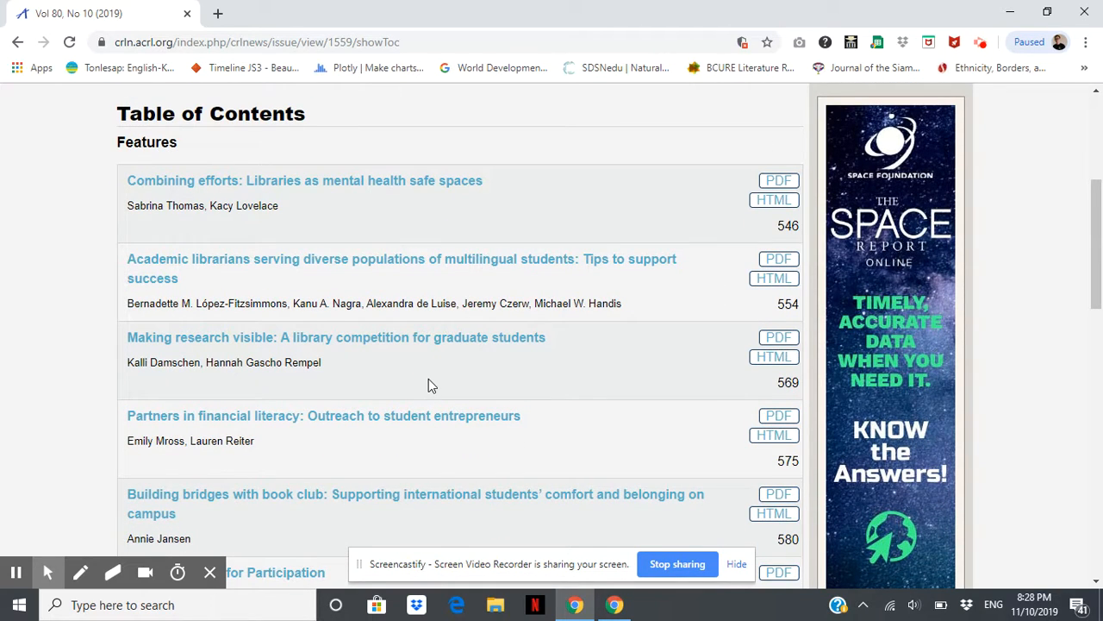
mouse_move(421, 383)
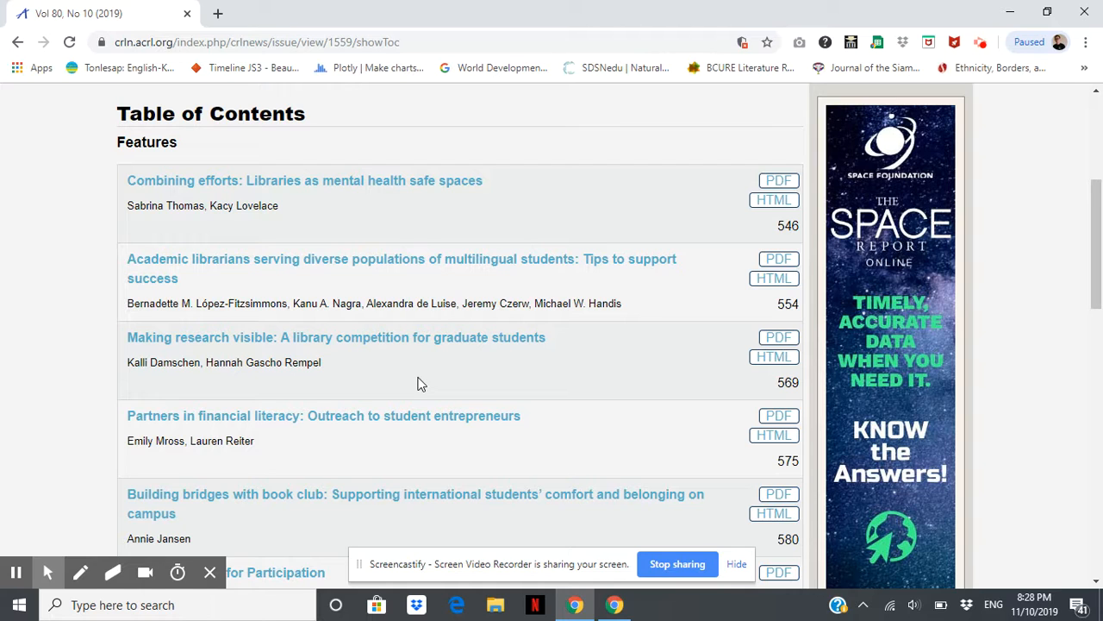
mouse_move(434, 380)
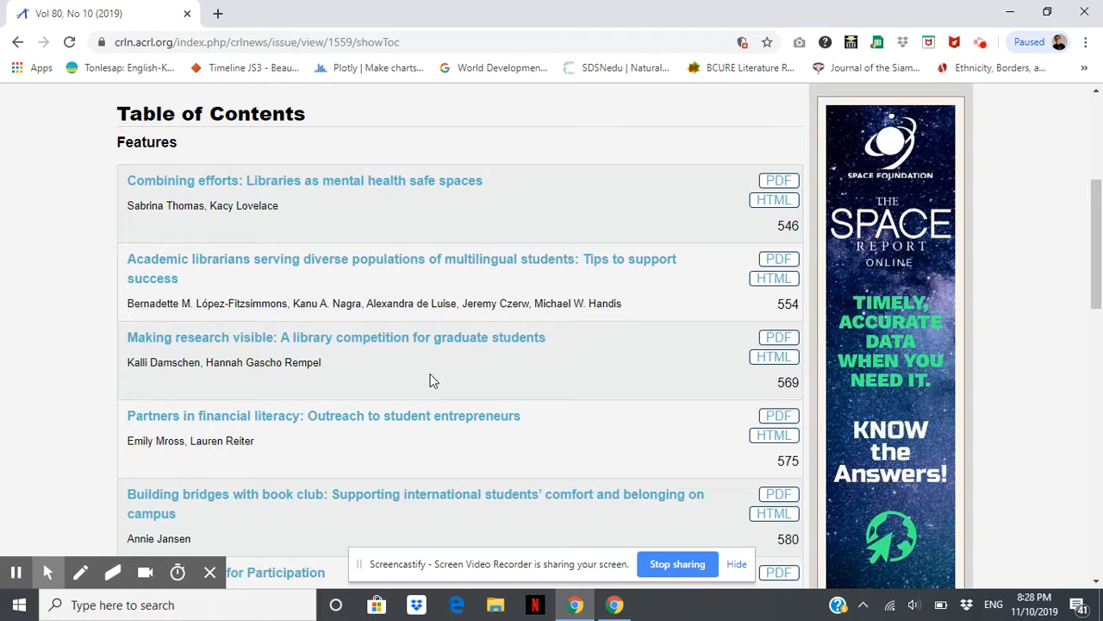
scroll(down, 3)
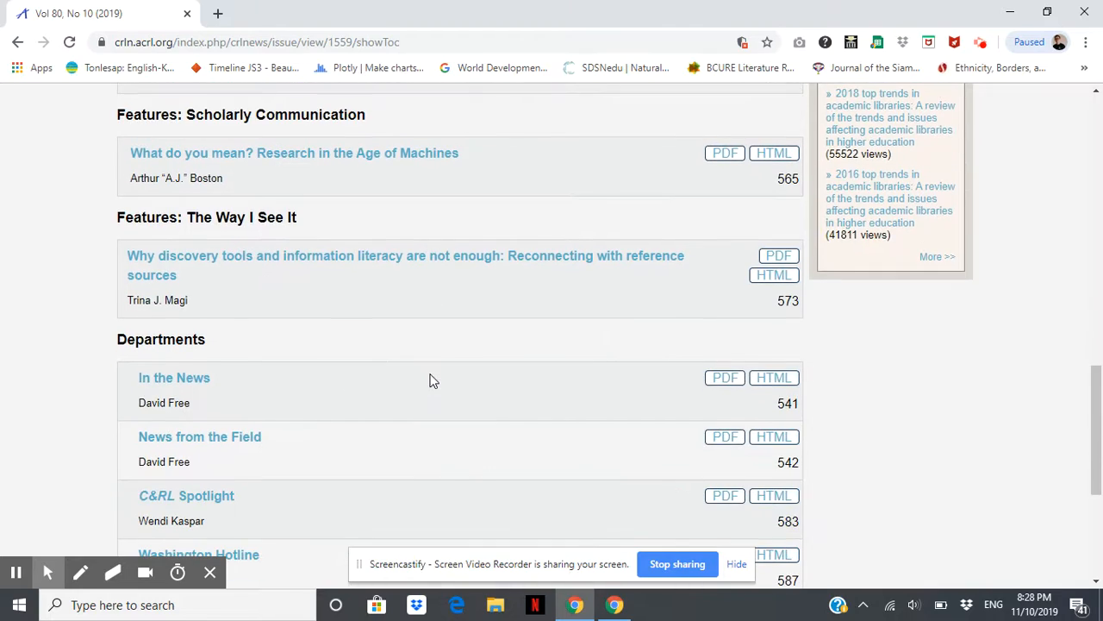
scroll(up, 3)
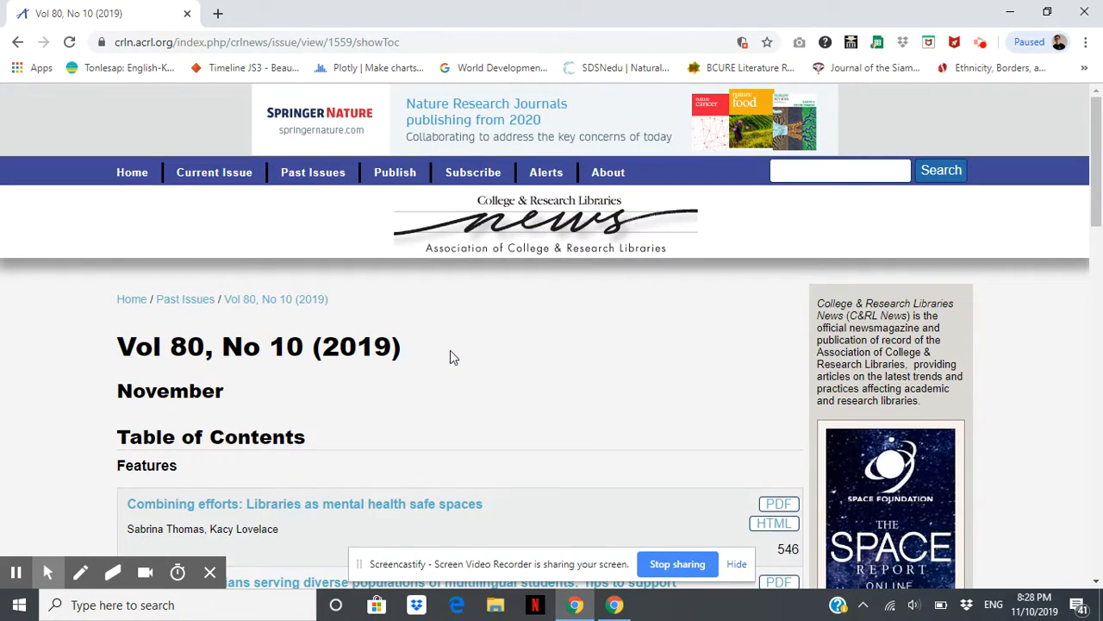
mouse_move(483, 311)
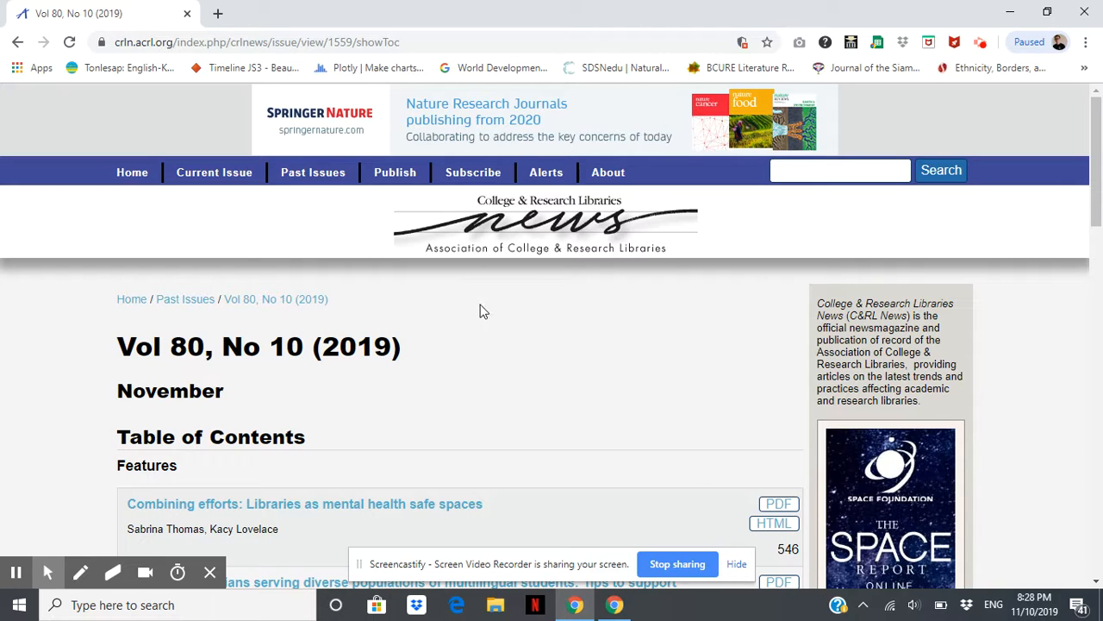
mouse_move(484, 345)
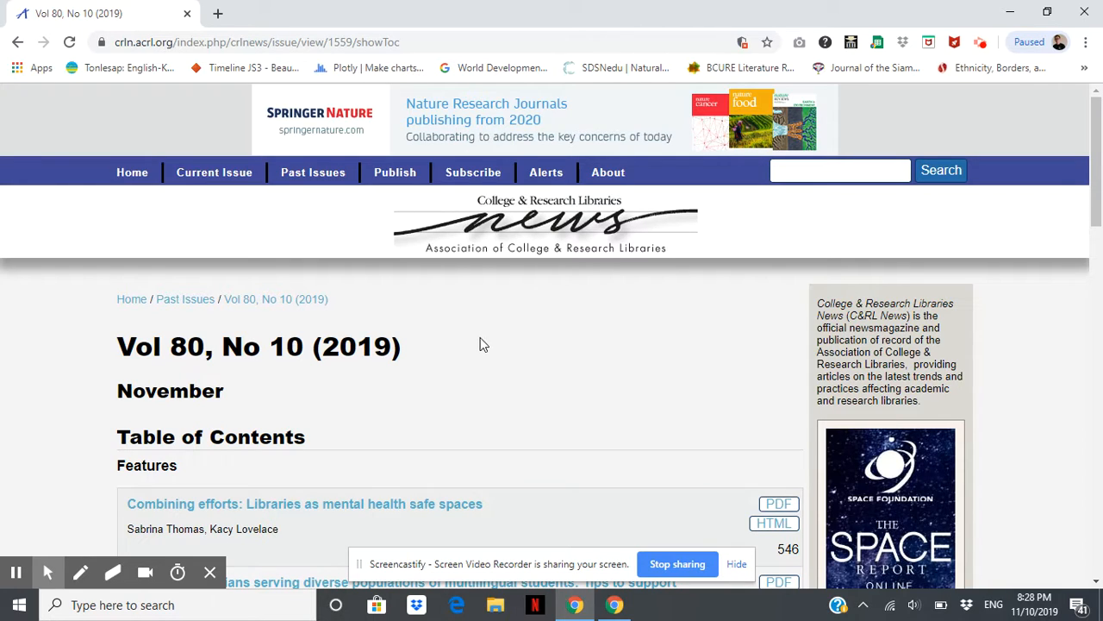
mouse_move(520, 399)
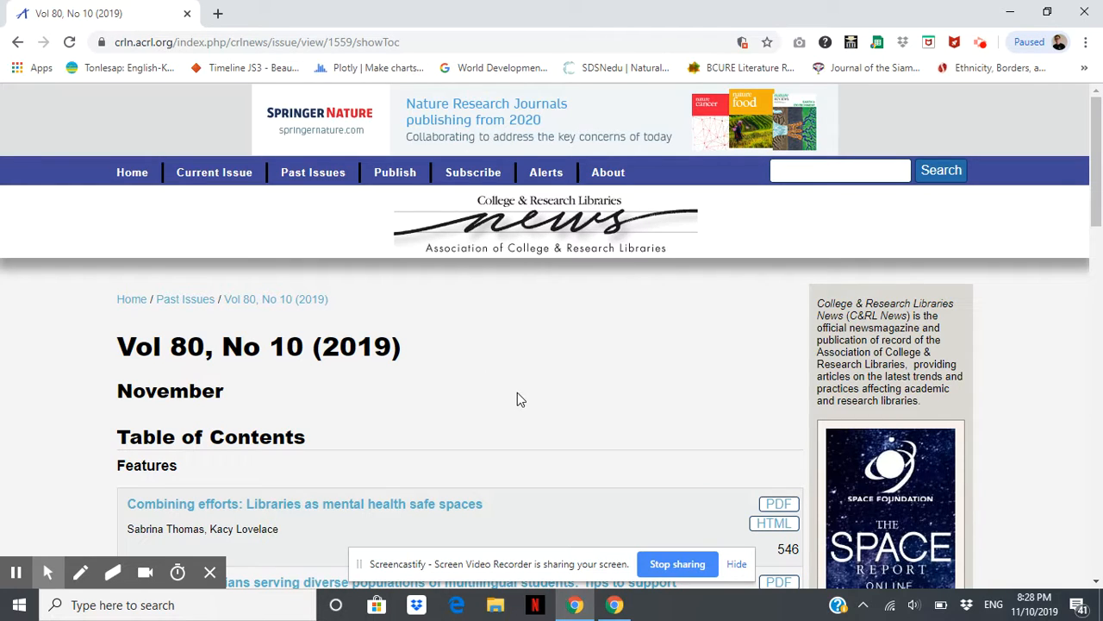
mouse_move(554, 369)
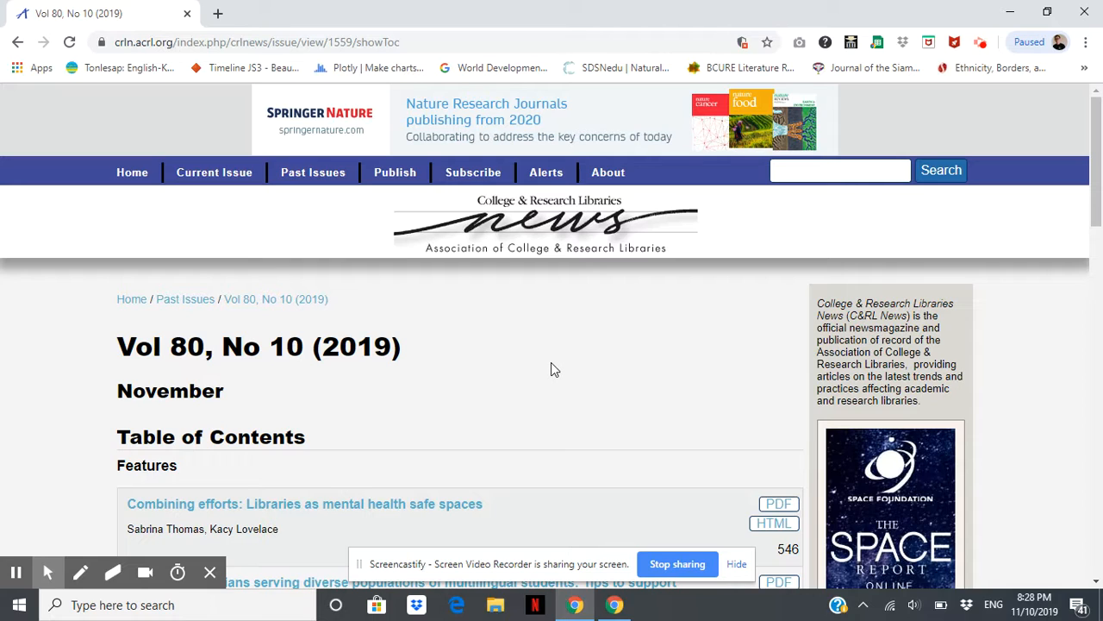
mouse_move(448, 198)
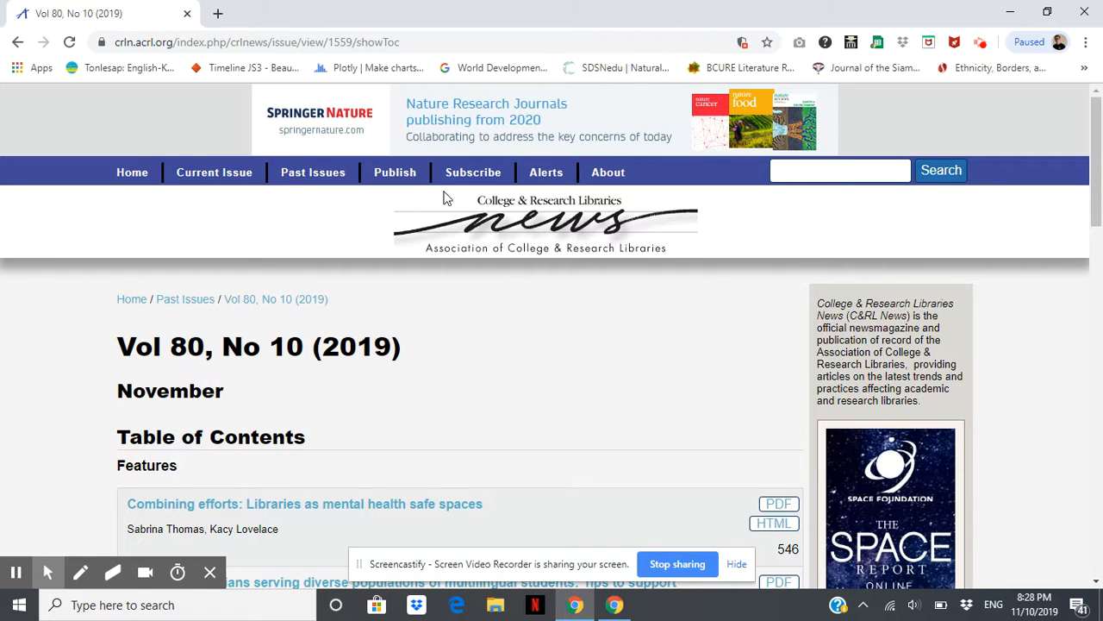
mouse_move(496, 398)
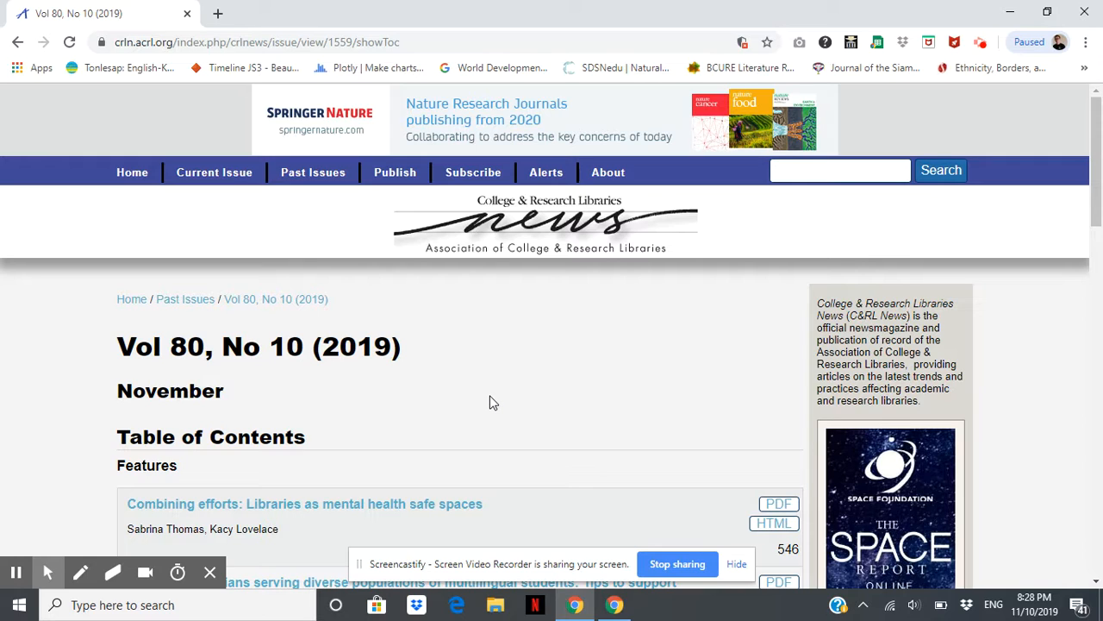
mouse_move(489, 224)
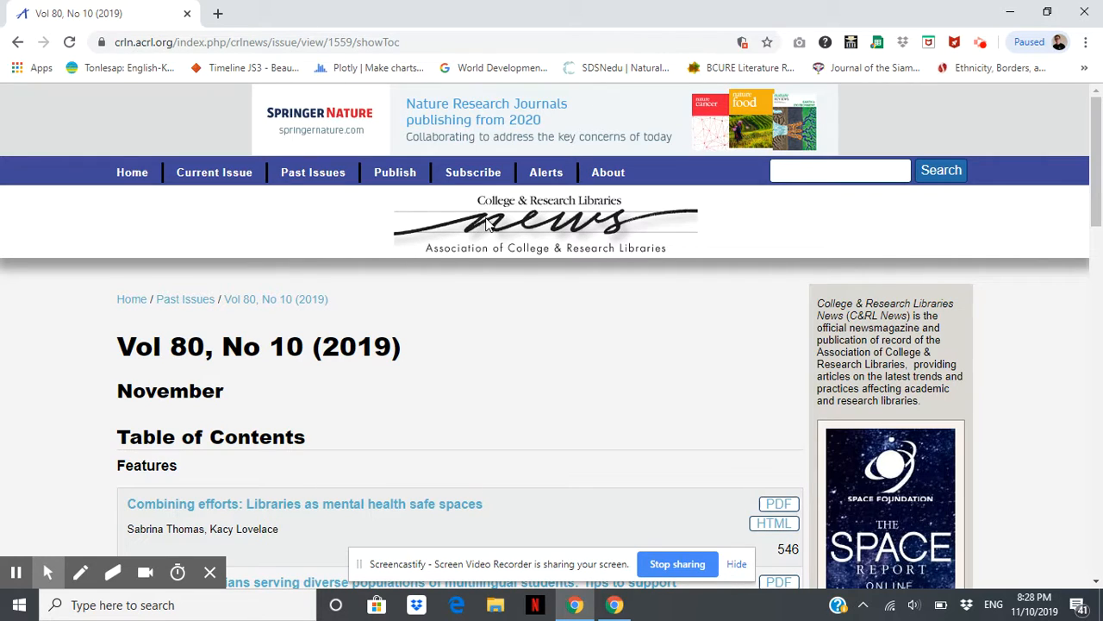
mouse_move(731, 143)
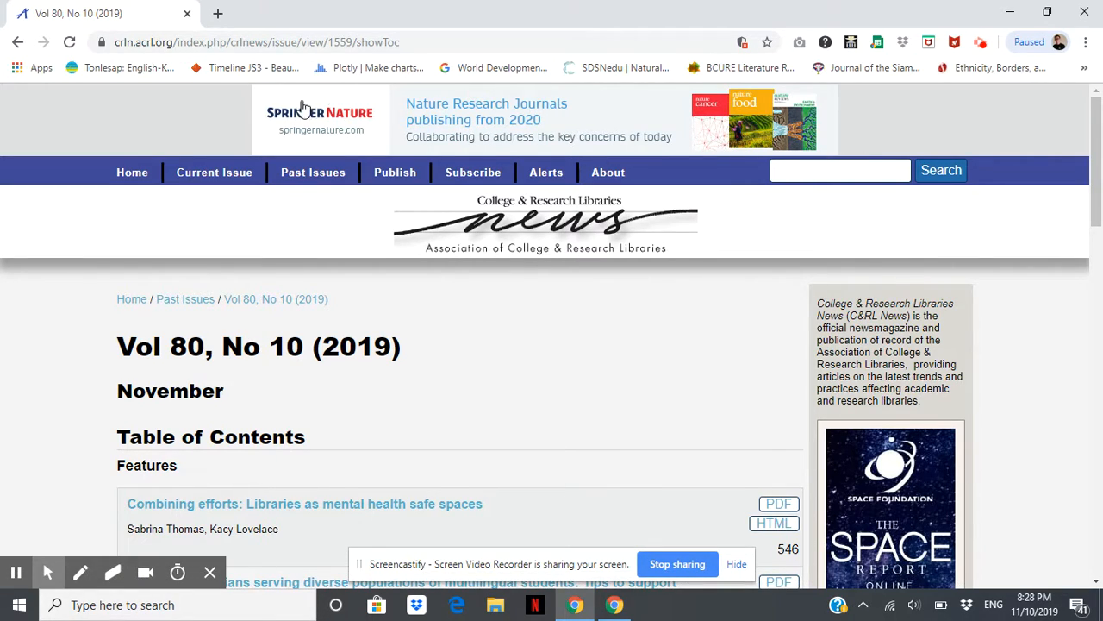
mouse_move(827, 388)
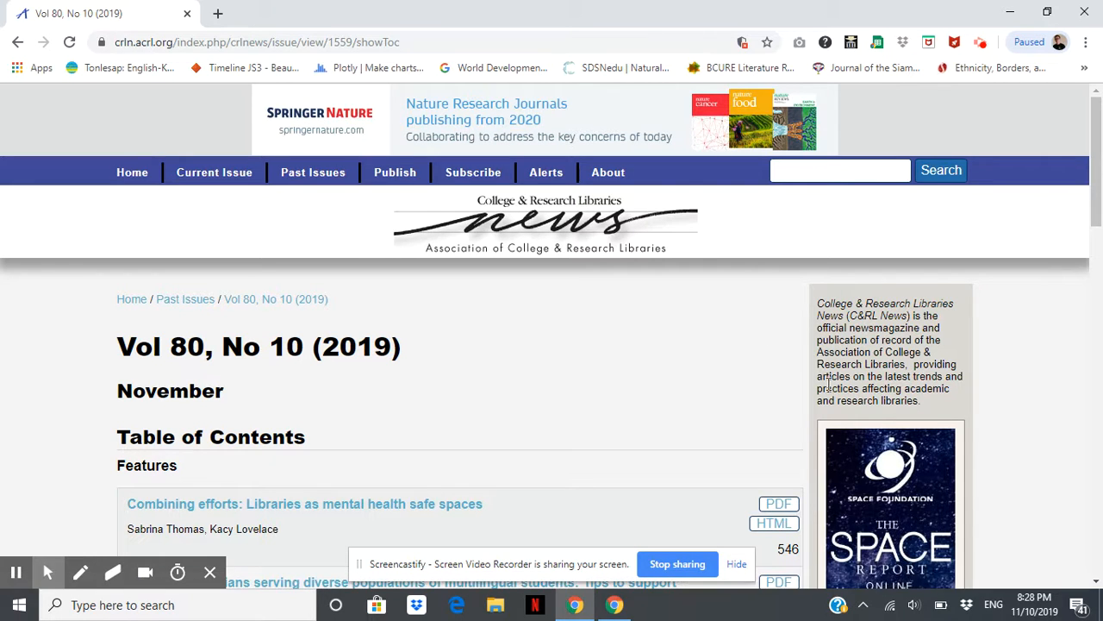
scroll(down, 3)
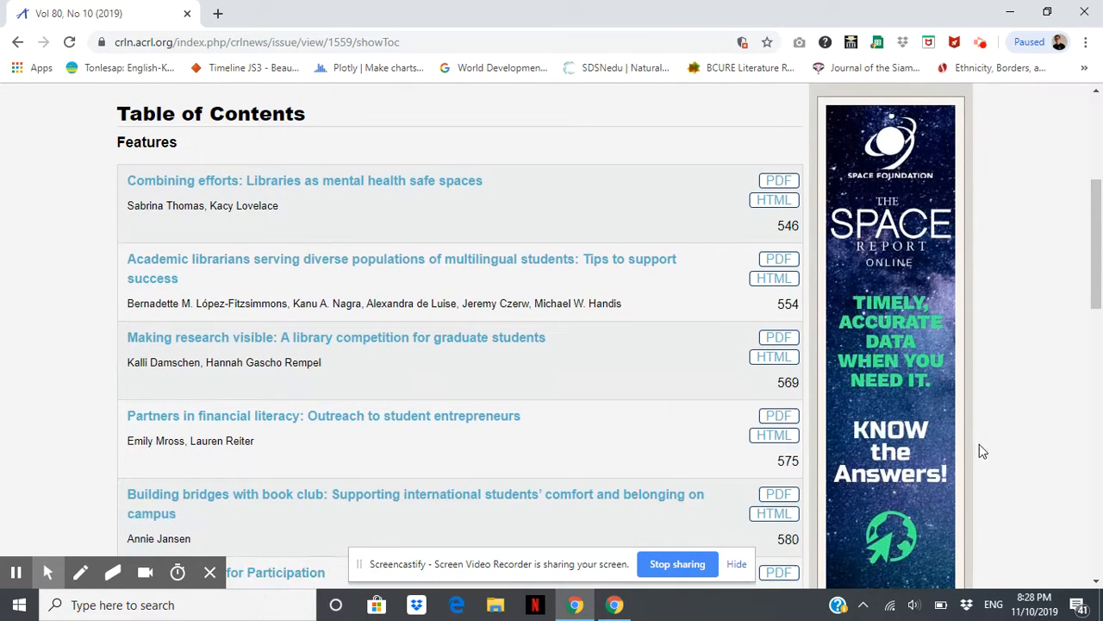
scroll(down, 3)
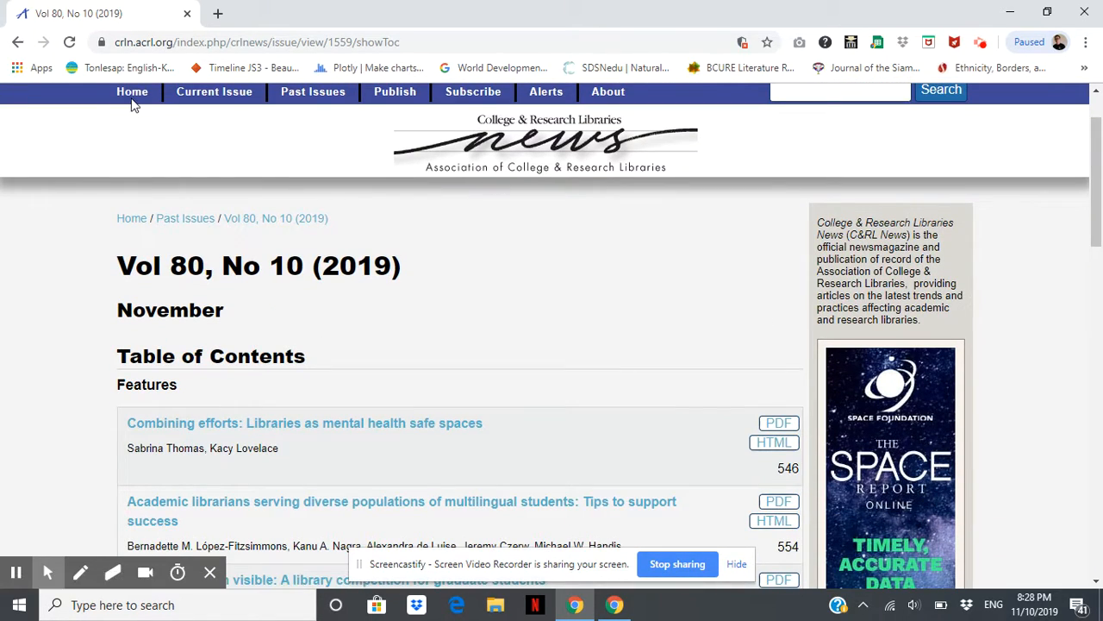
click(132, 92)
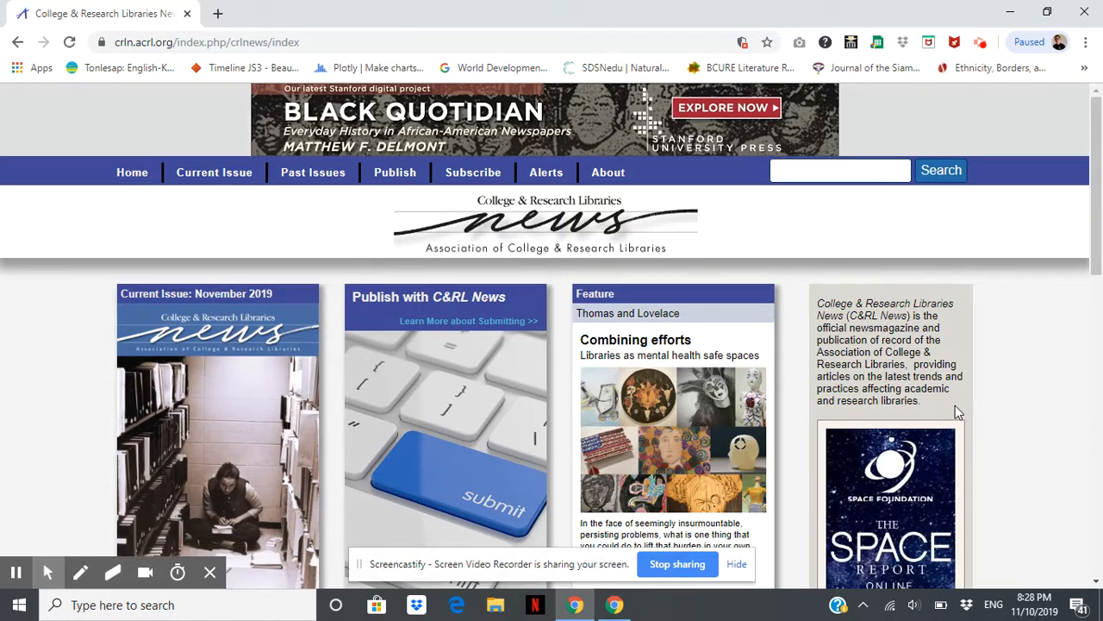
mouse_move(1058, 404)
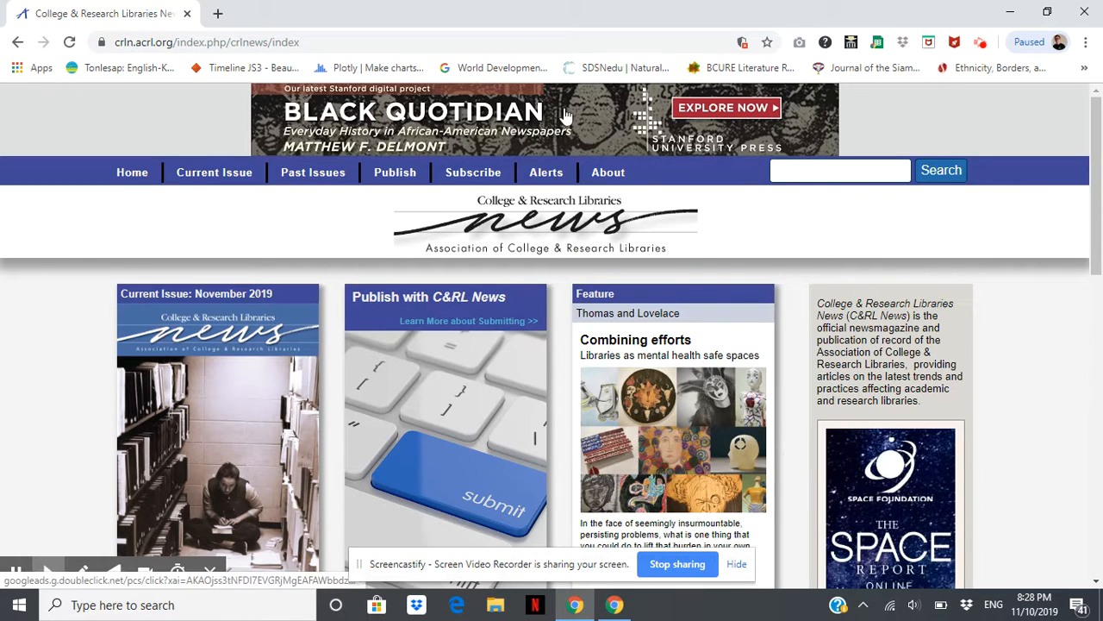
scroll(down, 3)
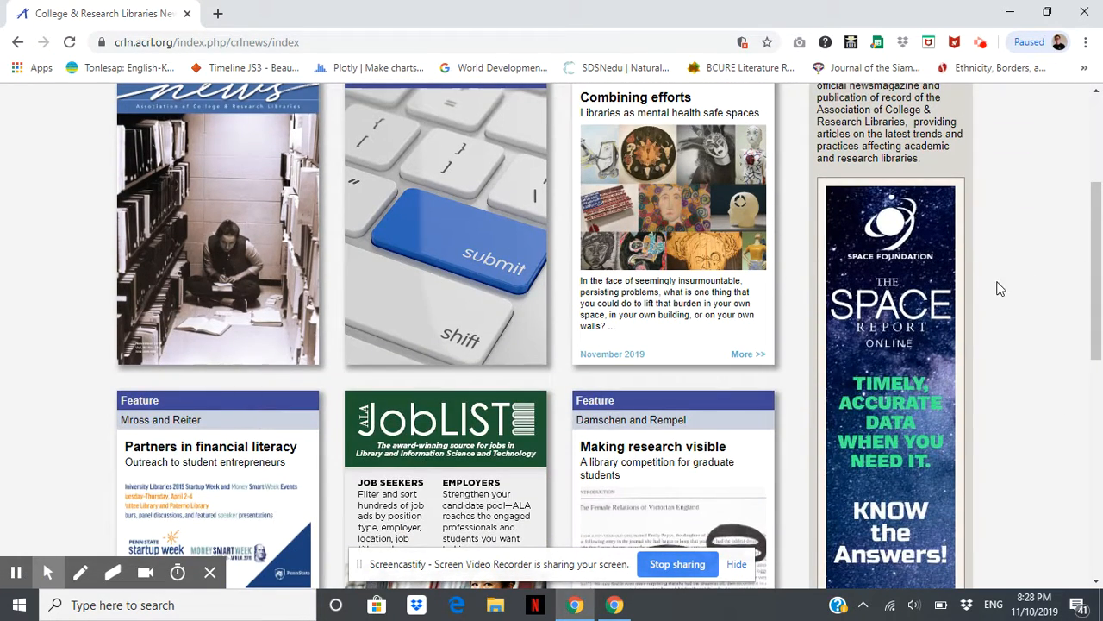
scroll(down, 3)
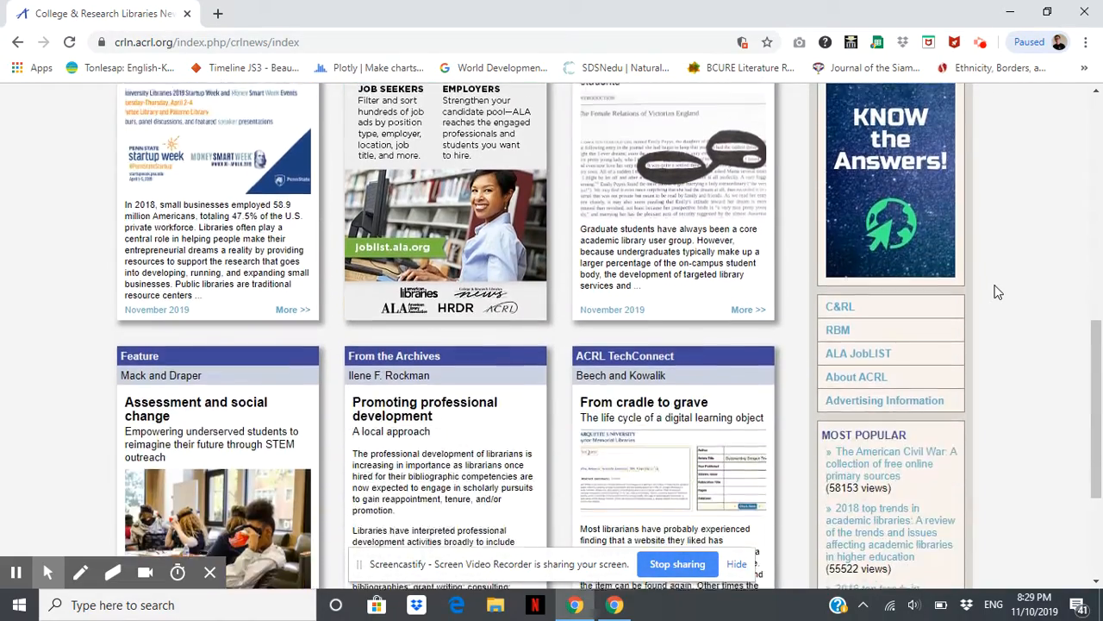
scroll(up, 3)
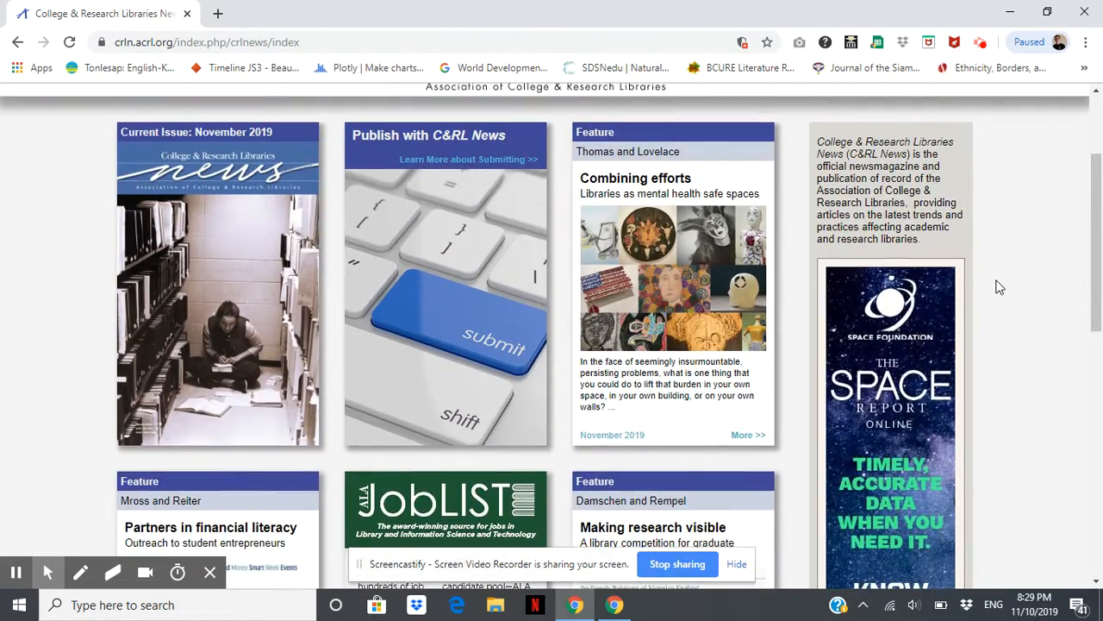
scroll(up, 3)
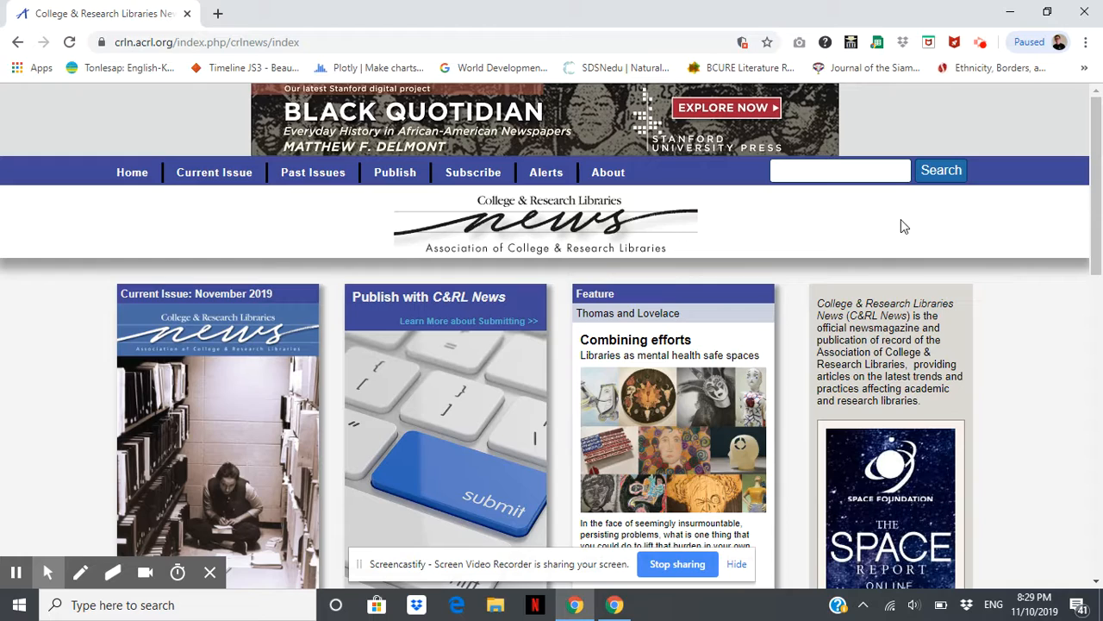
mouse_move(906, 235)
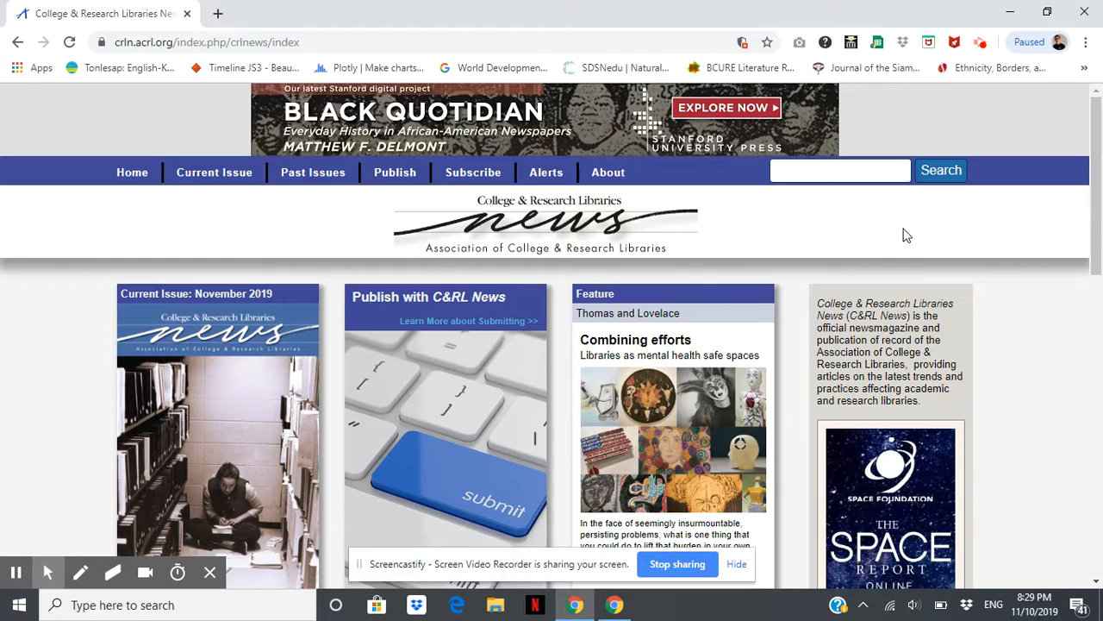
mouse_move(794, 165)
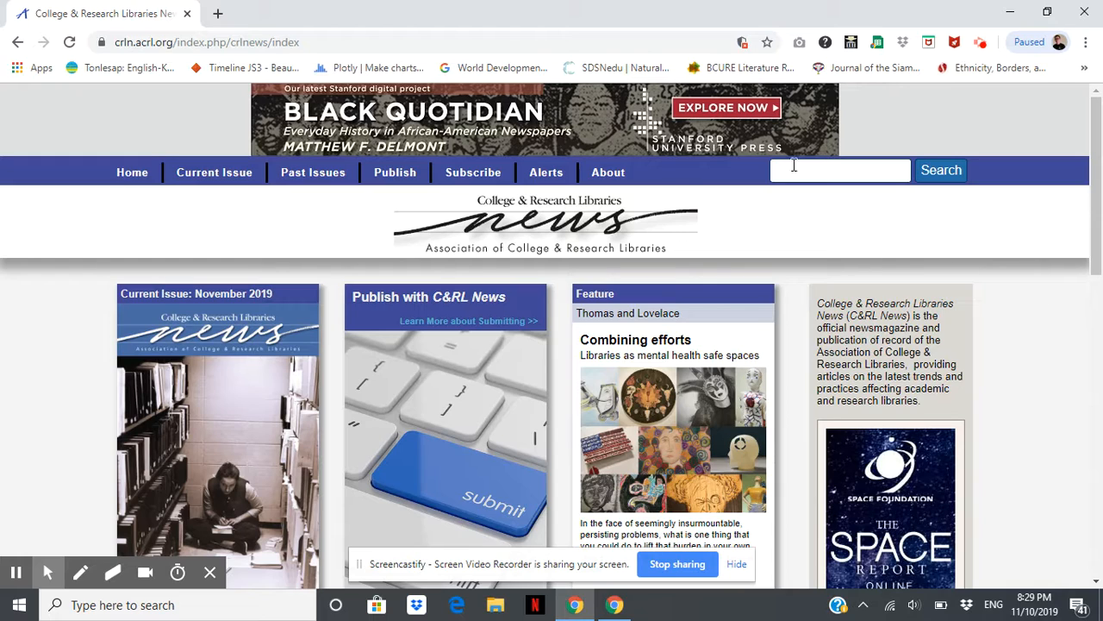
mouse_move(684, 185)
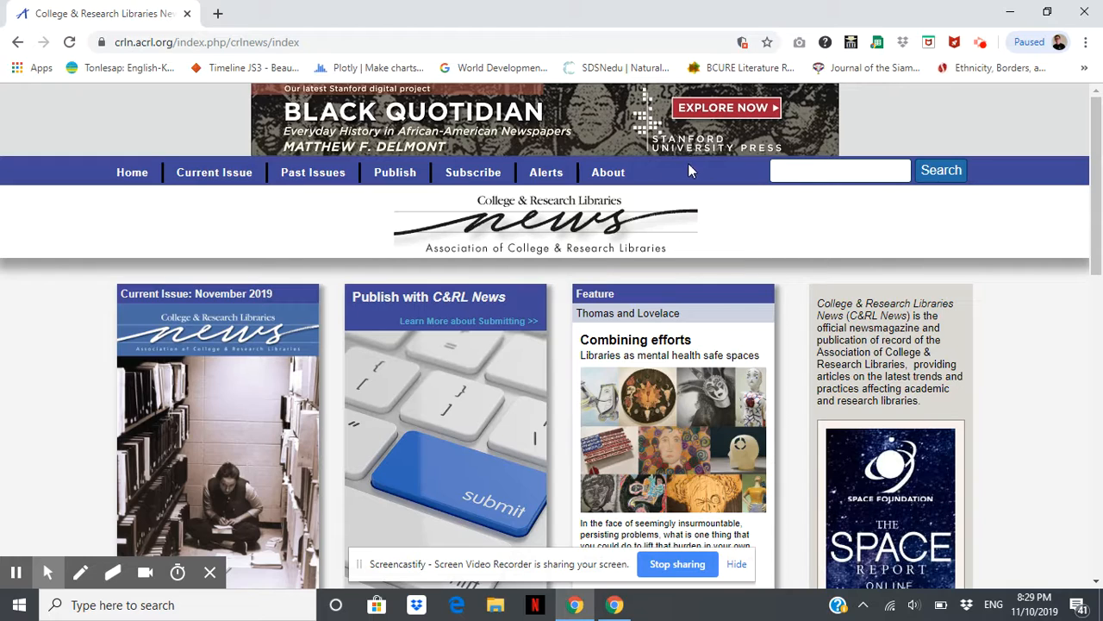
mouse_move(674, 183)
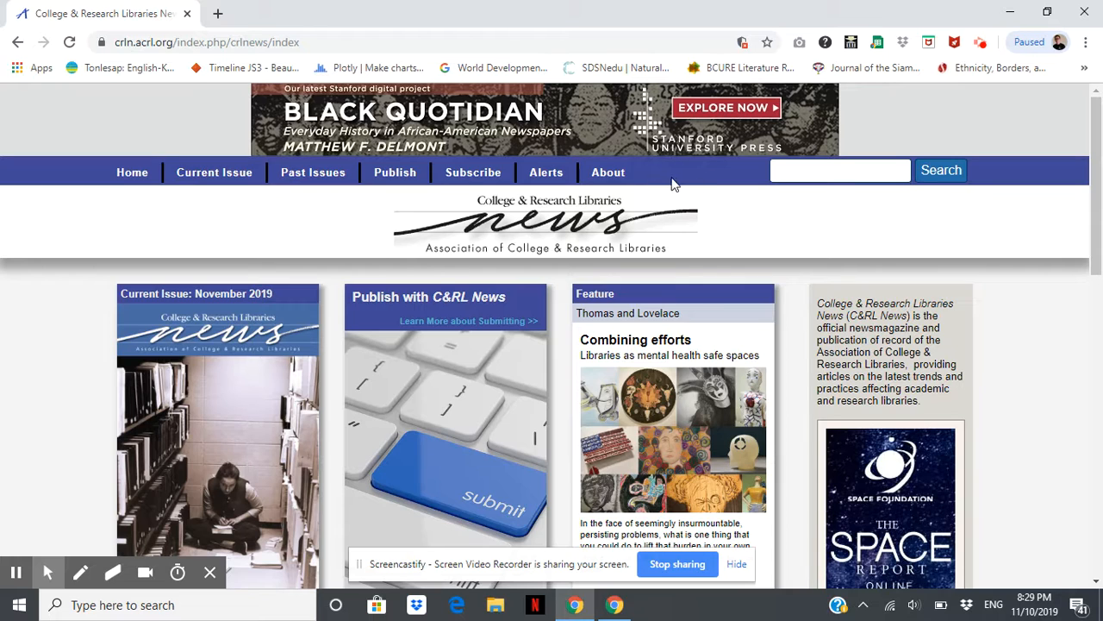
mouse_move(779, 284)
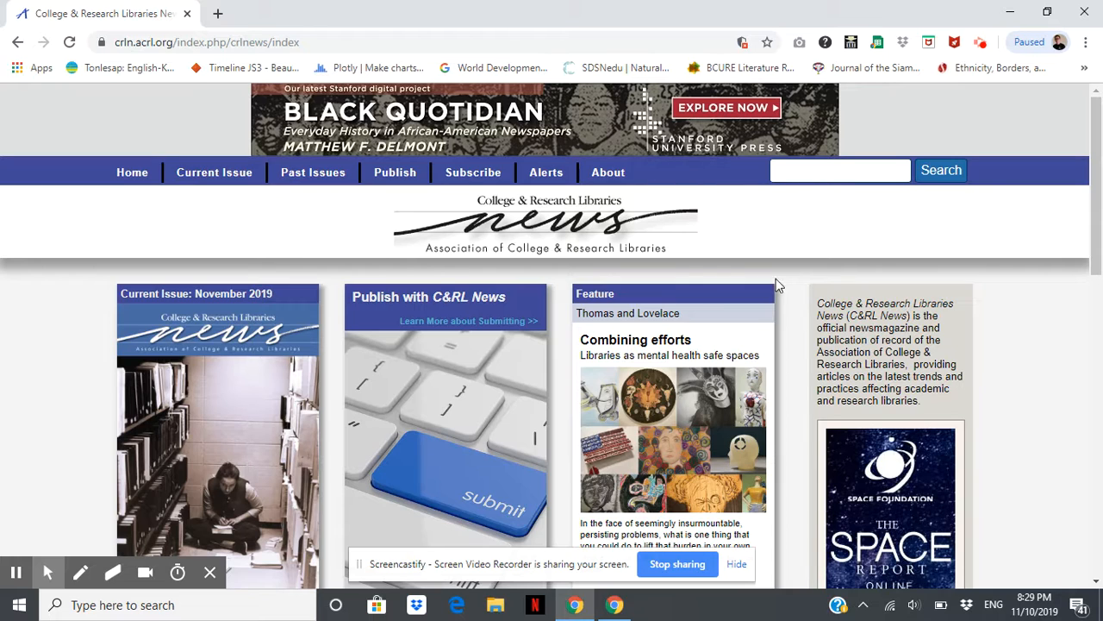
scroll(down, 3)
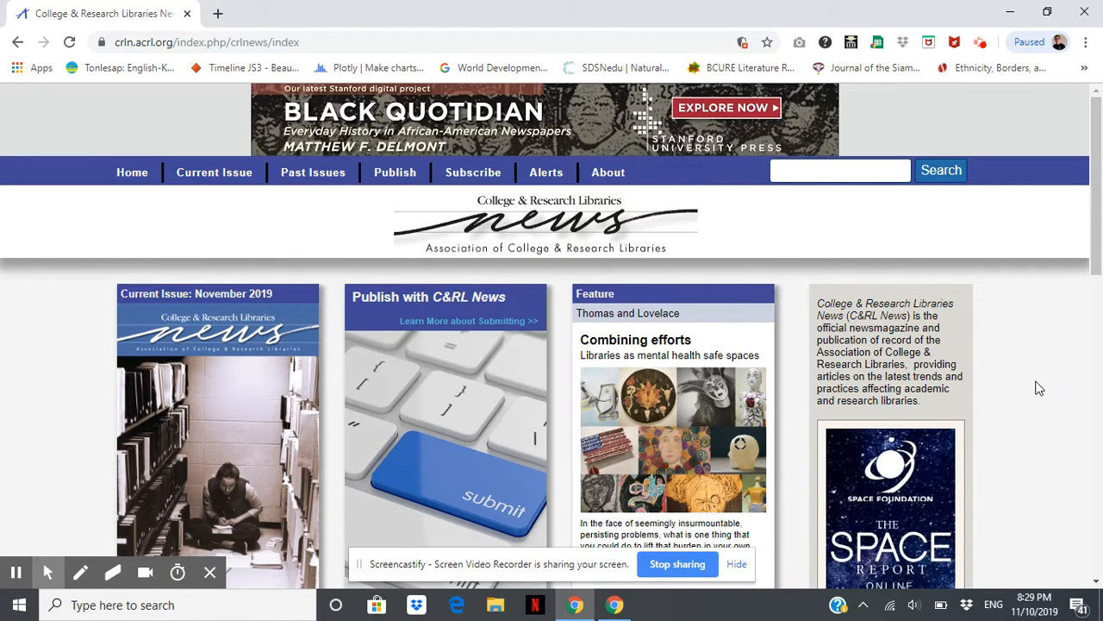
mouse_move(921, 407)
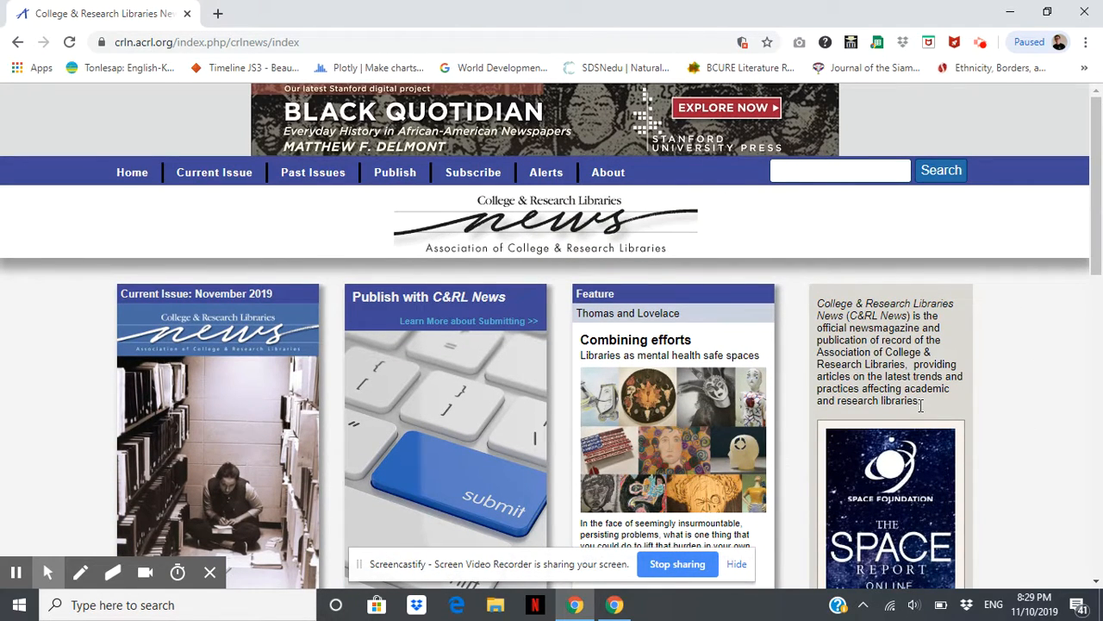
mouse_move(901, 419)
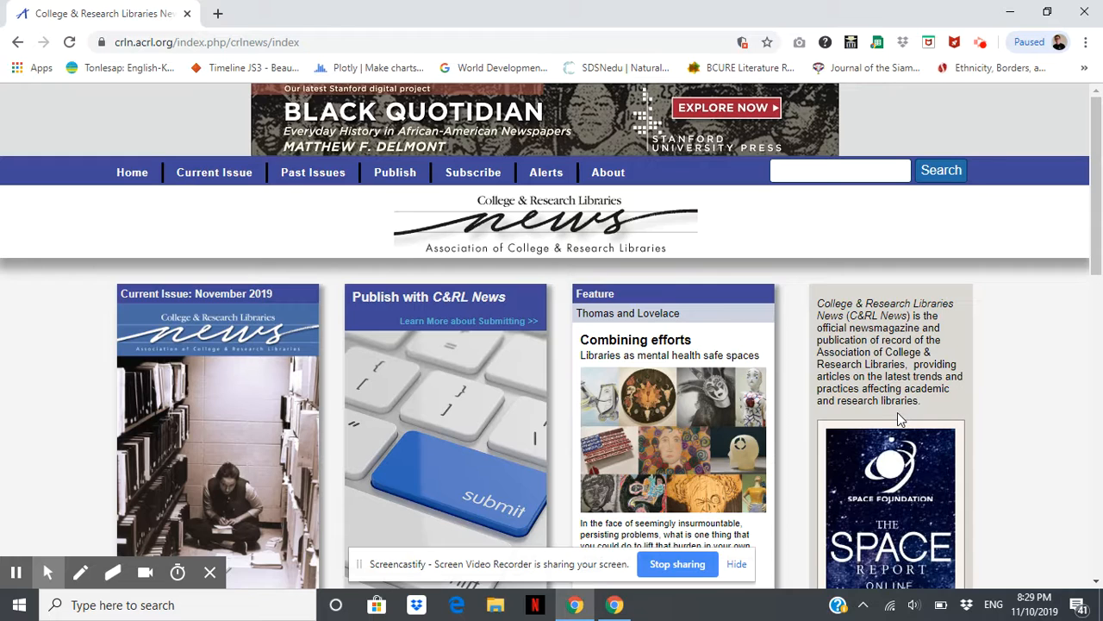
mouse_move(889, 414)
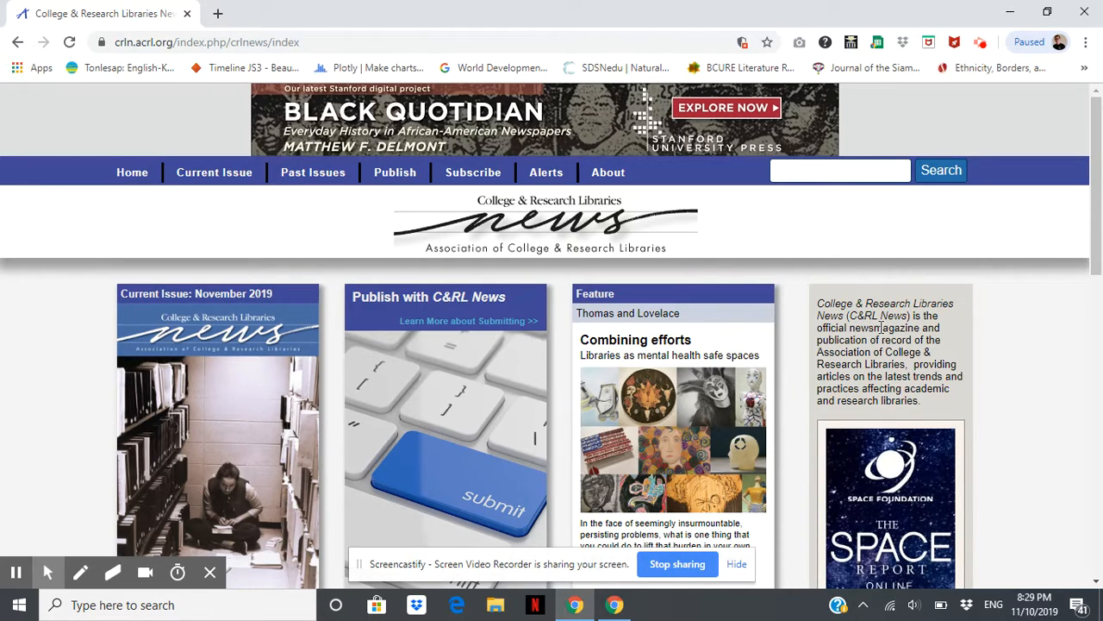
mouse_move(49, 425)
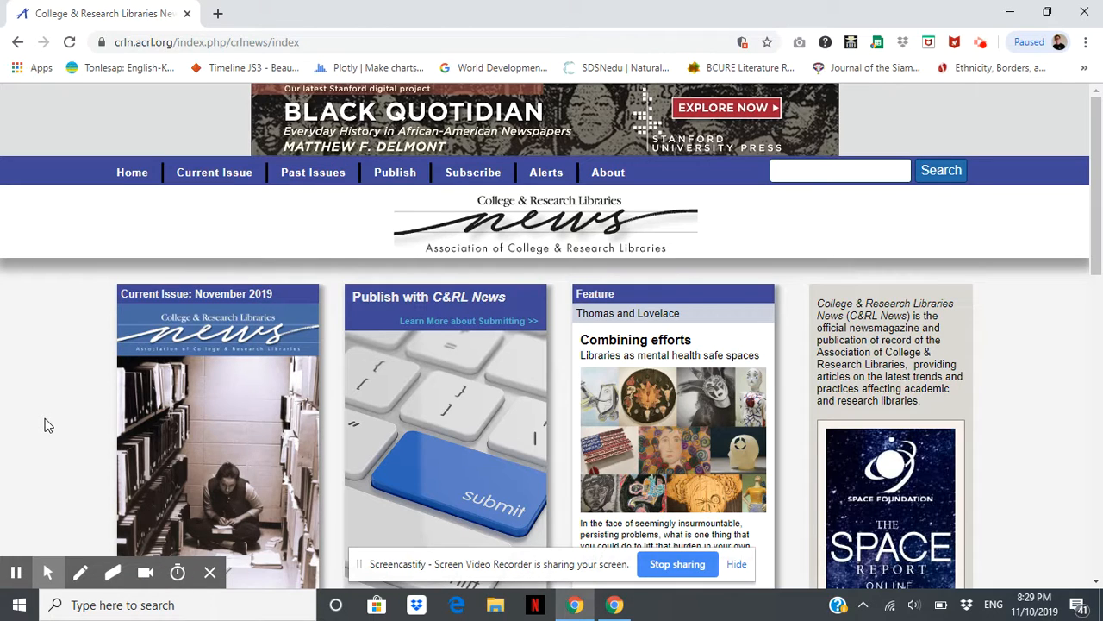
mouse_move(856, 340)
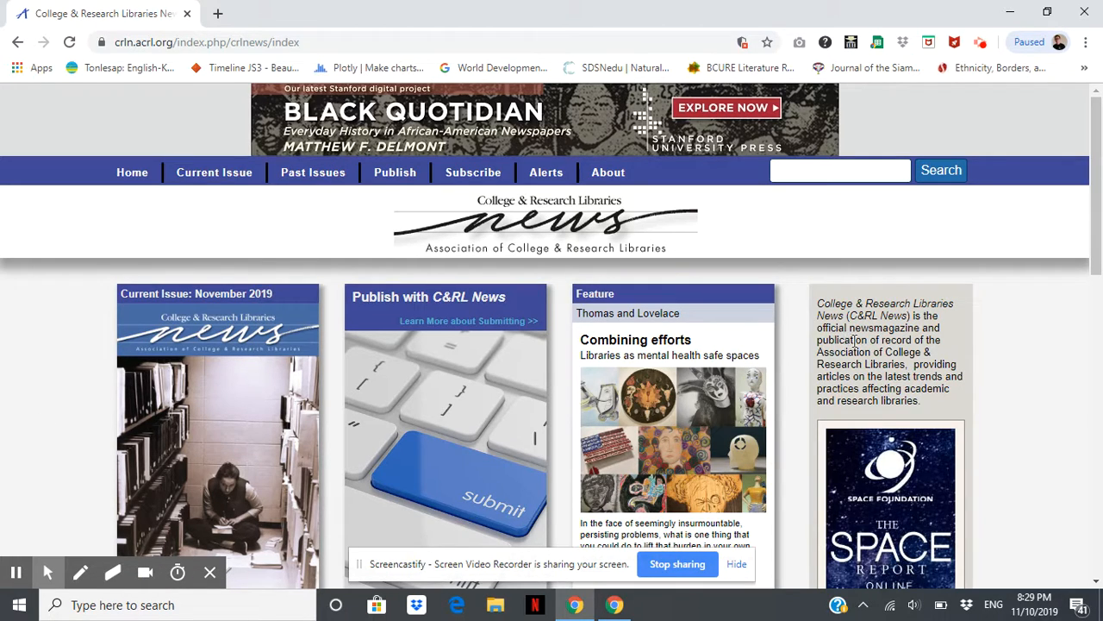
scroll(down, 3)
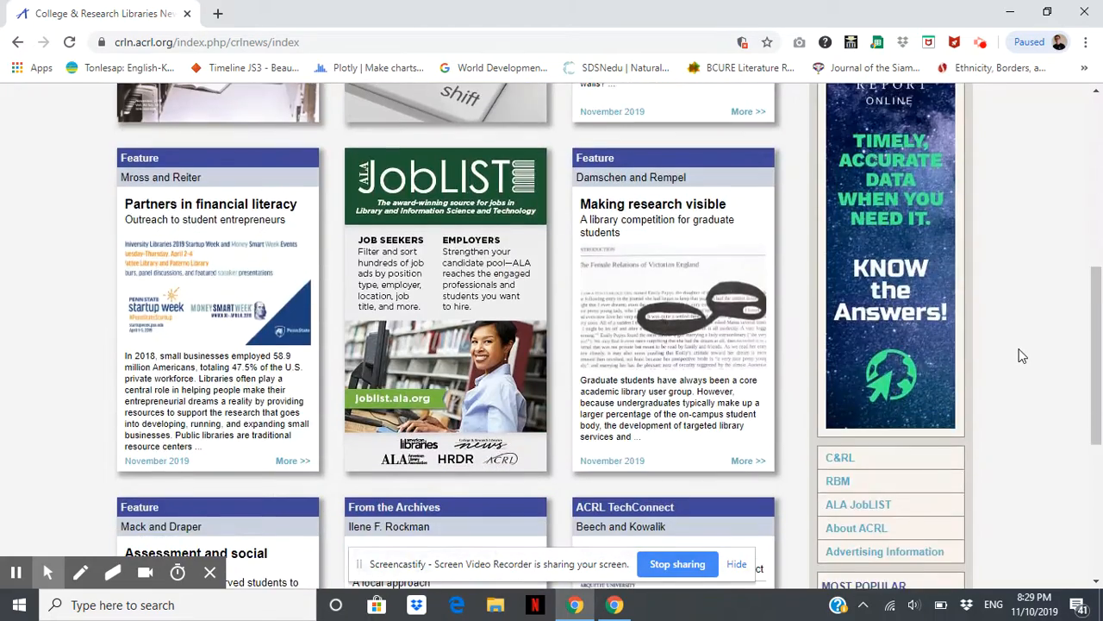
scroll(down, 3)
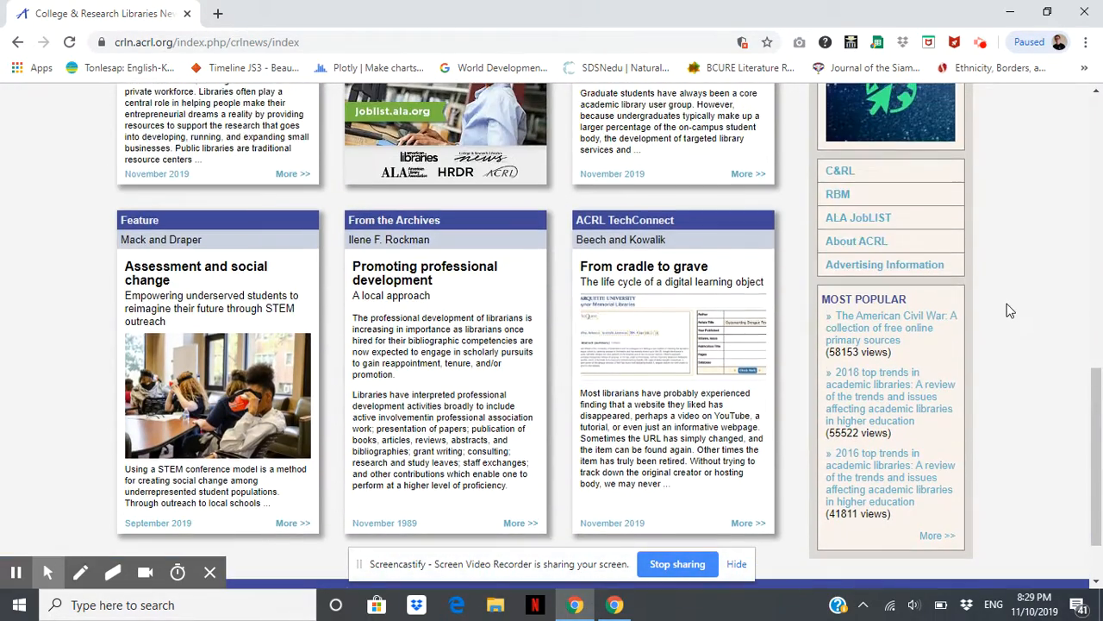
mouse_move(981, 266)
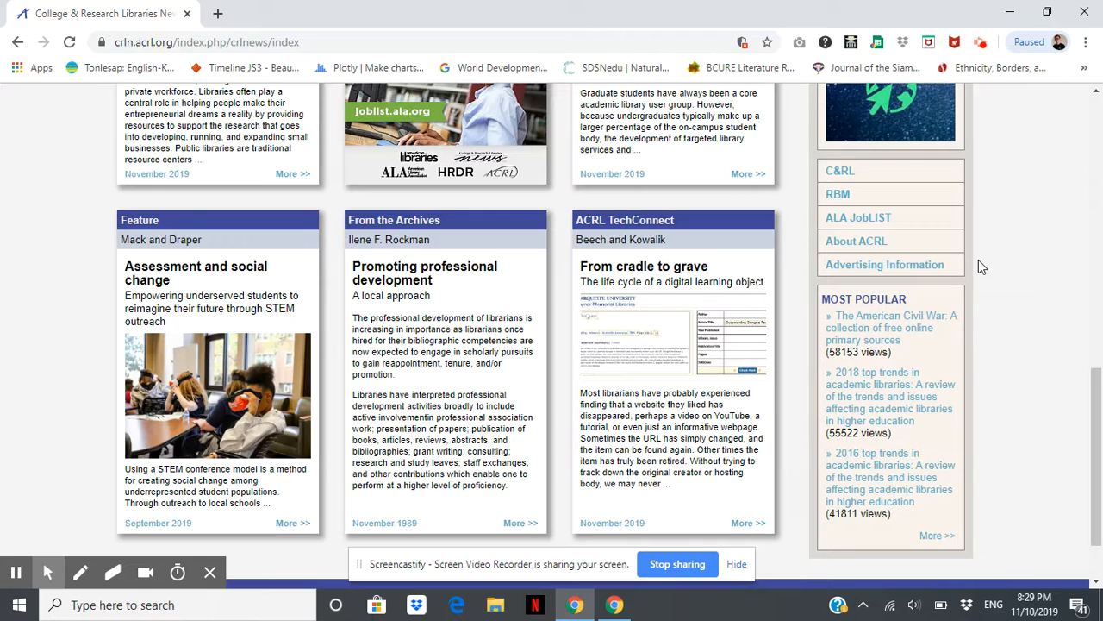
mouse_move(979, 347)
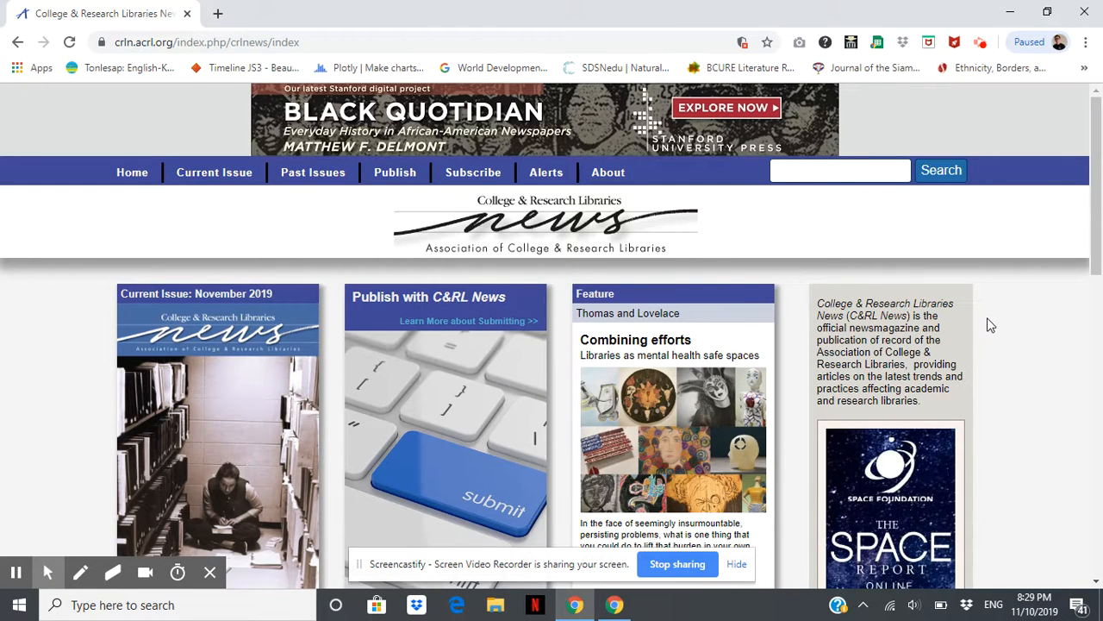
mouse_move(996, 272)
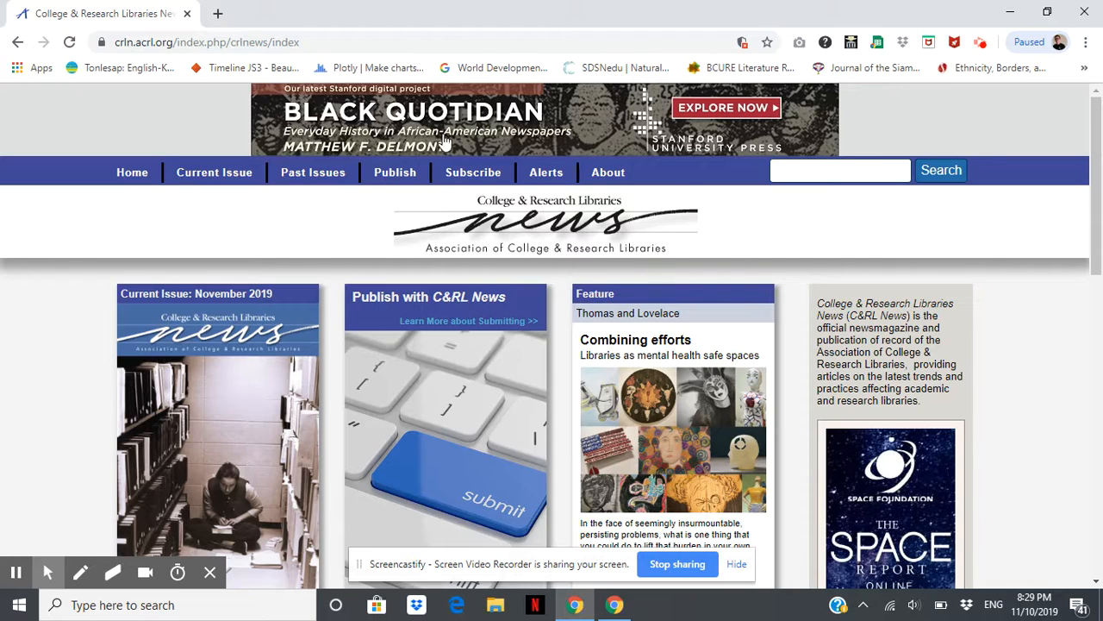
mouse_move(145, 275)
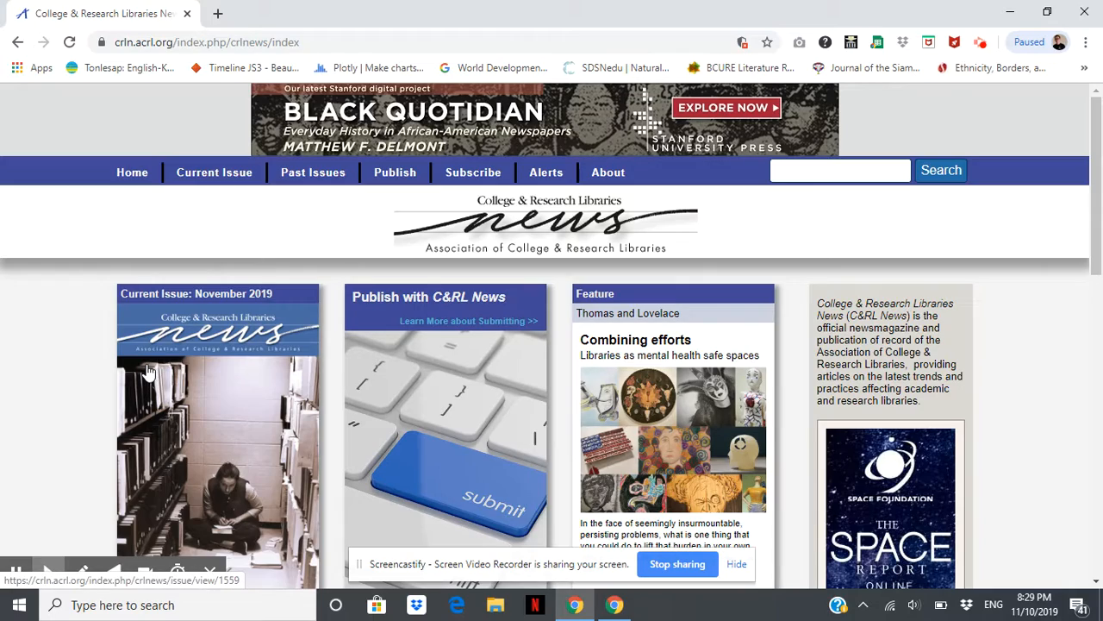
scroll(down, 3)
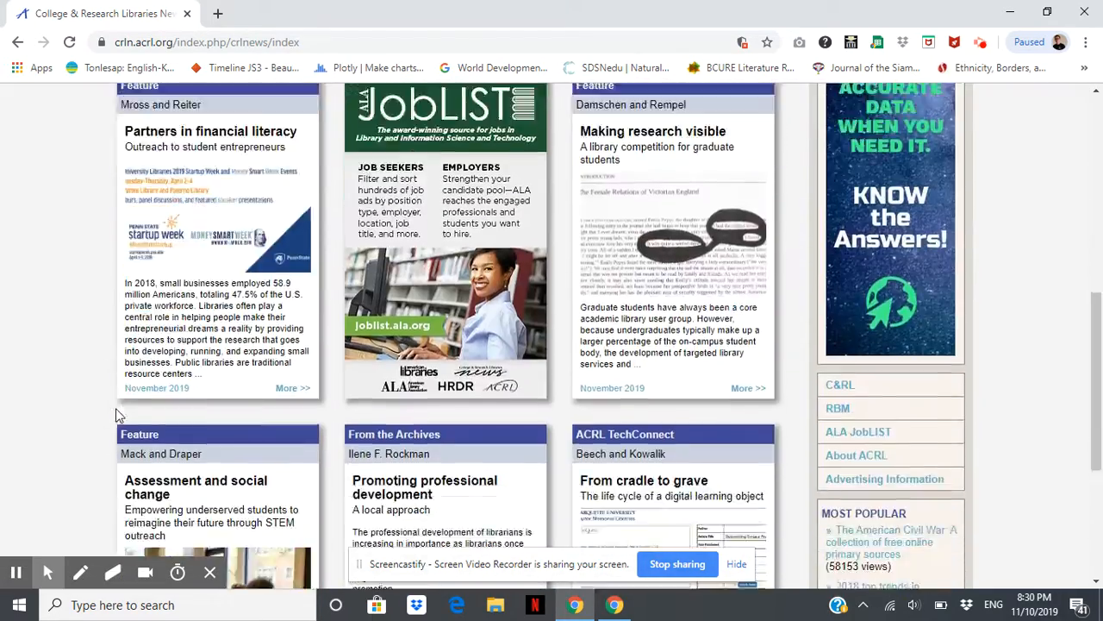
scroll(down, 3)
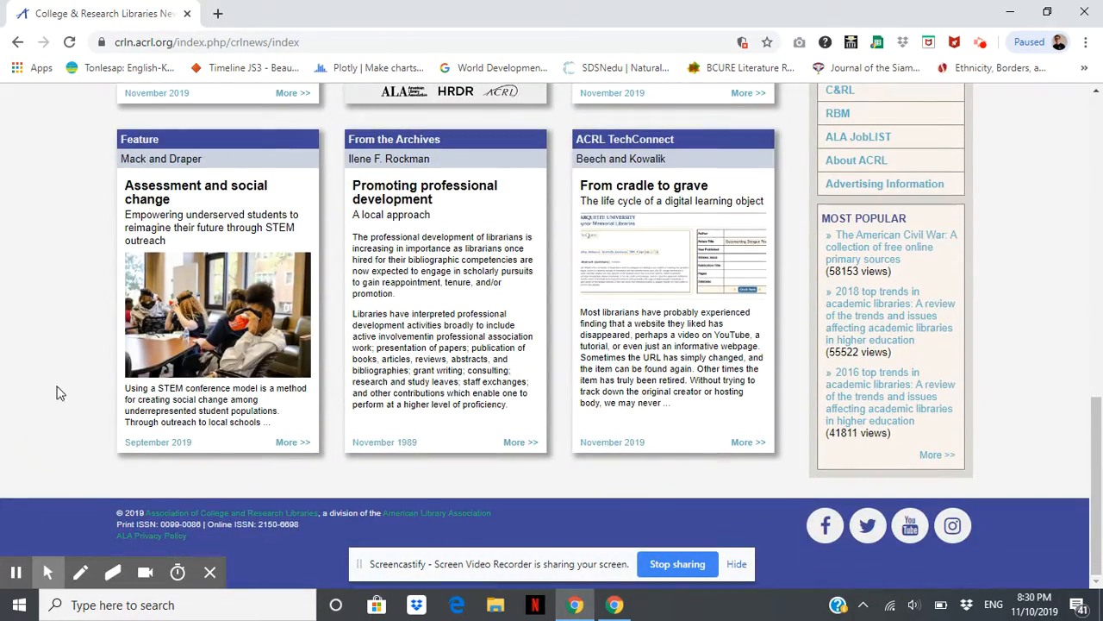
scroll(up, 3)
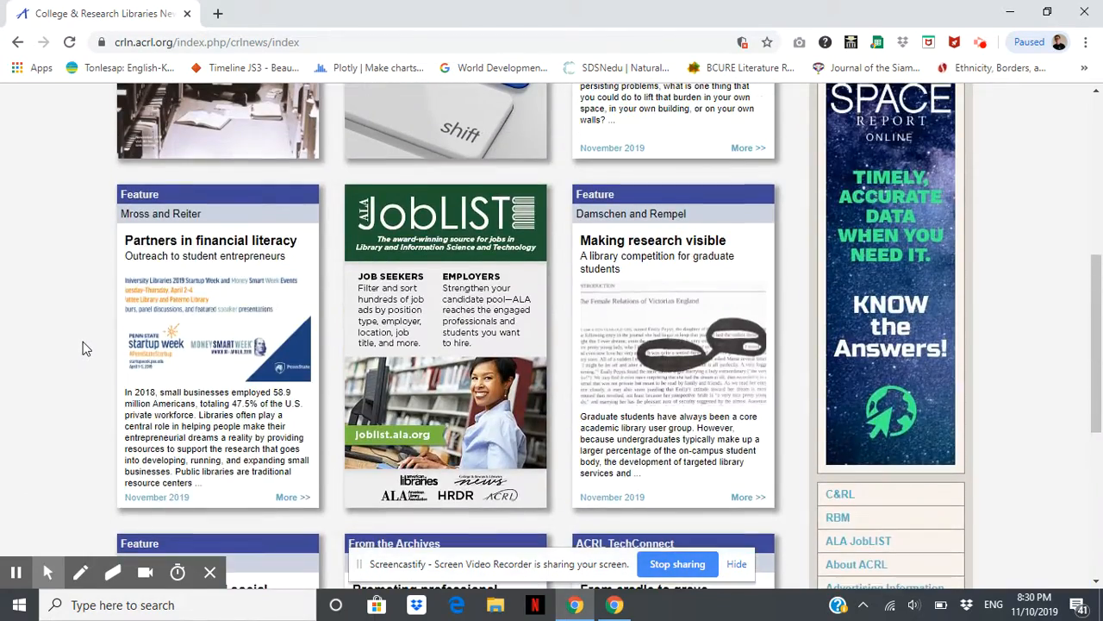
scroll(up, 3)
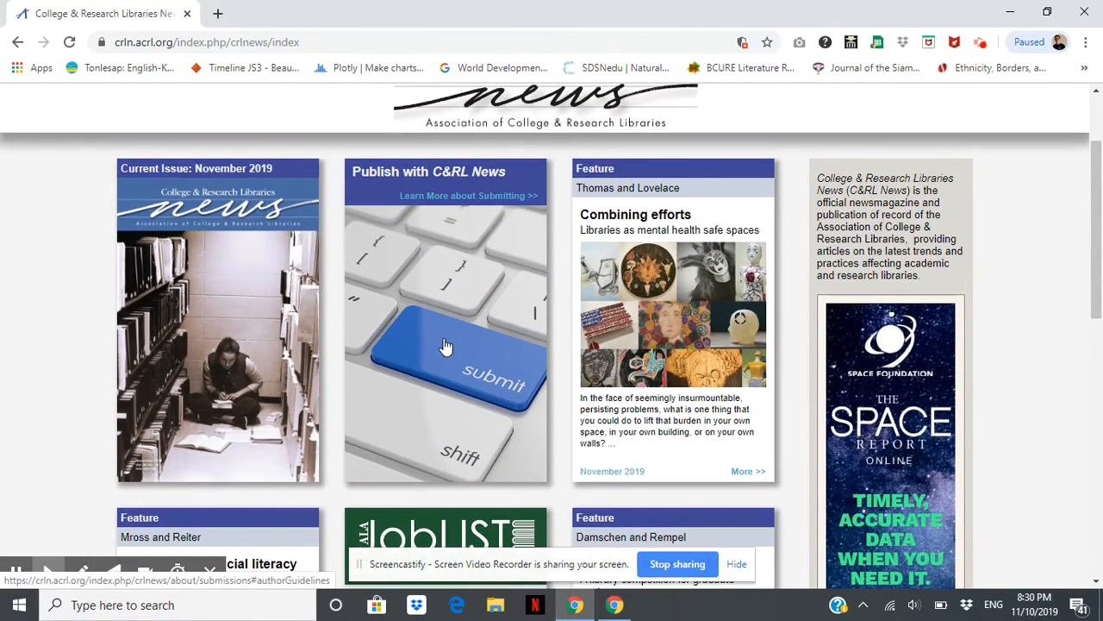
mouse_move(471, 370)
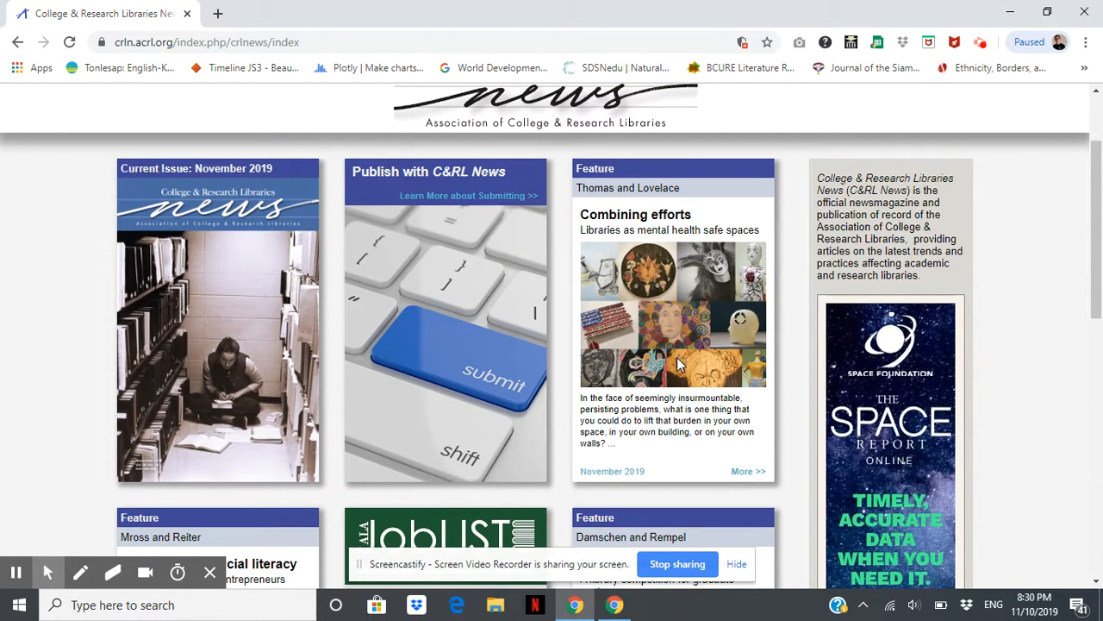
scroll(down, 3)
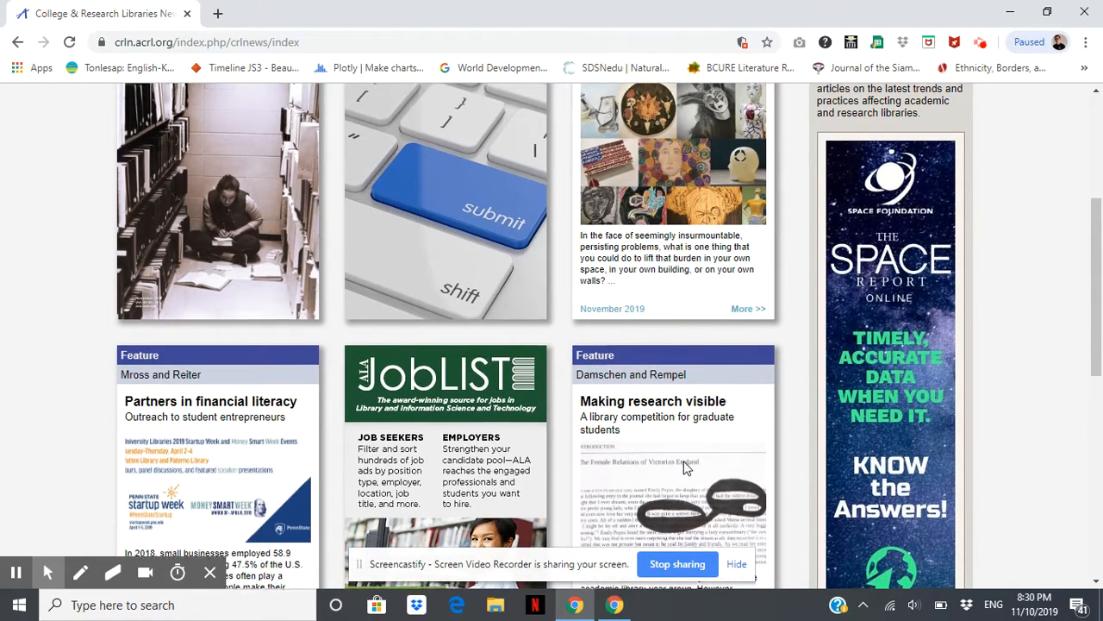
scroll(down, 3)
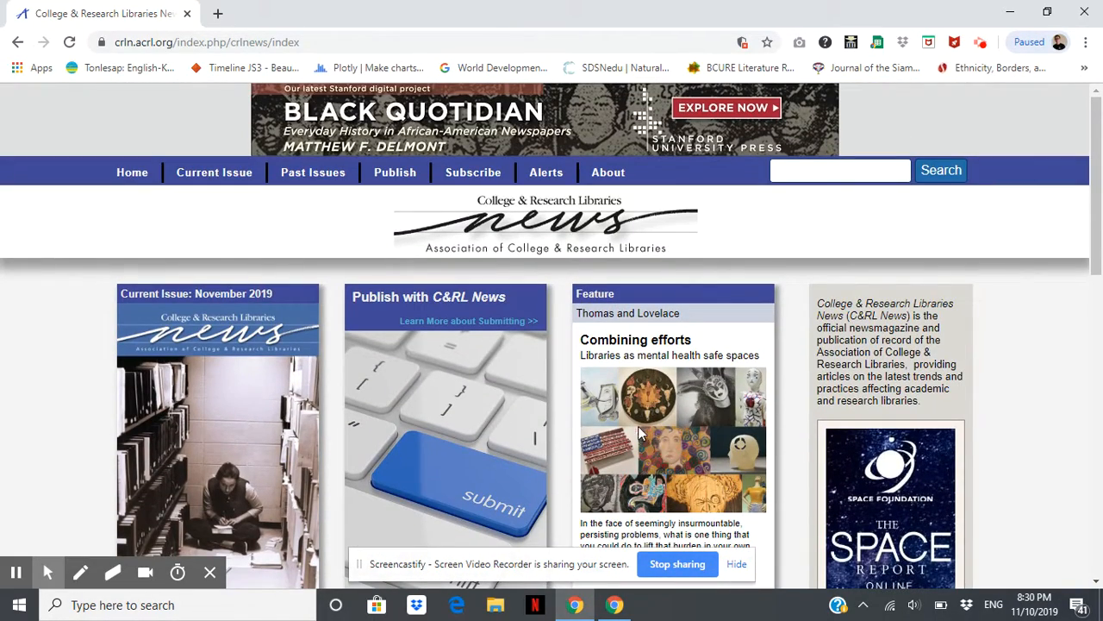
mouse_move(691, 439)
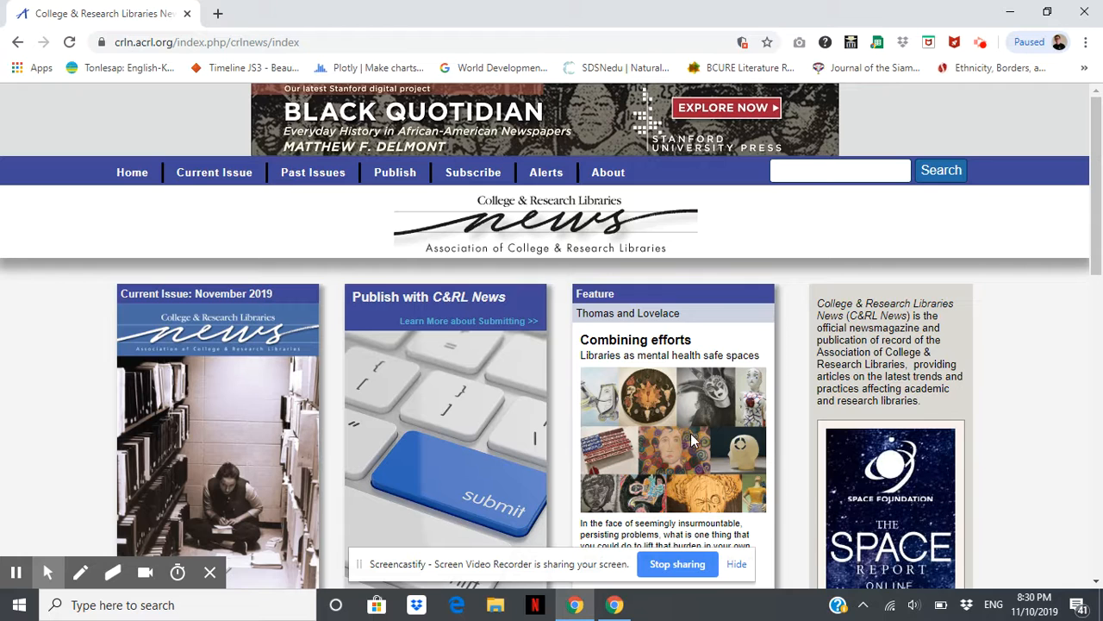
scroll(down, 3)
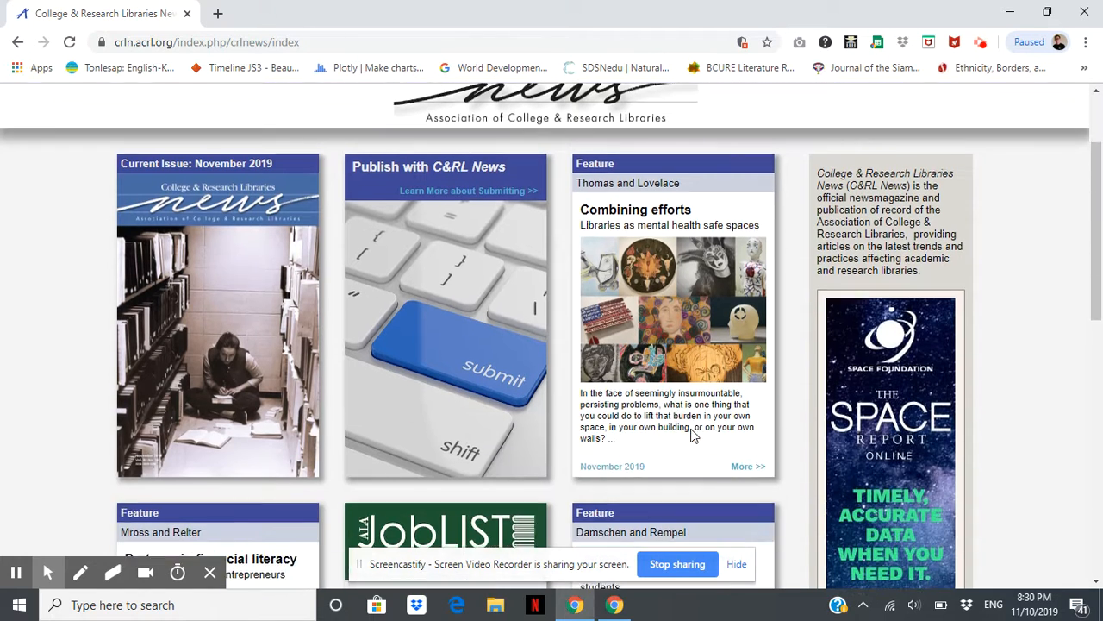
scroll(down, 3)
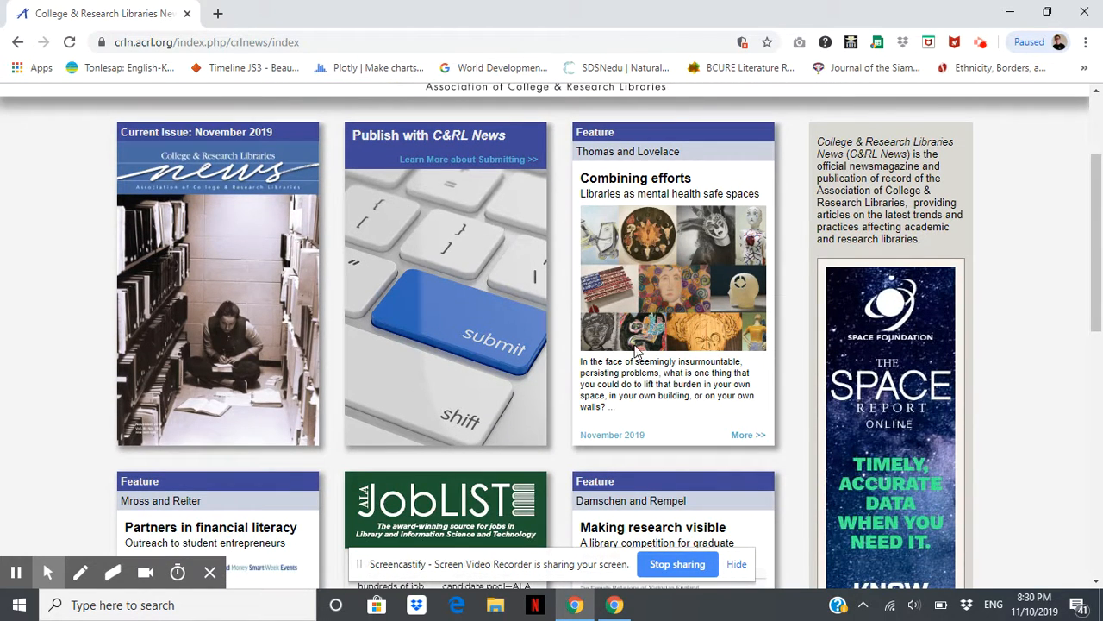
scroll(down, 3)
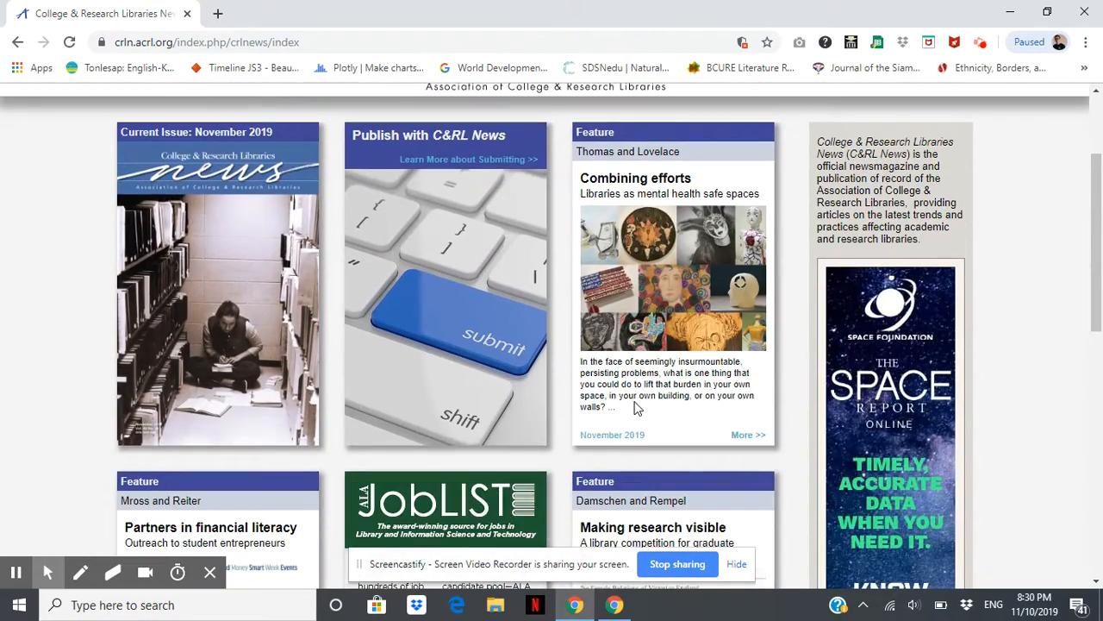
scroll(up, 3)
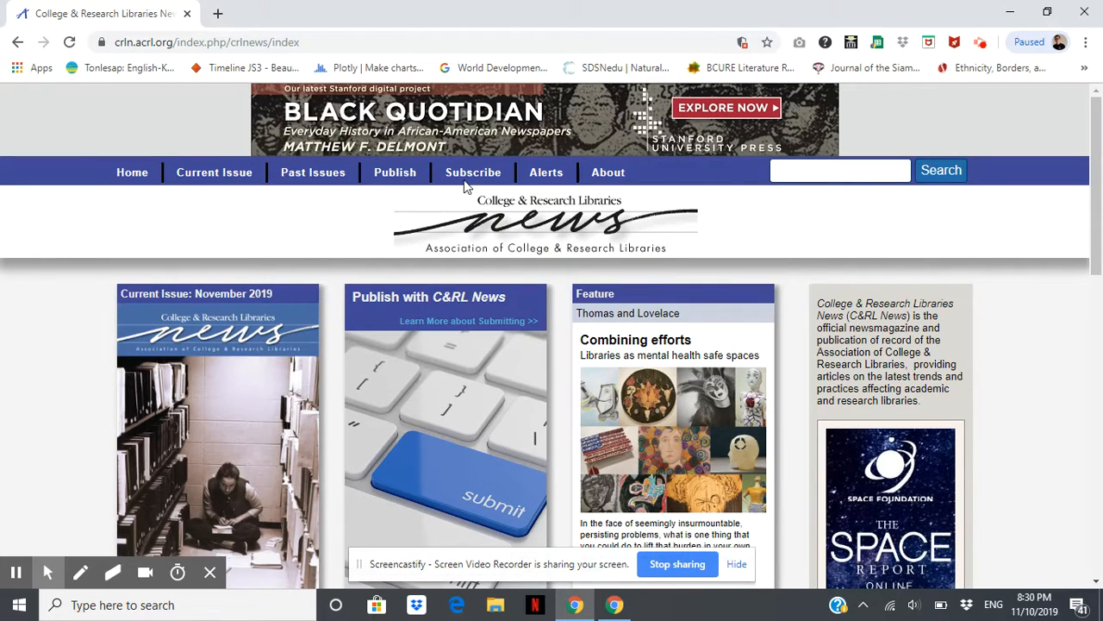
mouse_move(665, 277)
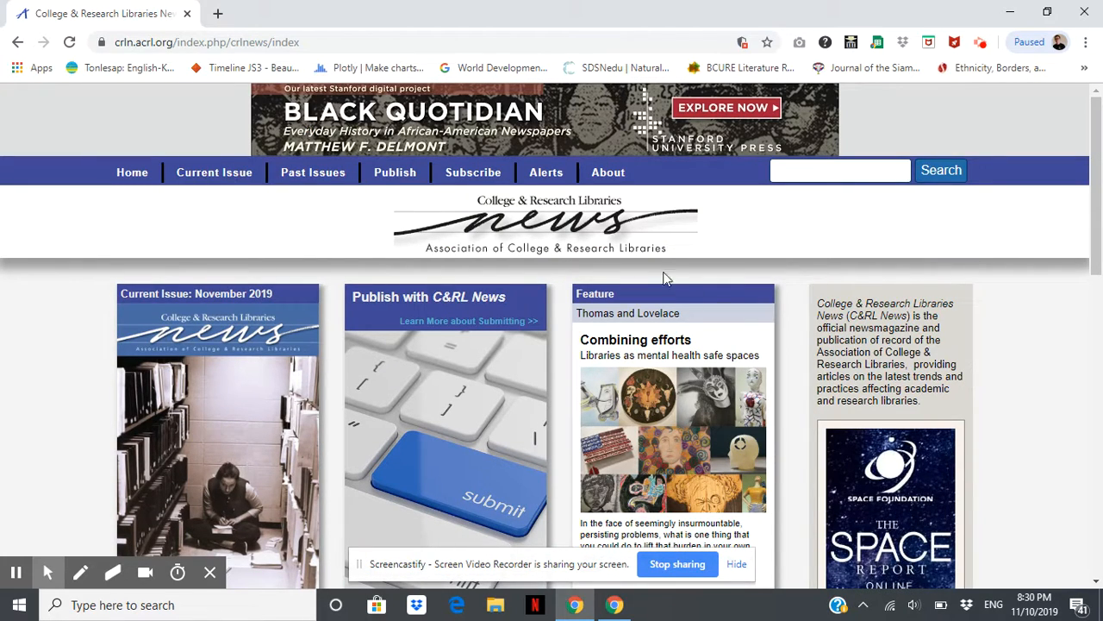
scroll(down, 3)
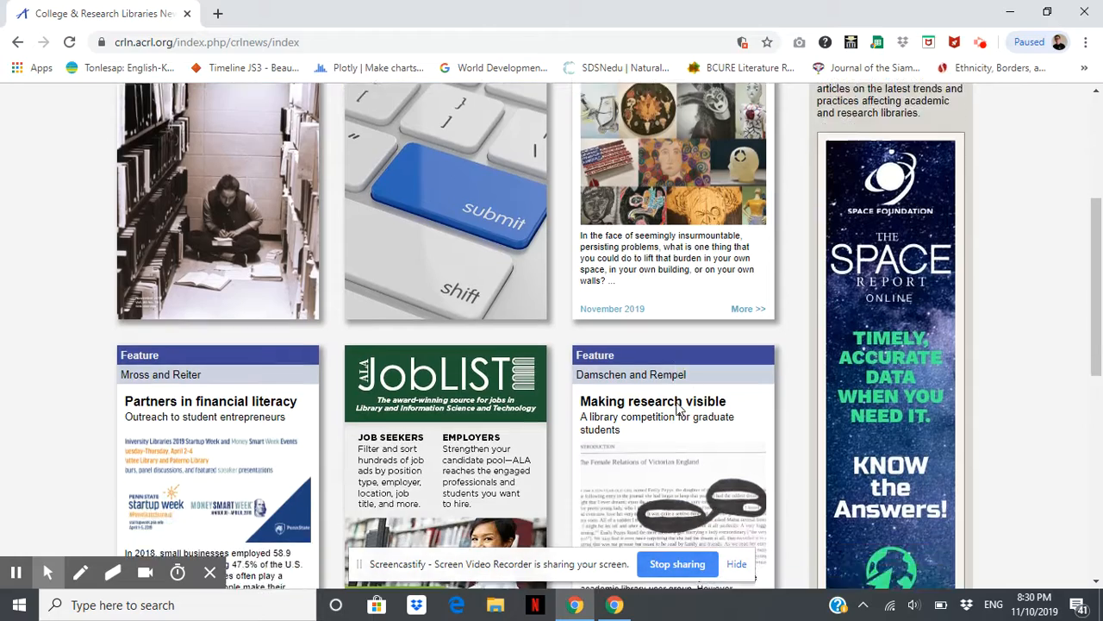
scroll(up, 3)
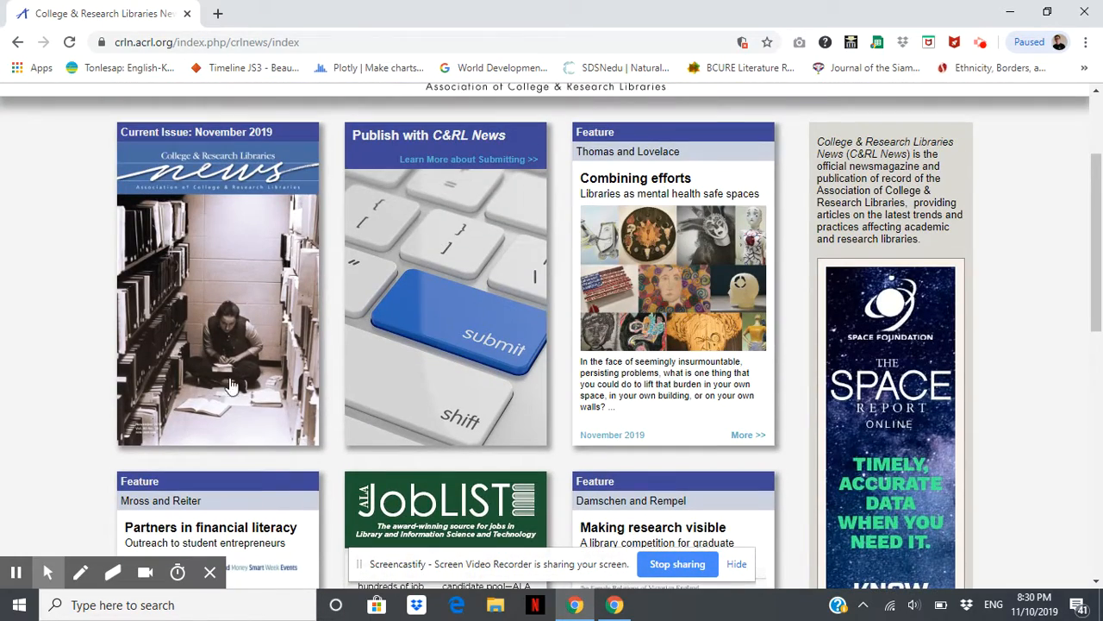
scroll(down, 3)
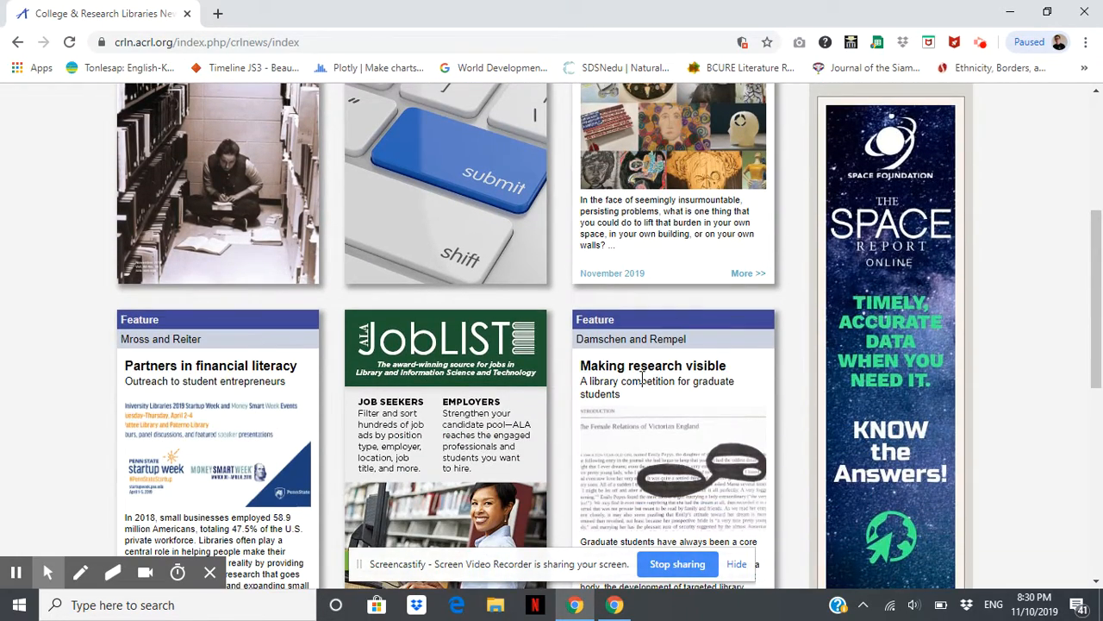
mouse_move(638, 368)
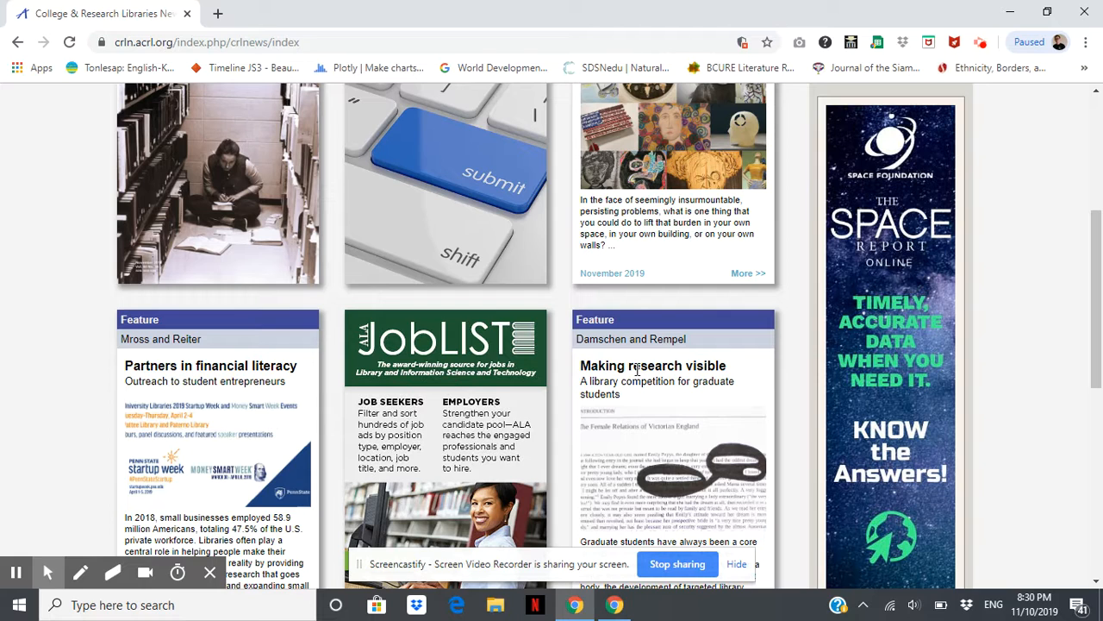
scroll(down, 3)
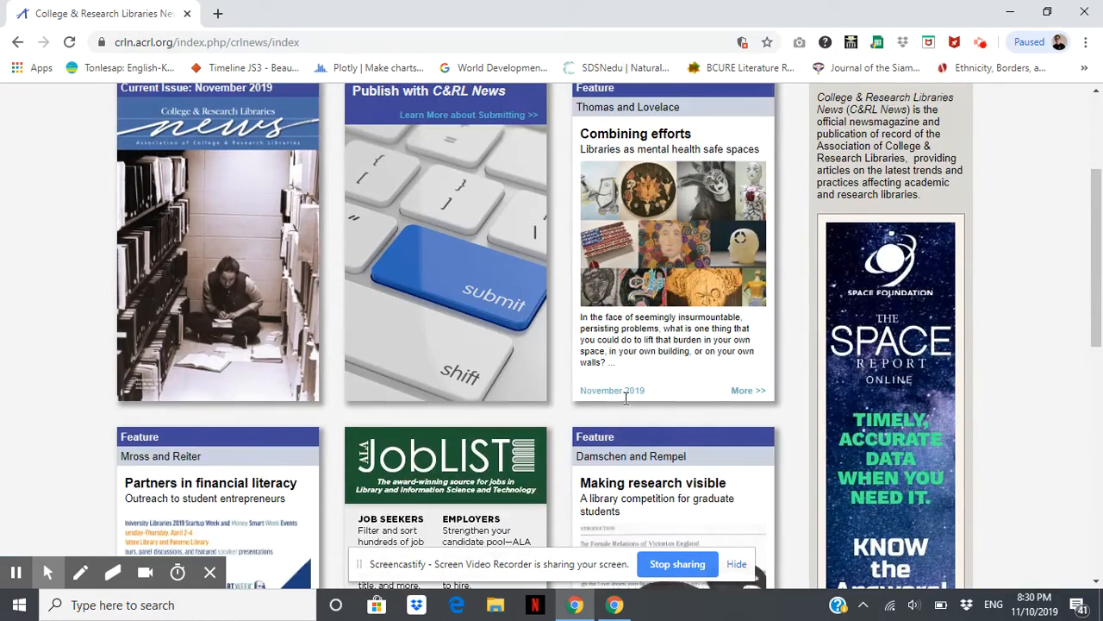
scroll(up, 3)
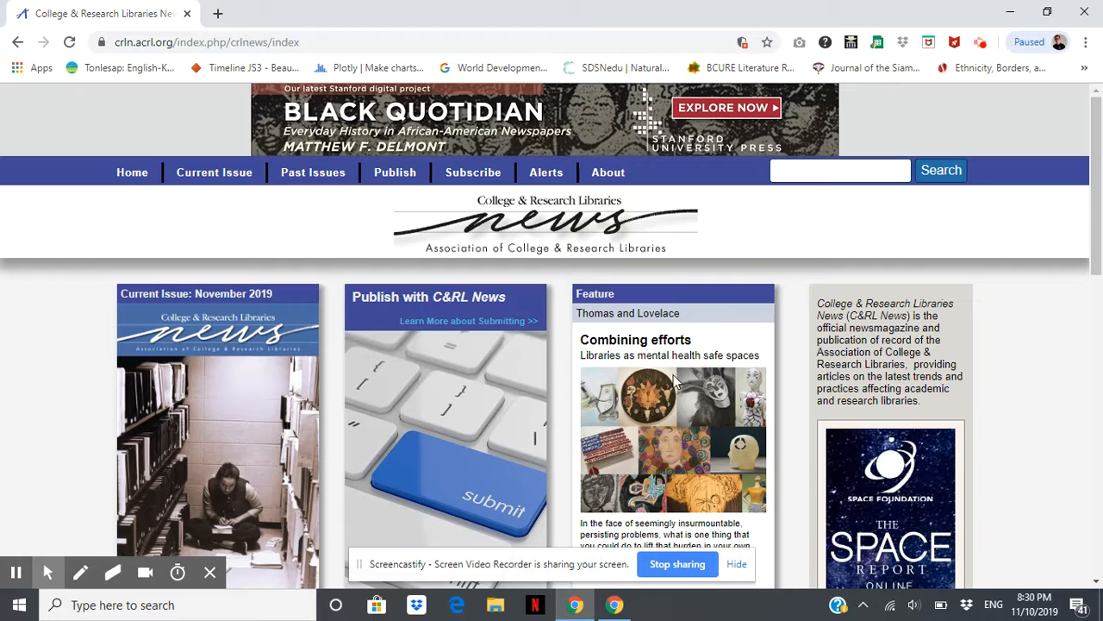
mouse_move(612, 389)
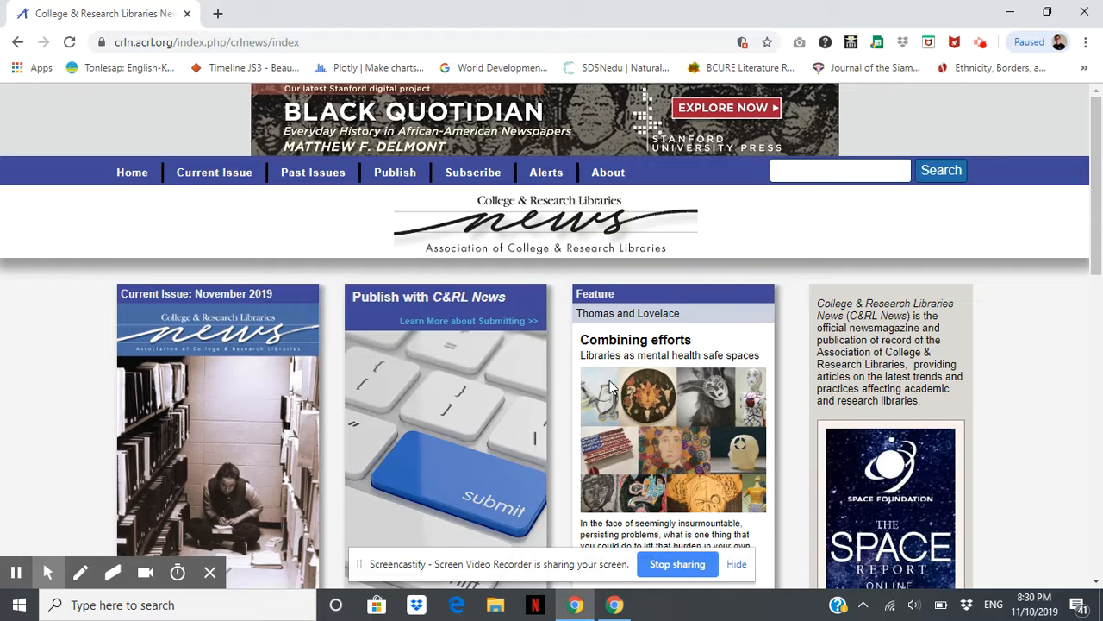
scroll(down, 3)
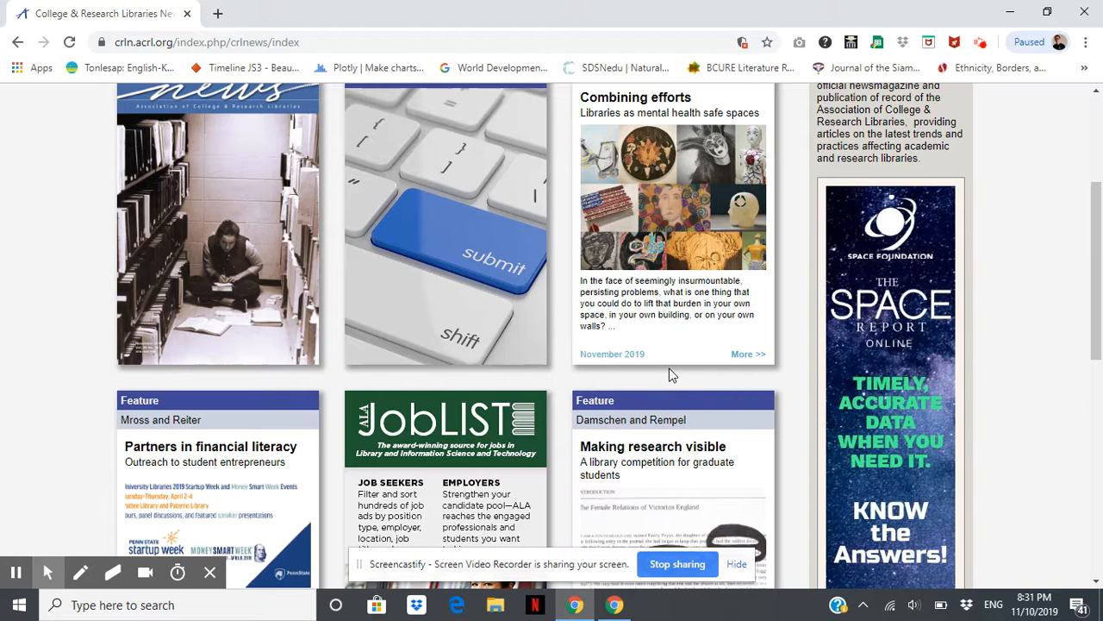
mouse_move(680, 346)
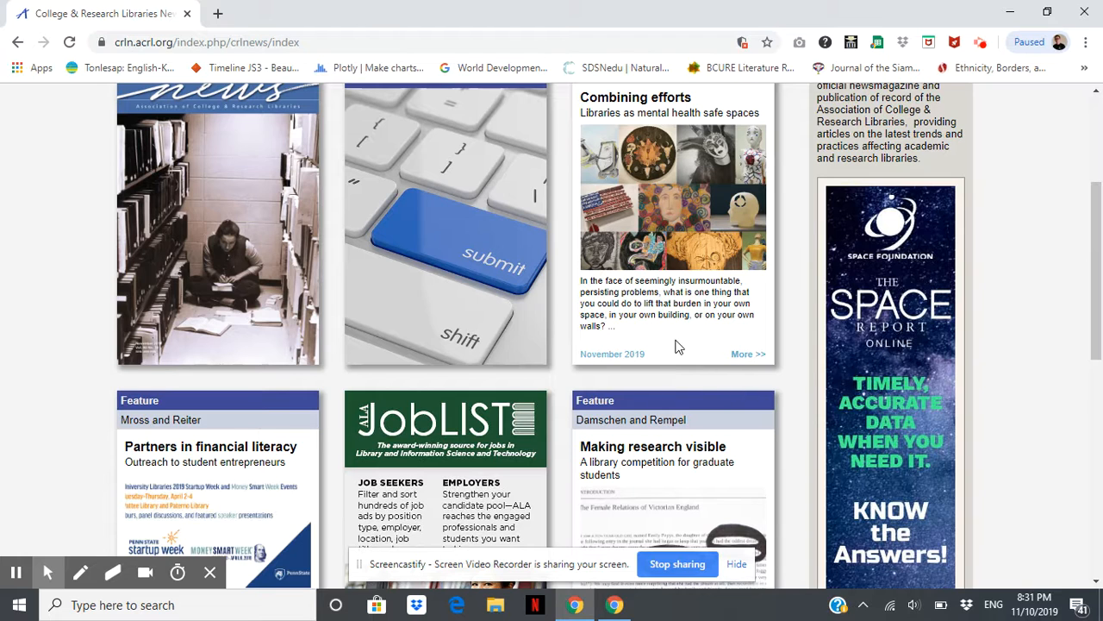
scroll(down, 3)
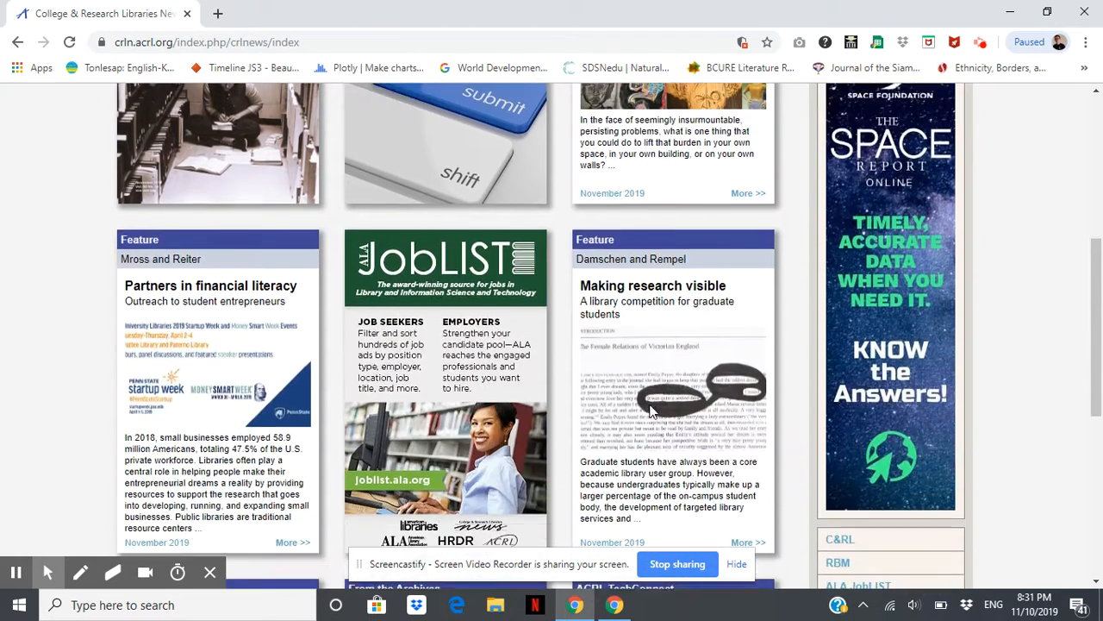
scroll(down, 3)
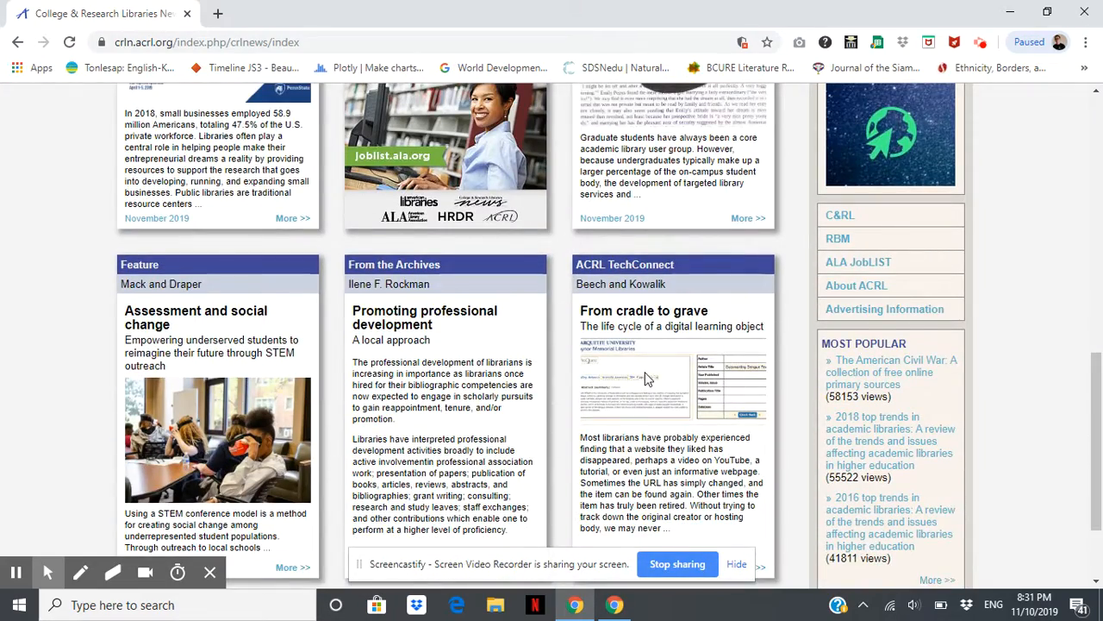
scroll(up, 3)
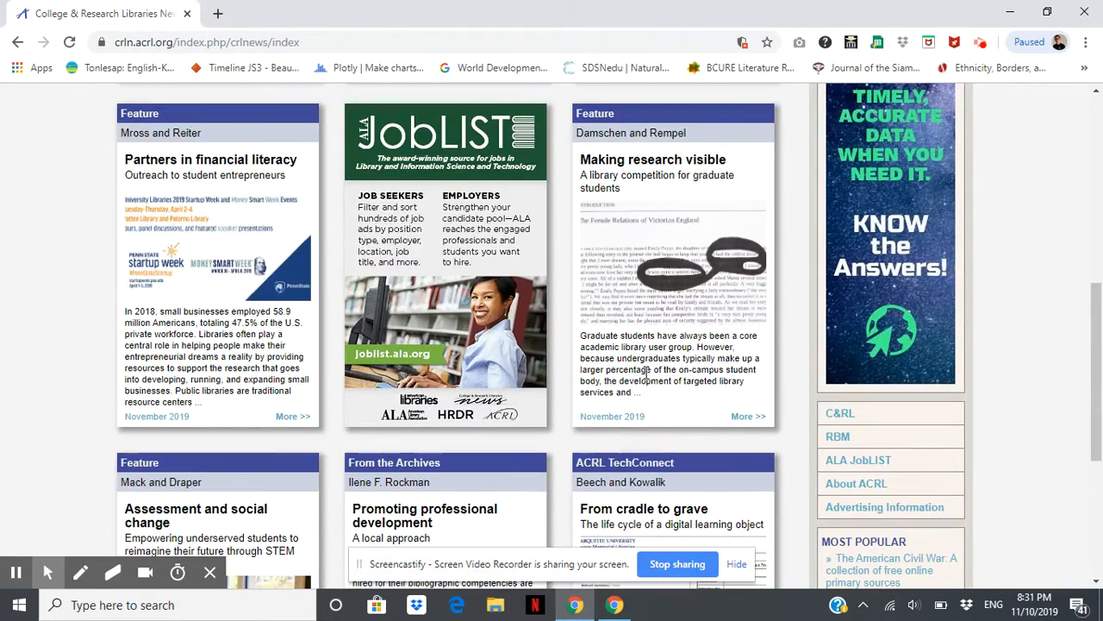
scroll(down, 3)
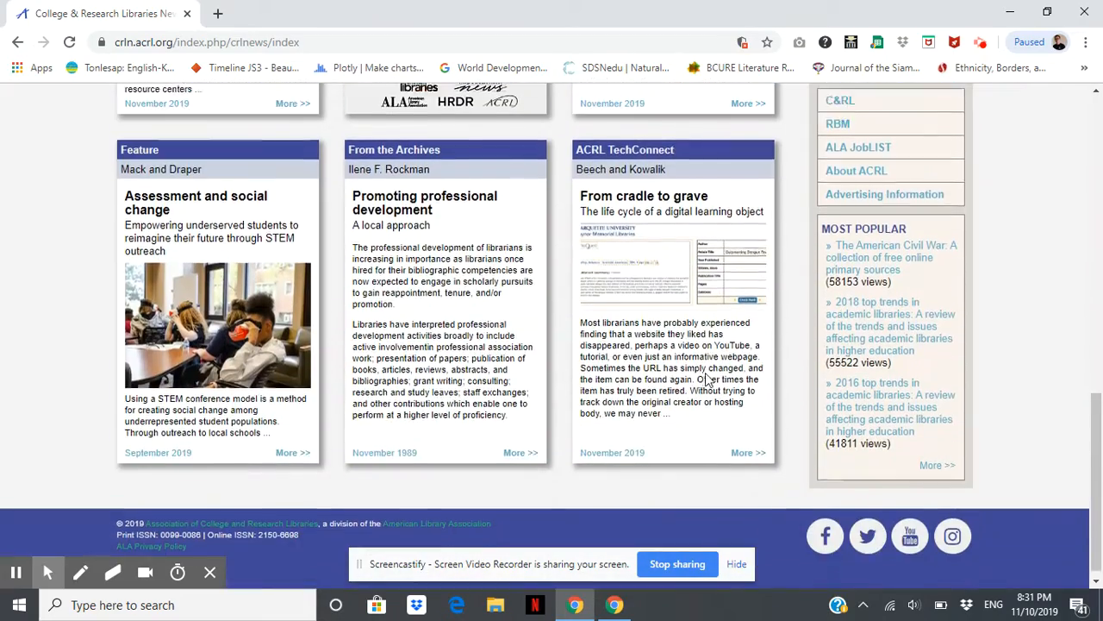
scroll(up, 3)
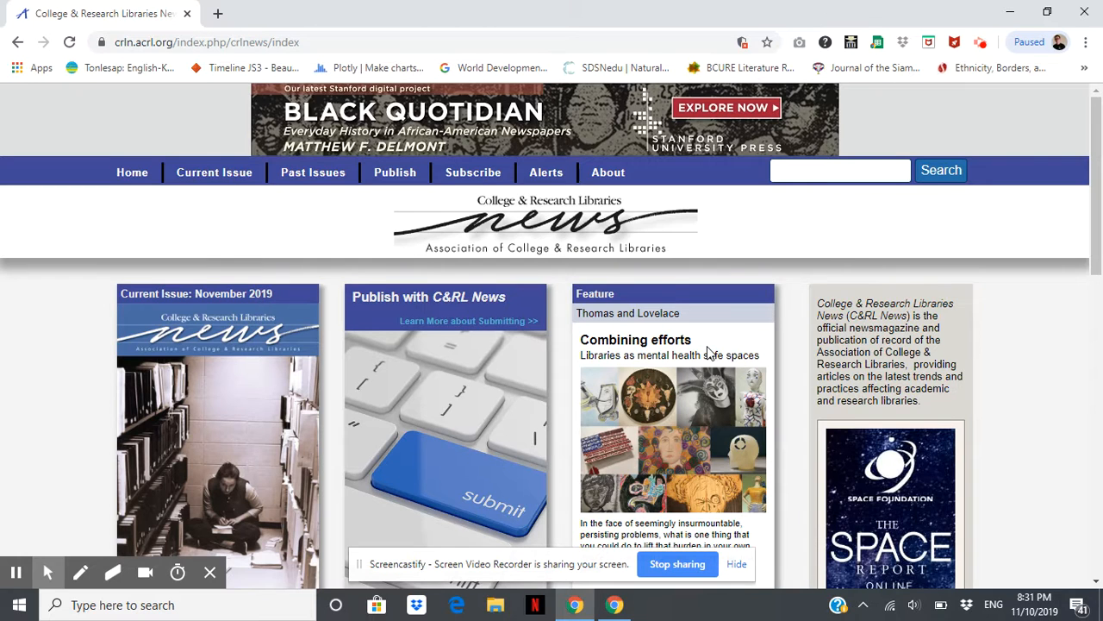
- Scroll the homepage down to the top article cards, including the Combining efforts feature
scroll(down, 3)
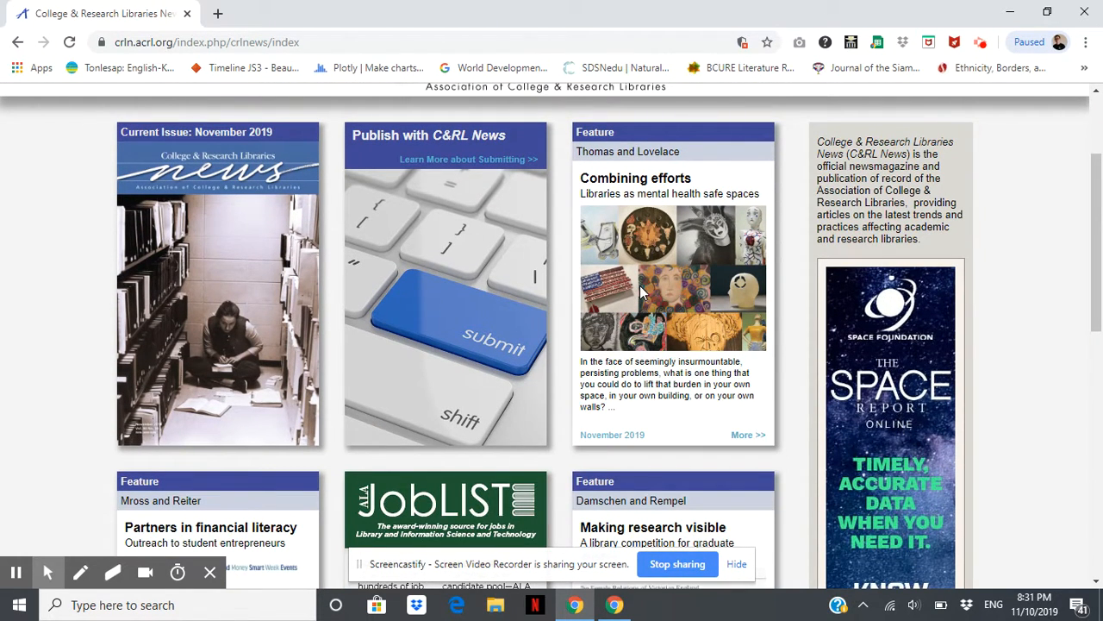
mouse_move(643, 272)
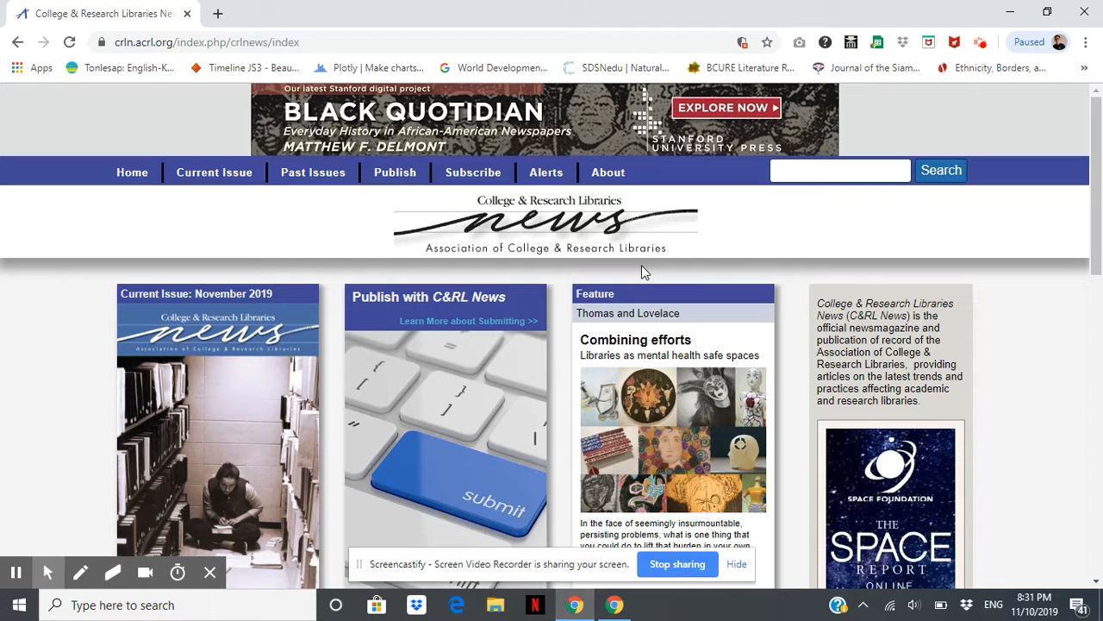
mouse_move(615, 241)
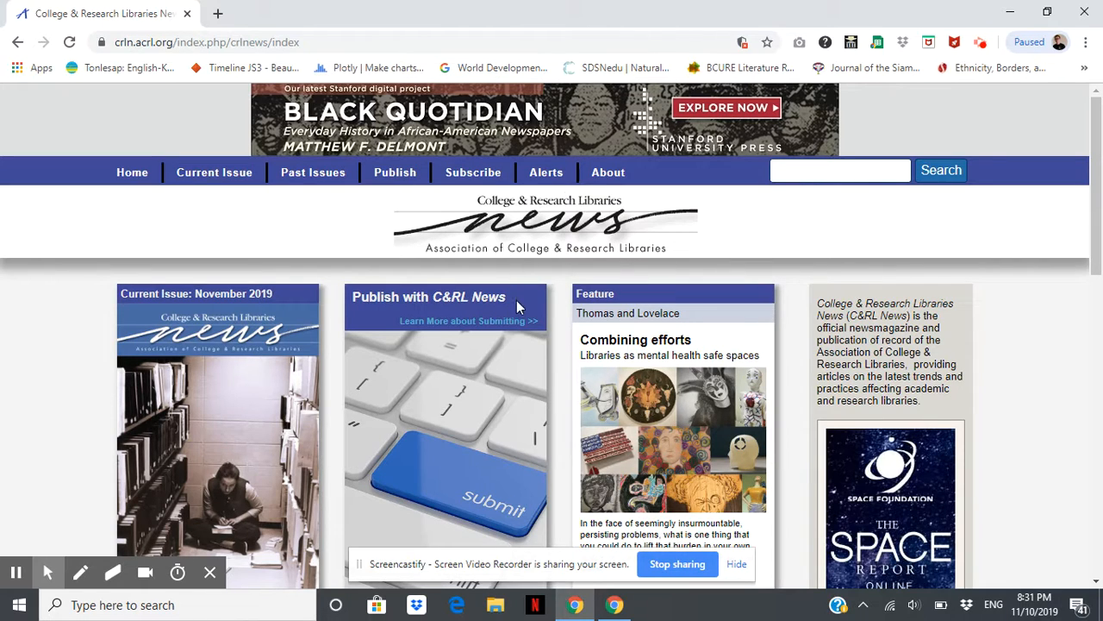
mouse_move(474, 373)
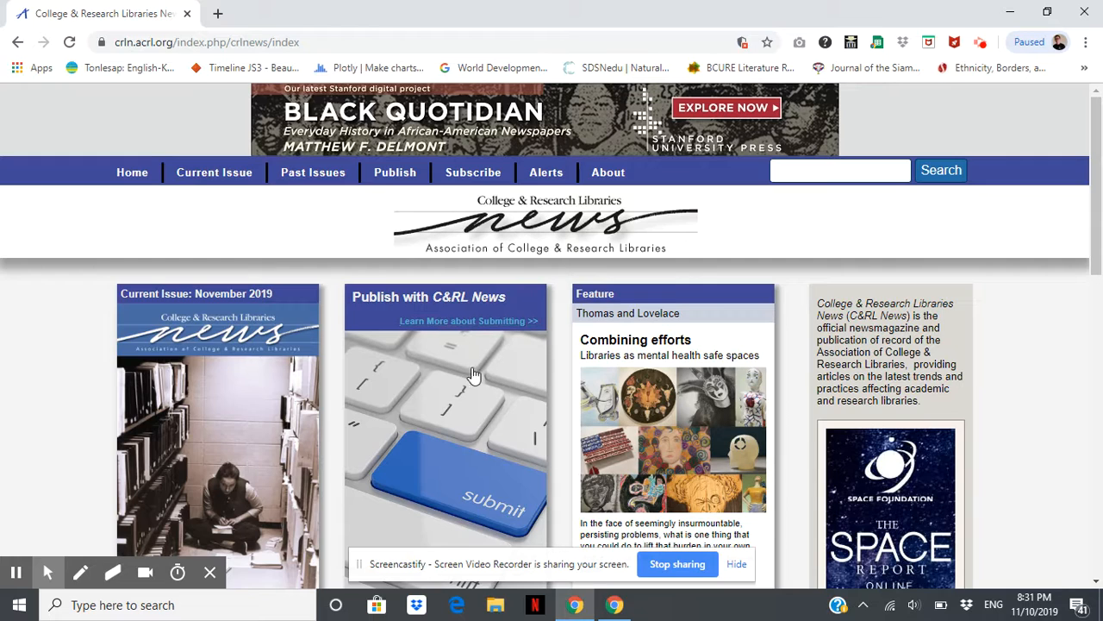
mouse_move(116, 300)
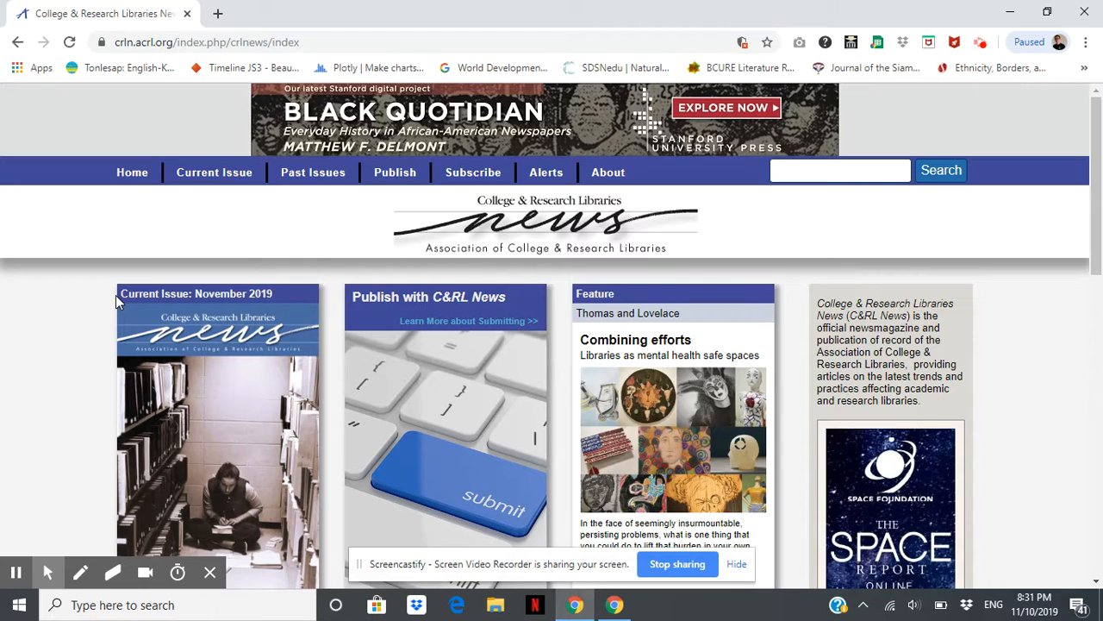
mouse_move(419, 283)
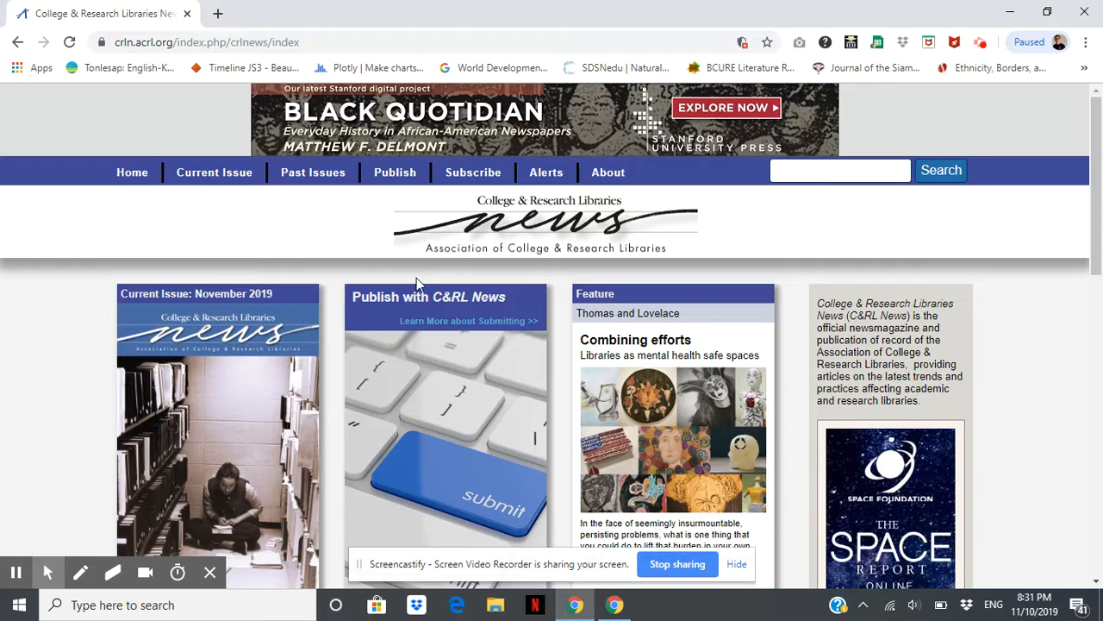
mouse_move(569, 269)
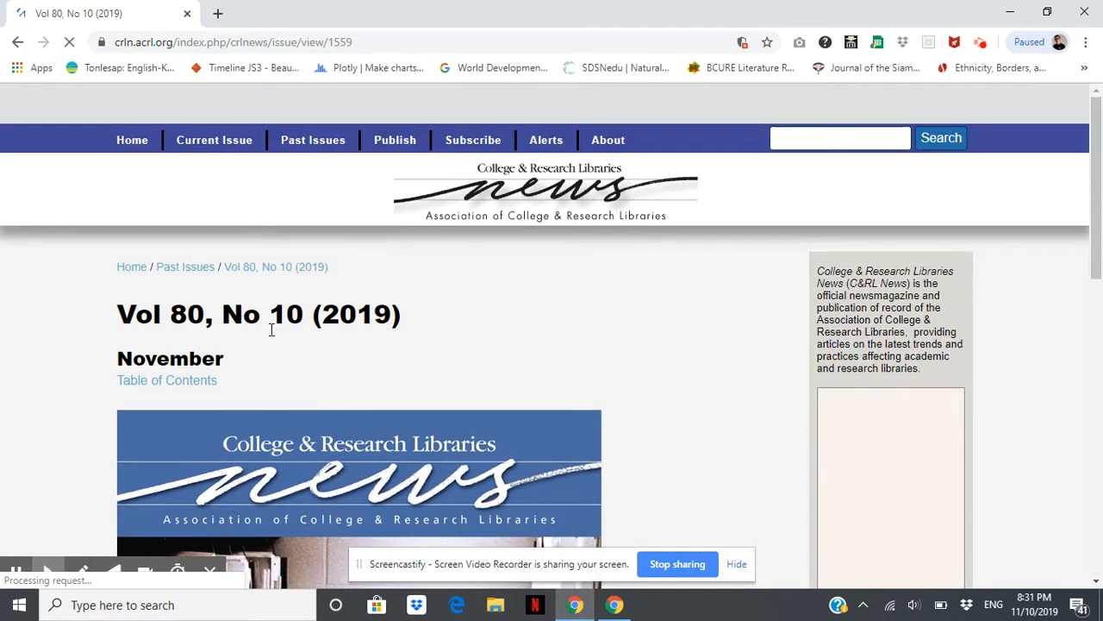
- Open 'Combining efforts: Libraries as mental health safe spaces' and scroll to its abstract
scroll(down, 3)
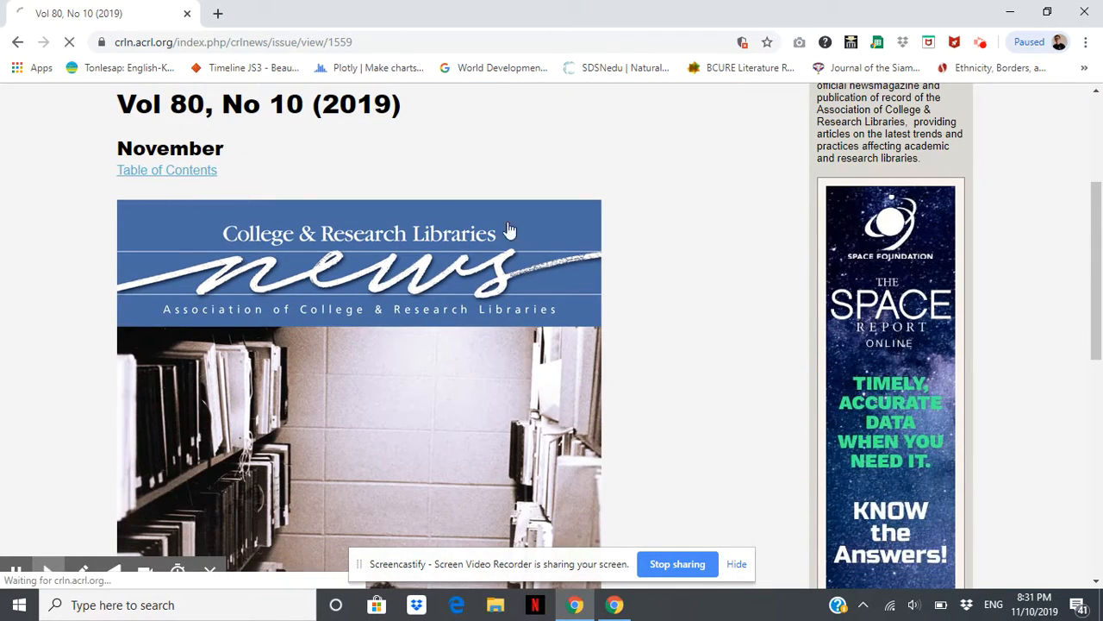
click(167, 169)
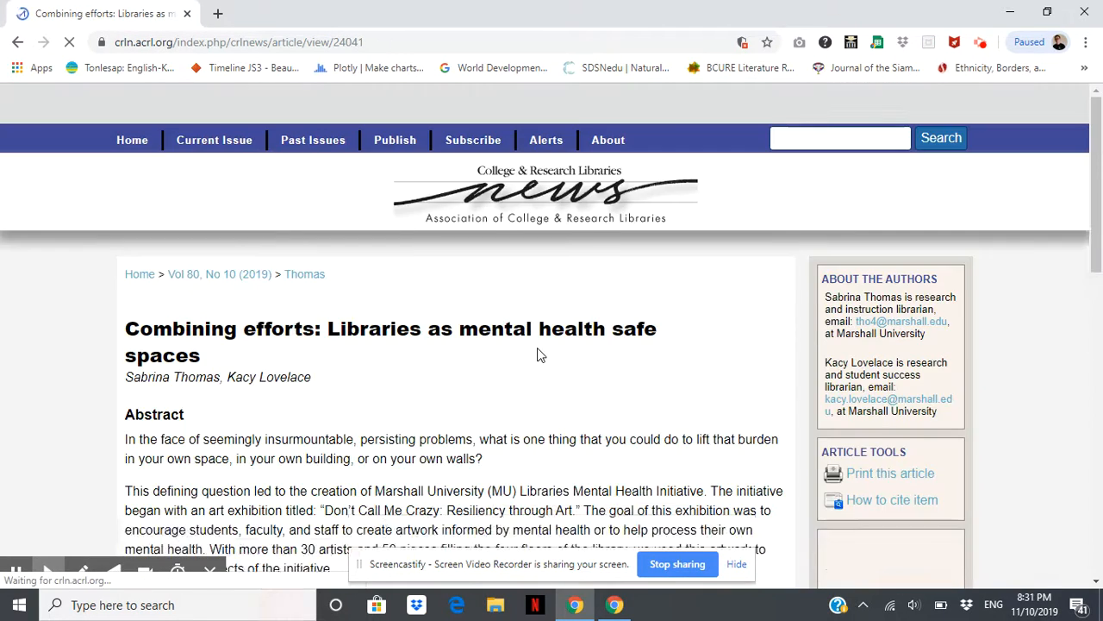
scroll(down, 3)
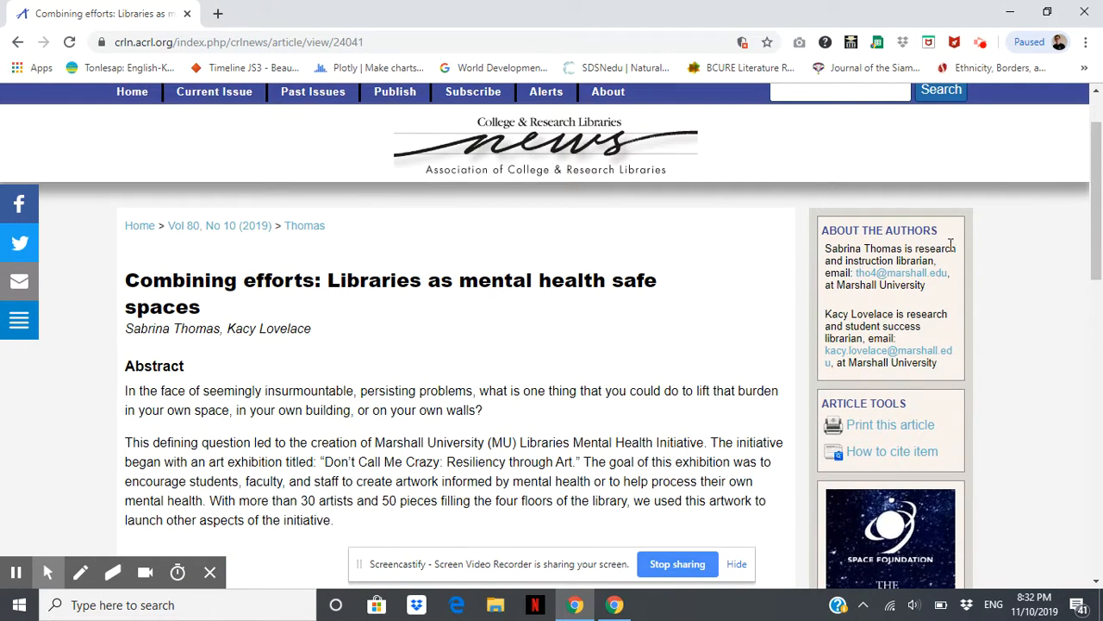
mouse_move(905, 260)
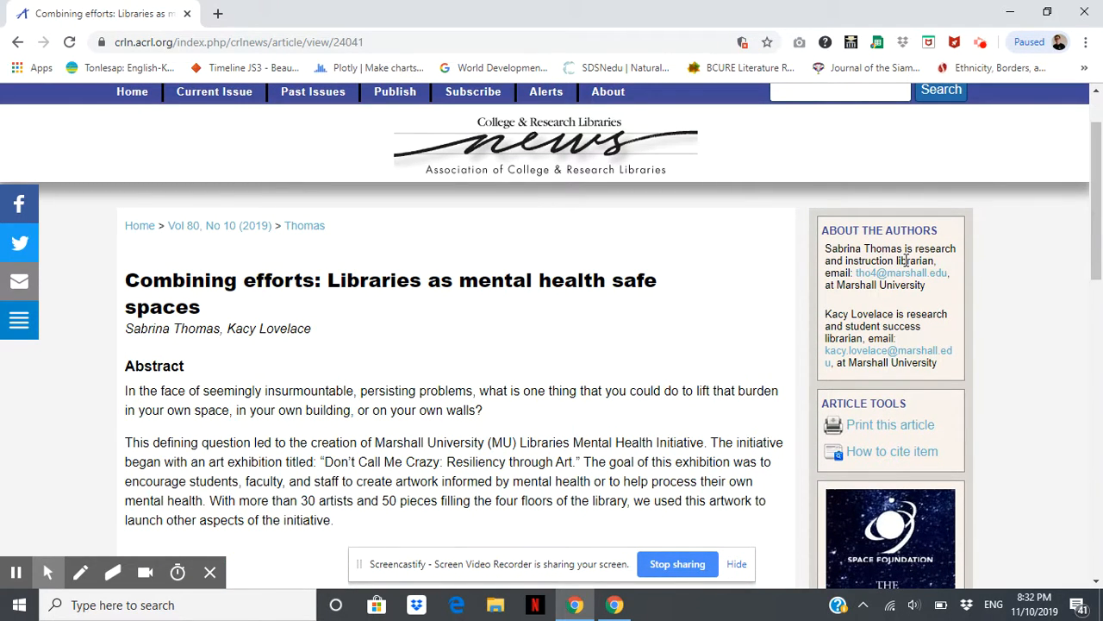
mouse_move(901, 273)
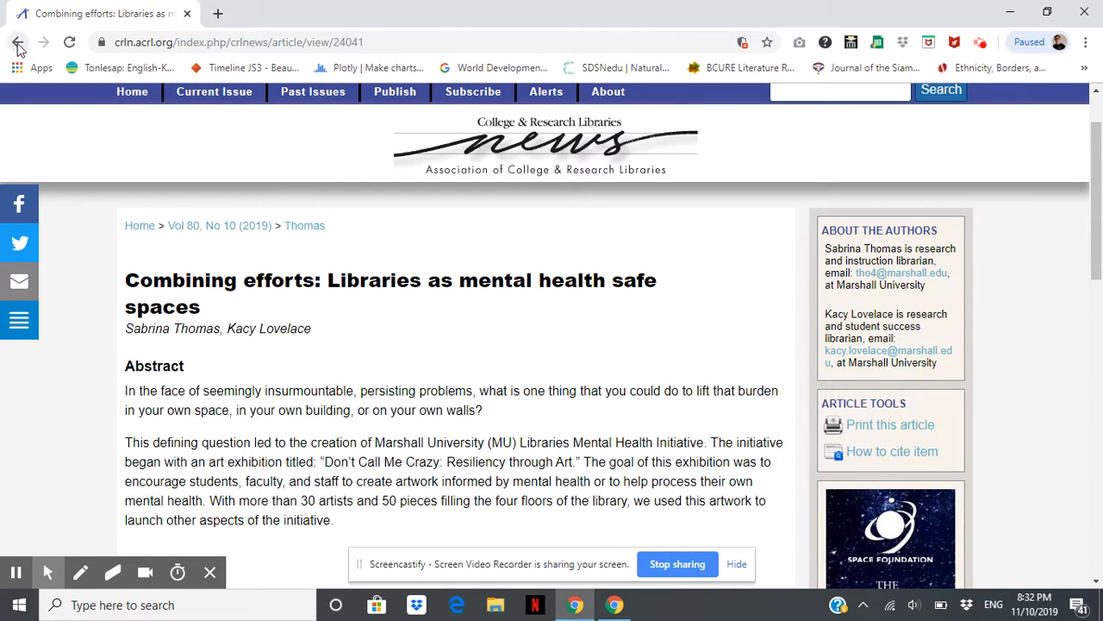
- Go back to the Vol 80, No 10 contents, scroll through it, then go Home
click(19, 42)
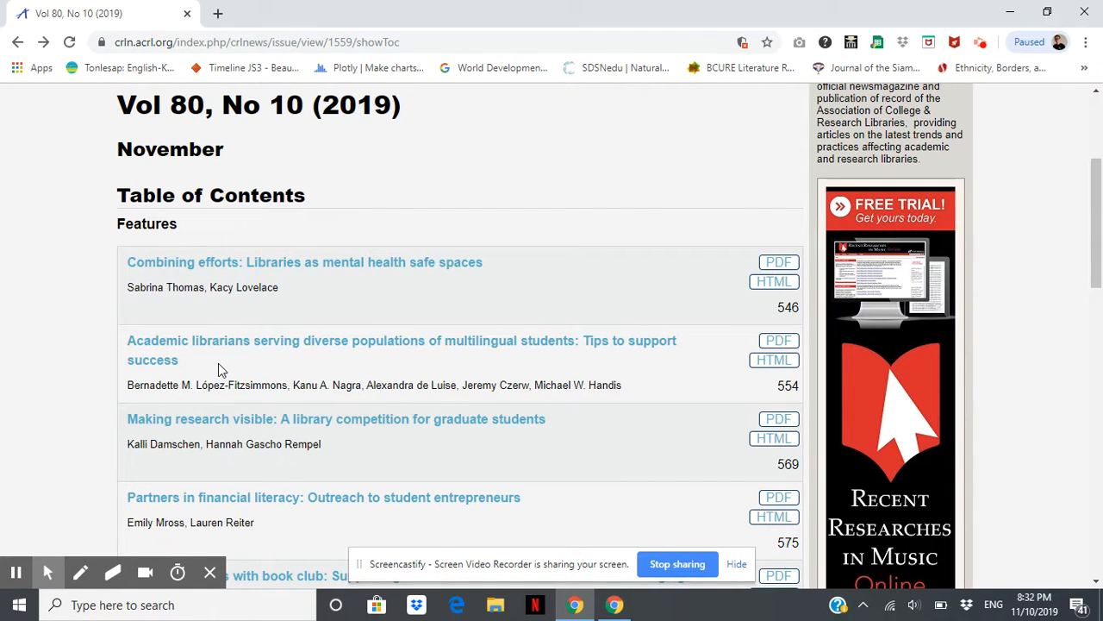
mouse_move(476, 397)
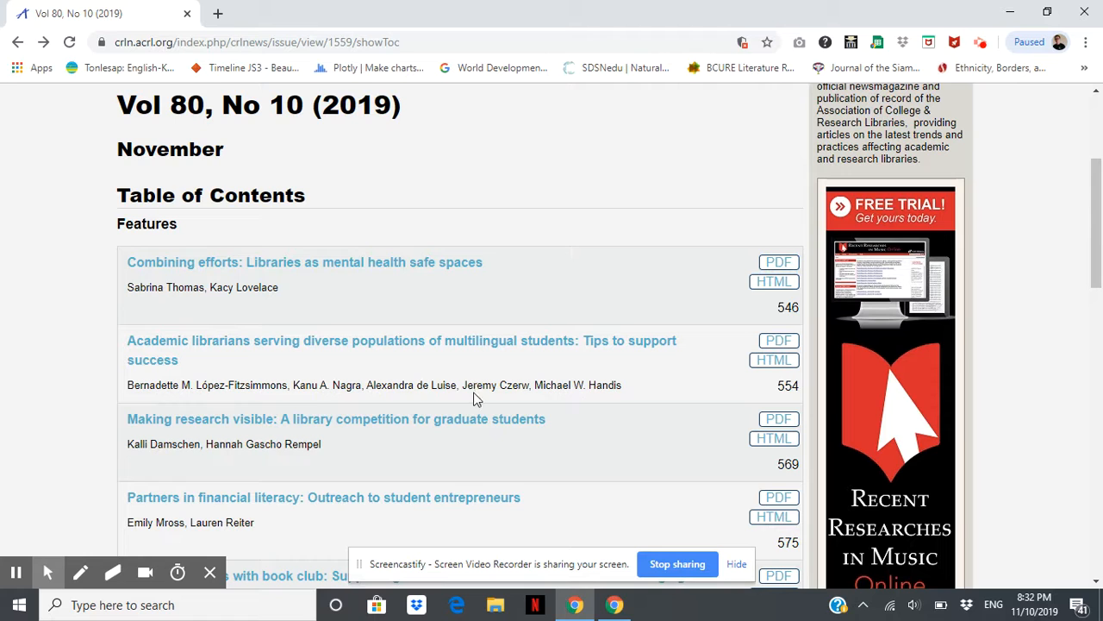
scroll(down, 3)
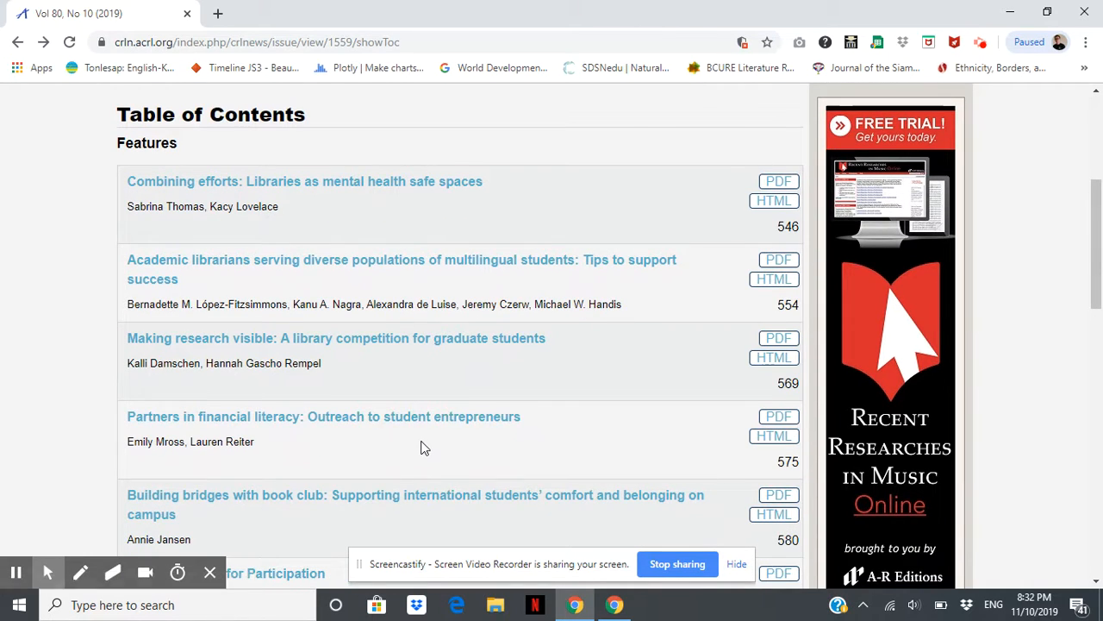
scroll(down, 3)
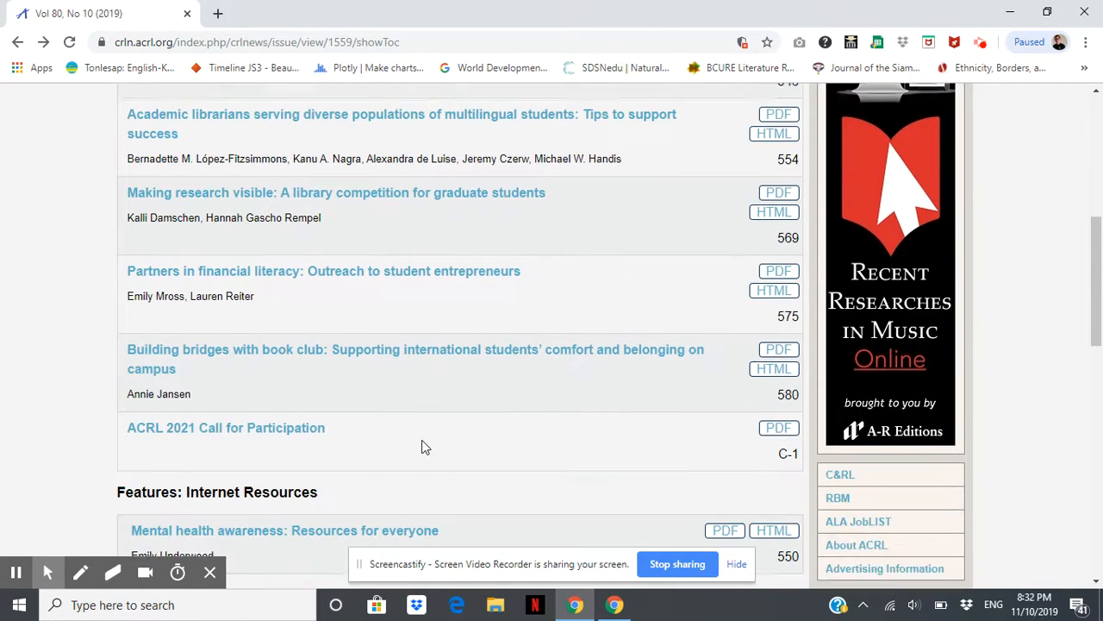
scroll(down, 3)
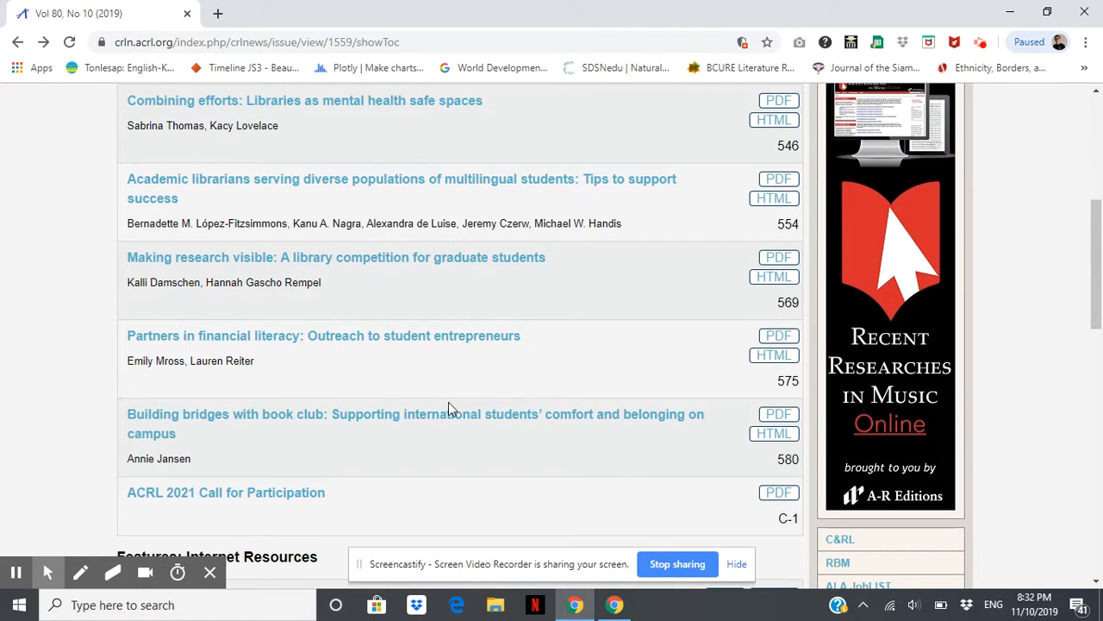
mouse_move(556, 364)
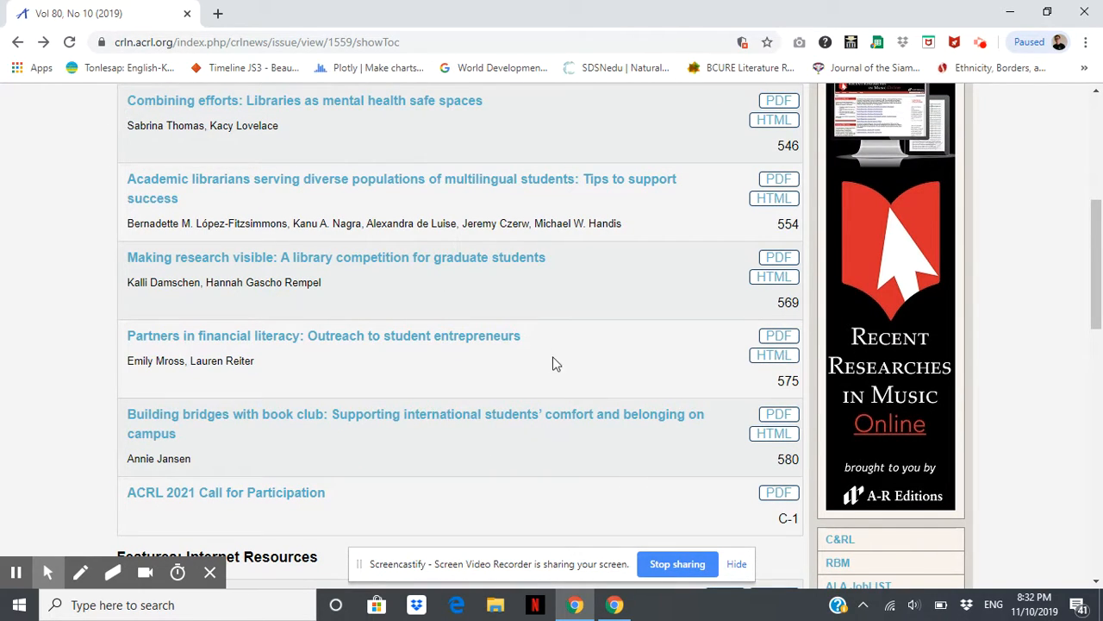
mouse_move(503, 387)
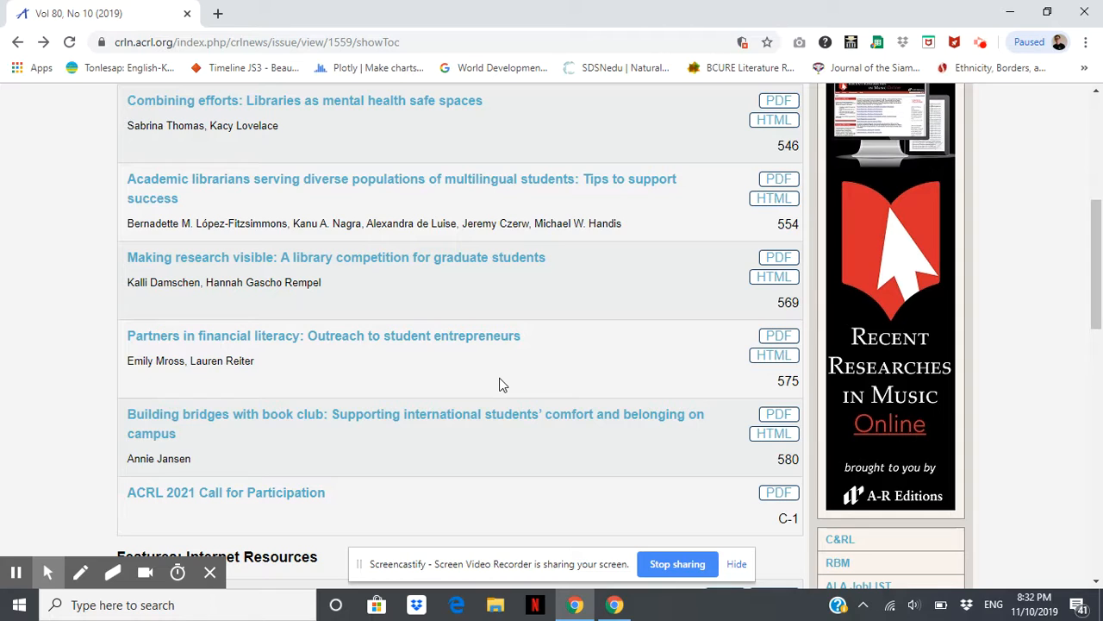
mouse_move(510, 377)
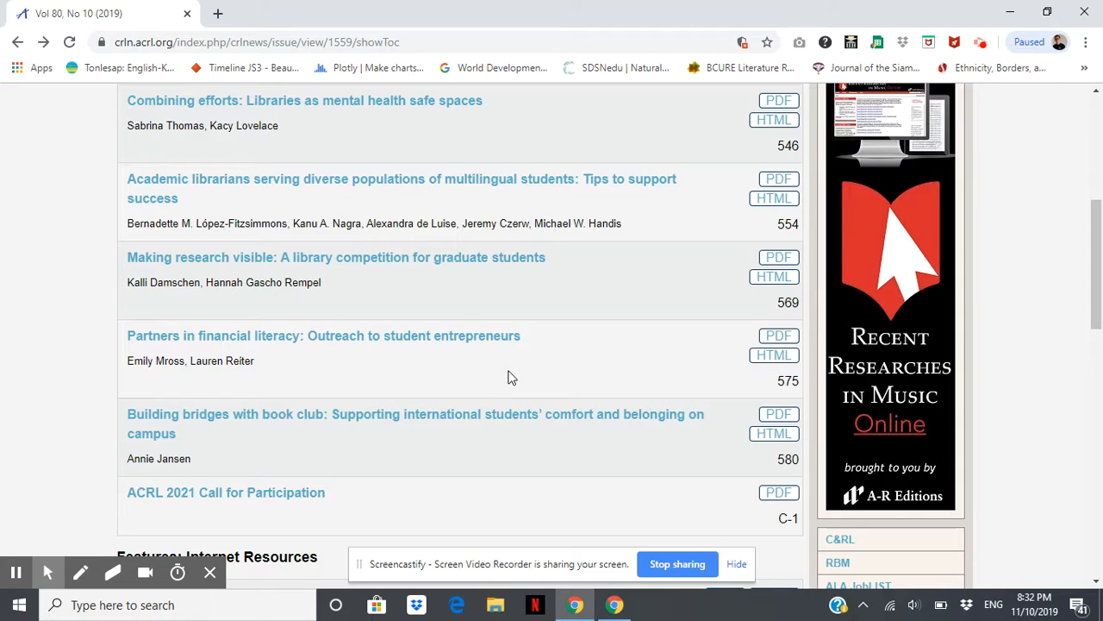
mouse_move(509, 362)
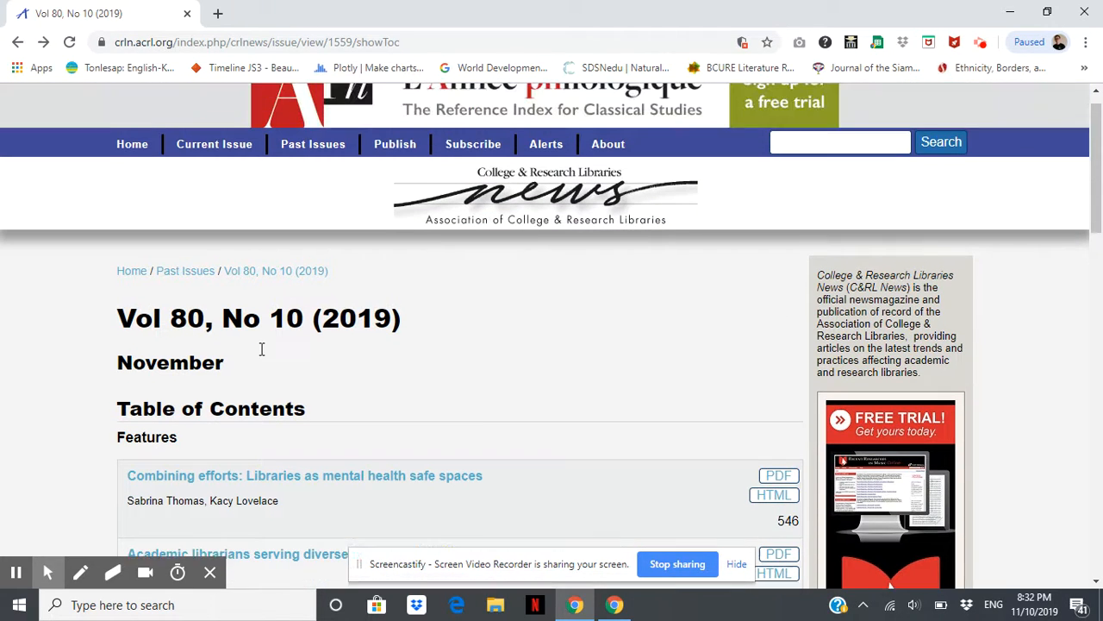
click(131, 144)
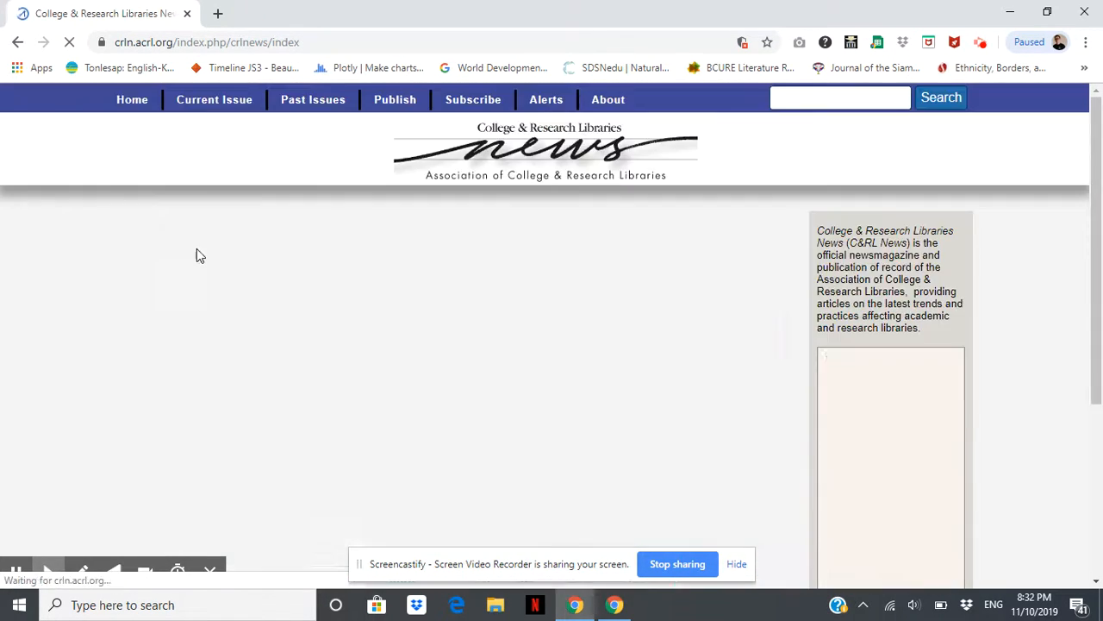